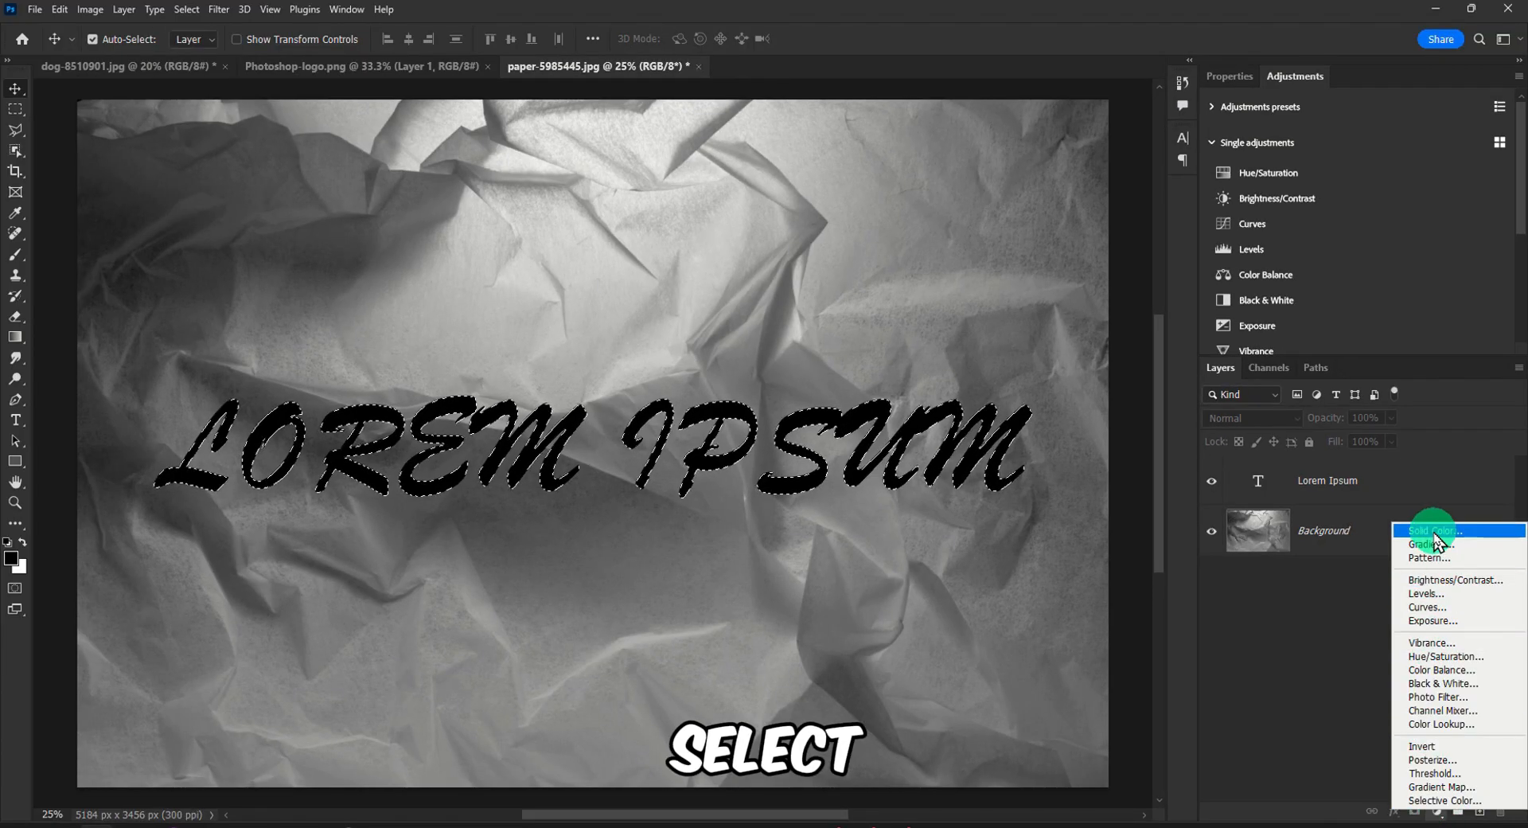
Add a Solid Color fill layer in black (000000) masked to the LOREM IPSUM selection.
left_click(1429, 529)
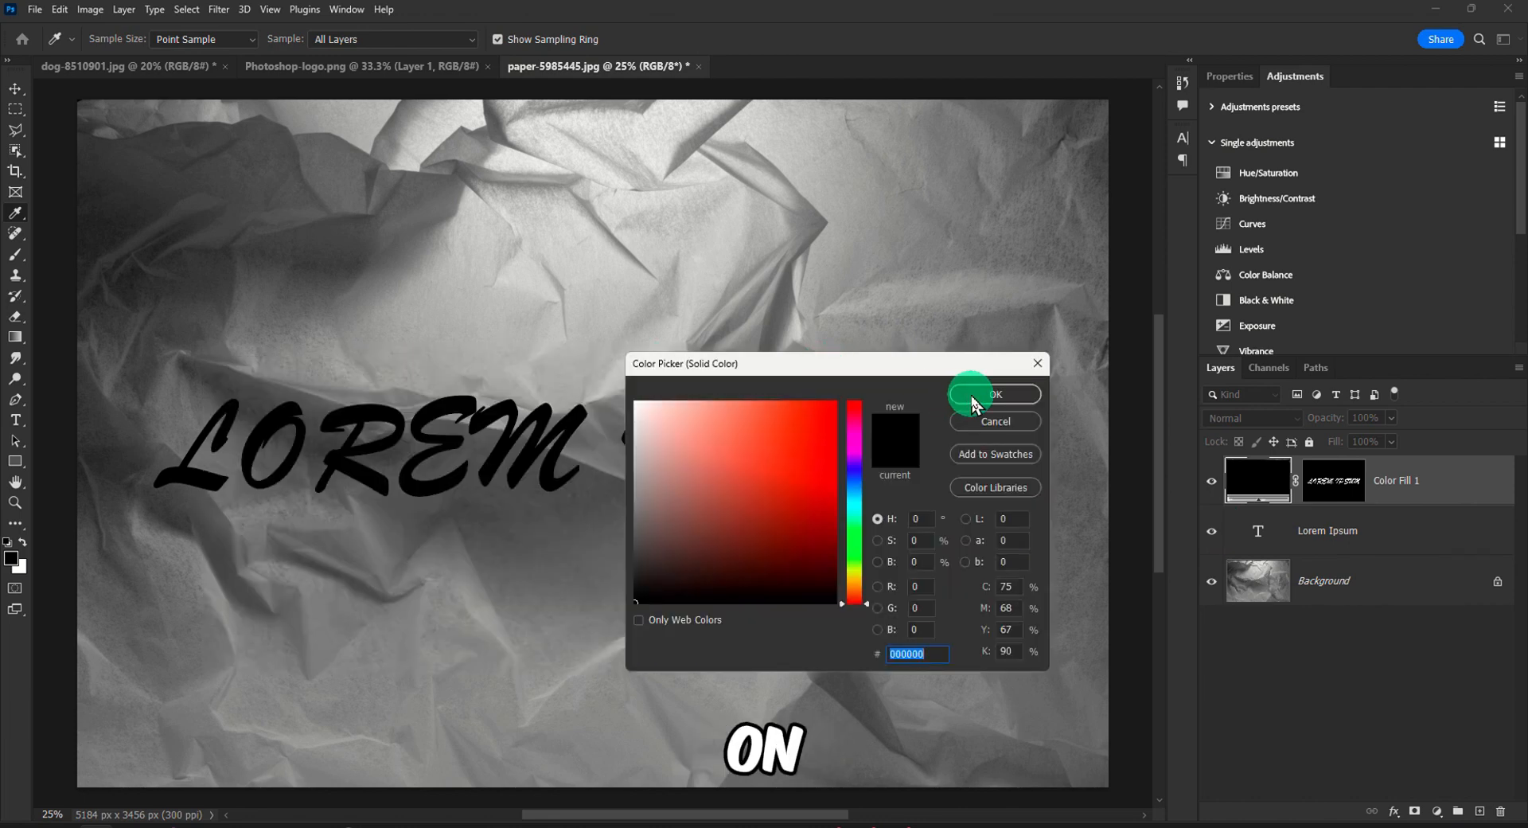
left_click(993, 393)
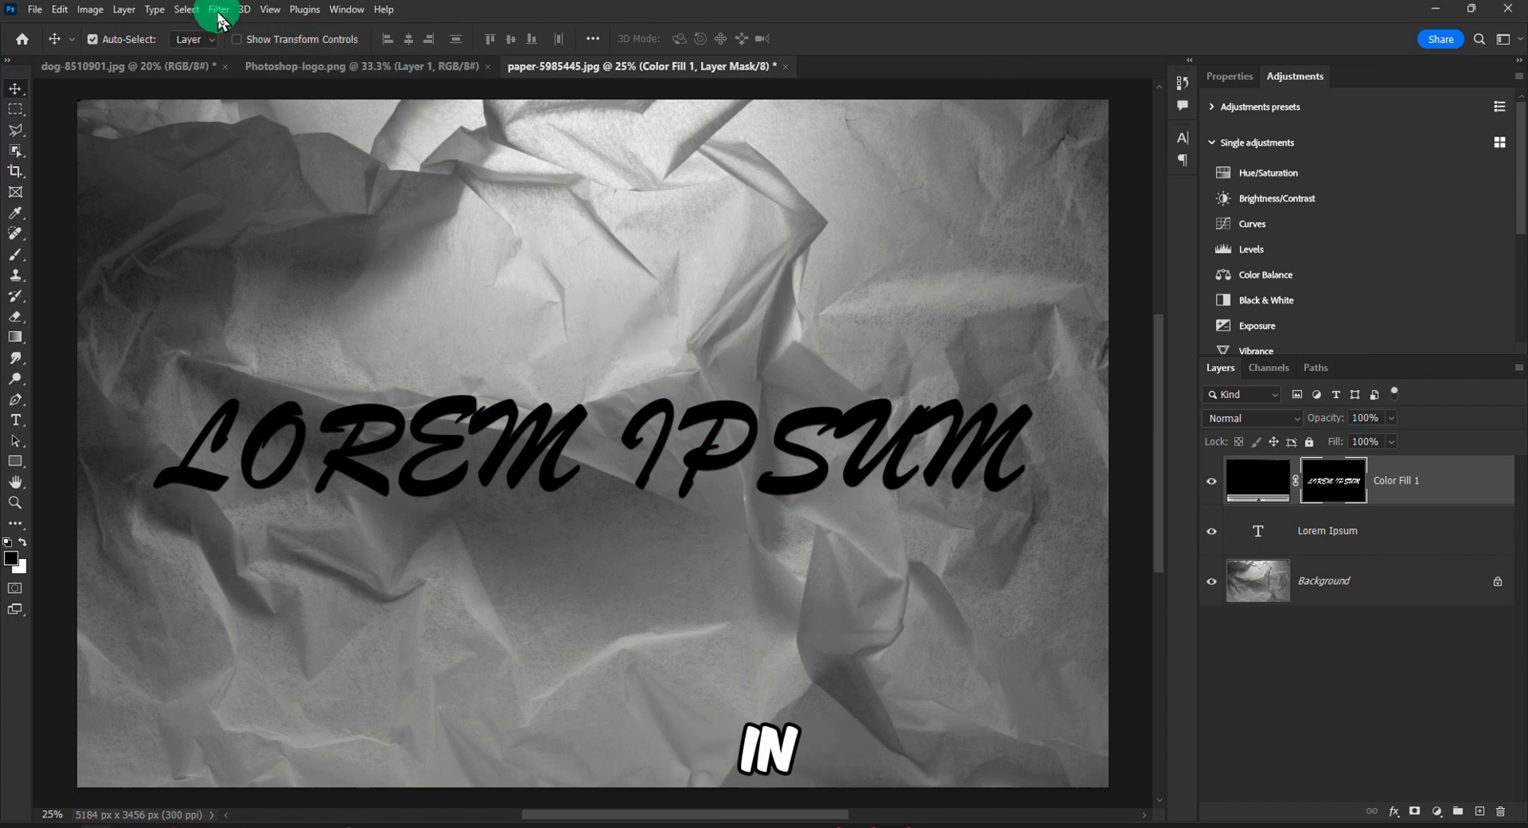
left_click(218, 9)
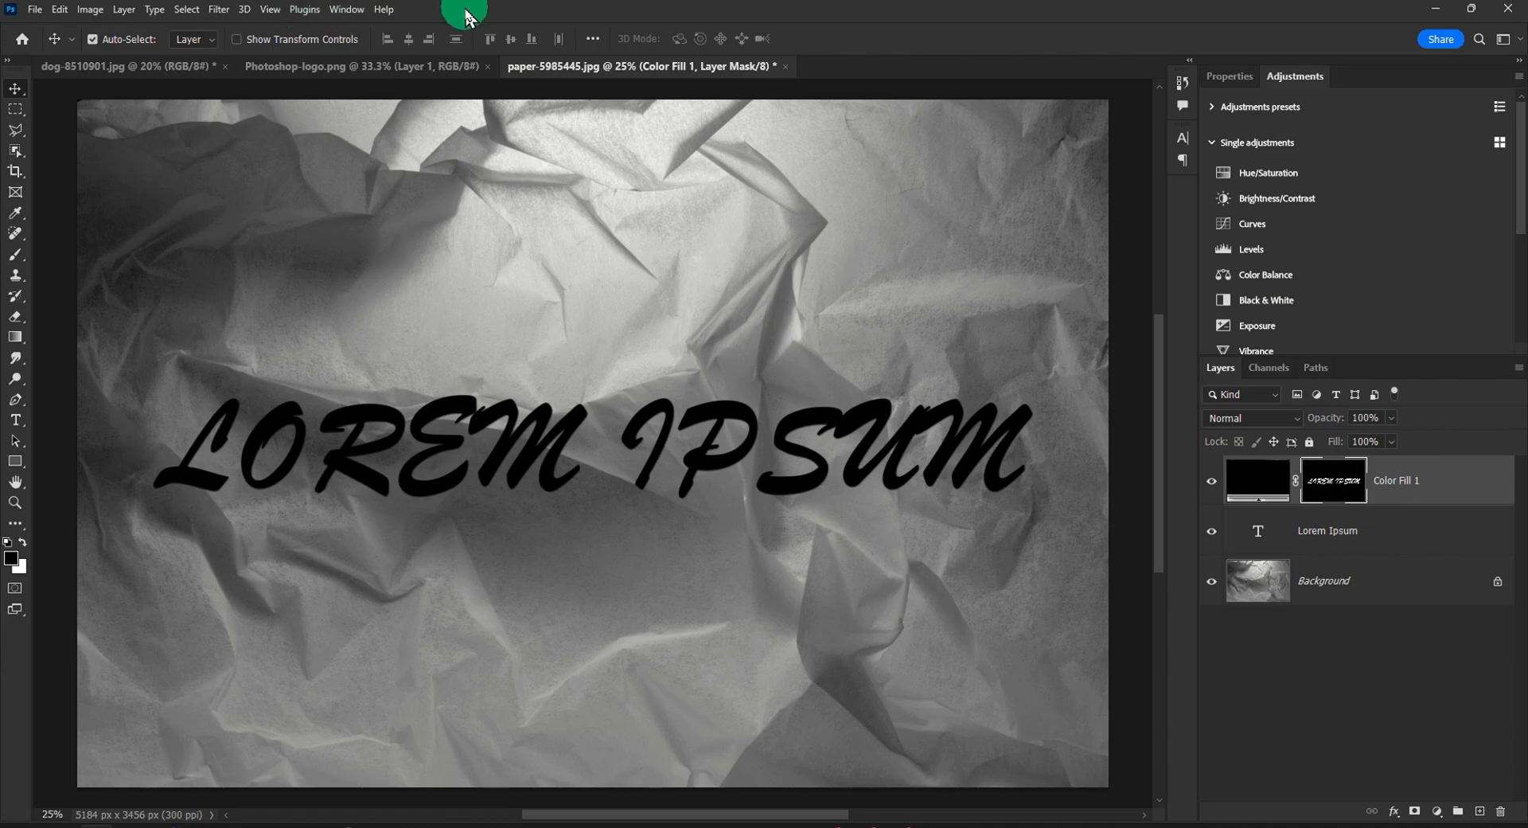
Apply Crystallize with cell size 19 to the fill layer's text mask for torn-looking edges.
left_click(218, 9)
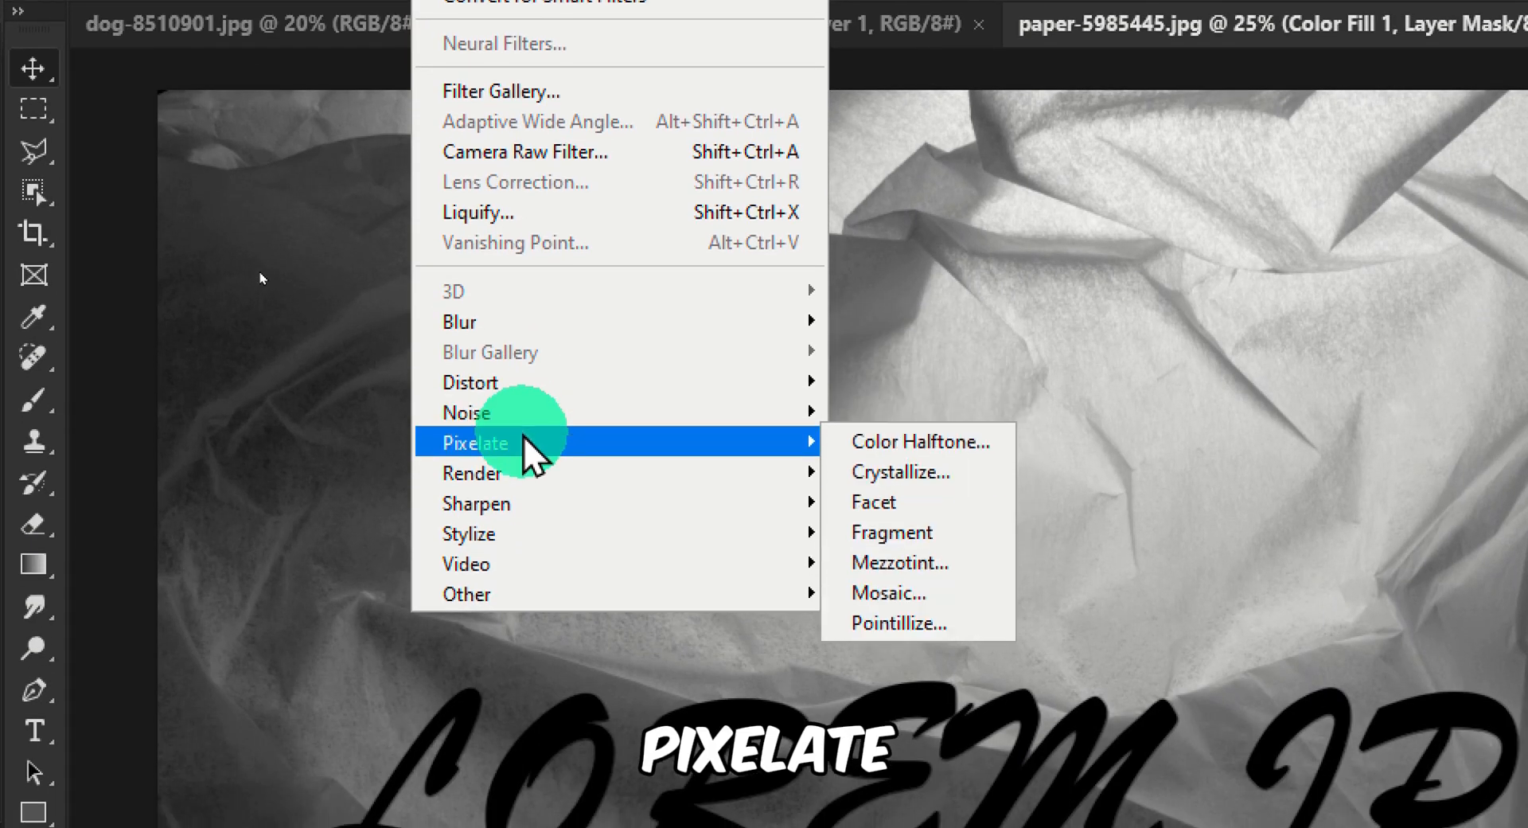
left_click(901, 471)
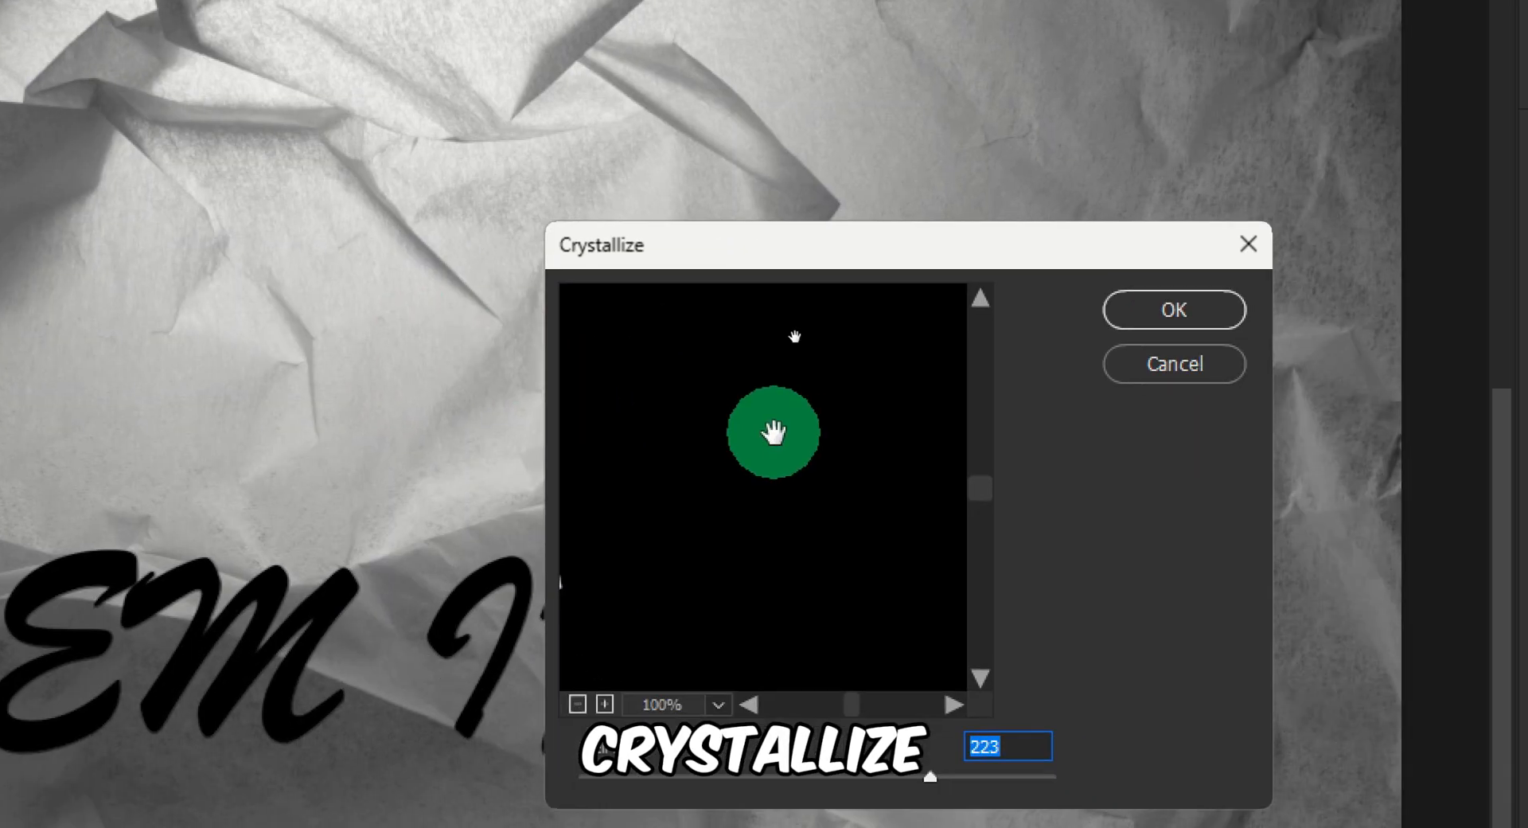
left_click(1173, 309)
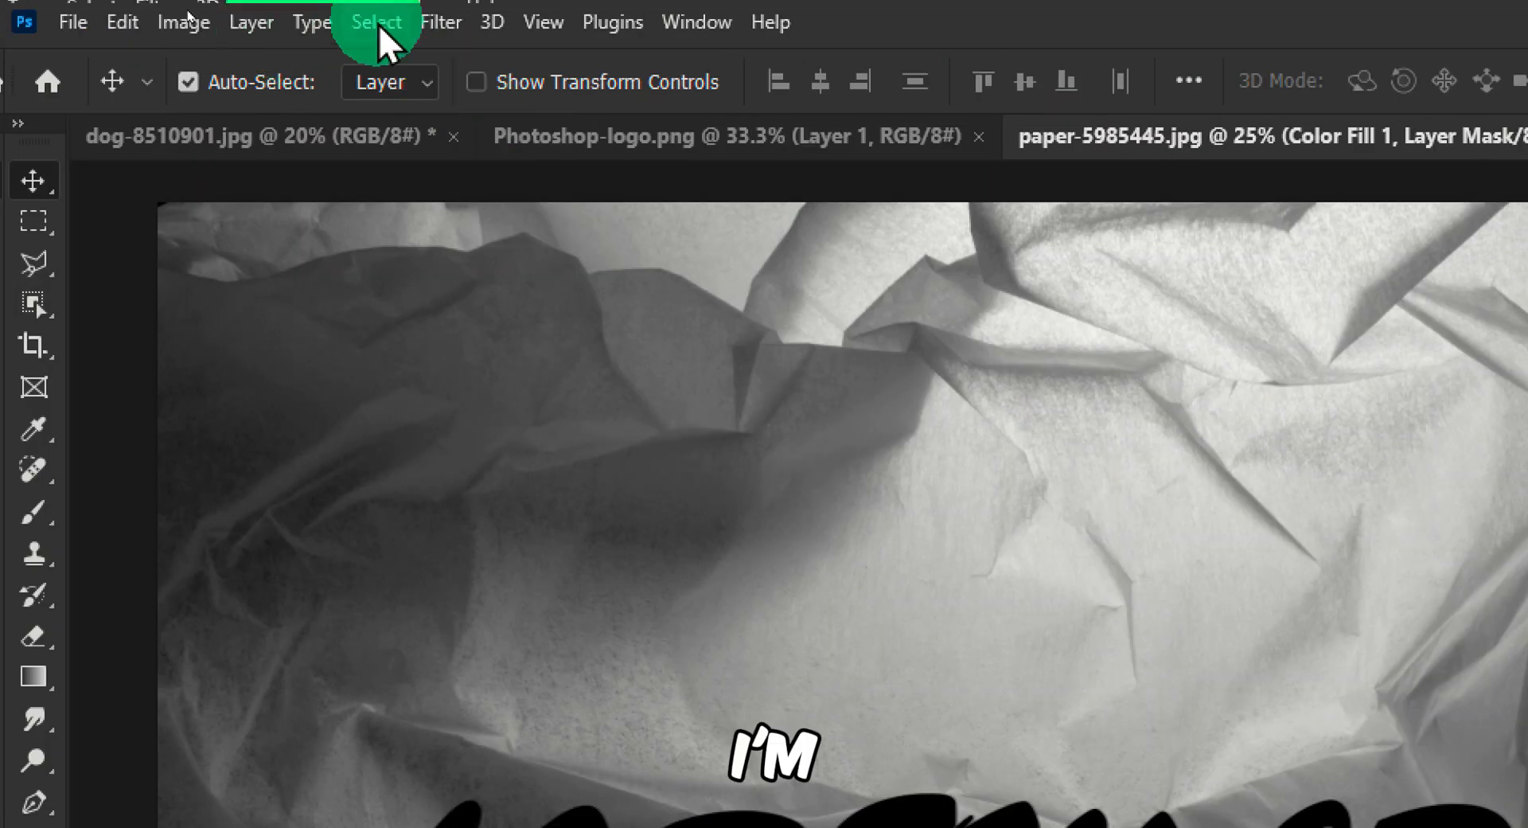
left_click(441, 21)
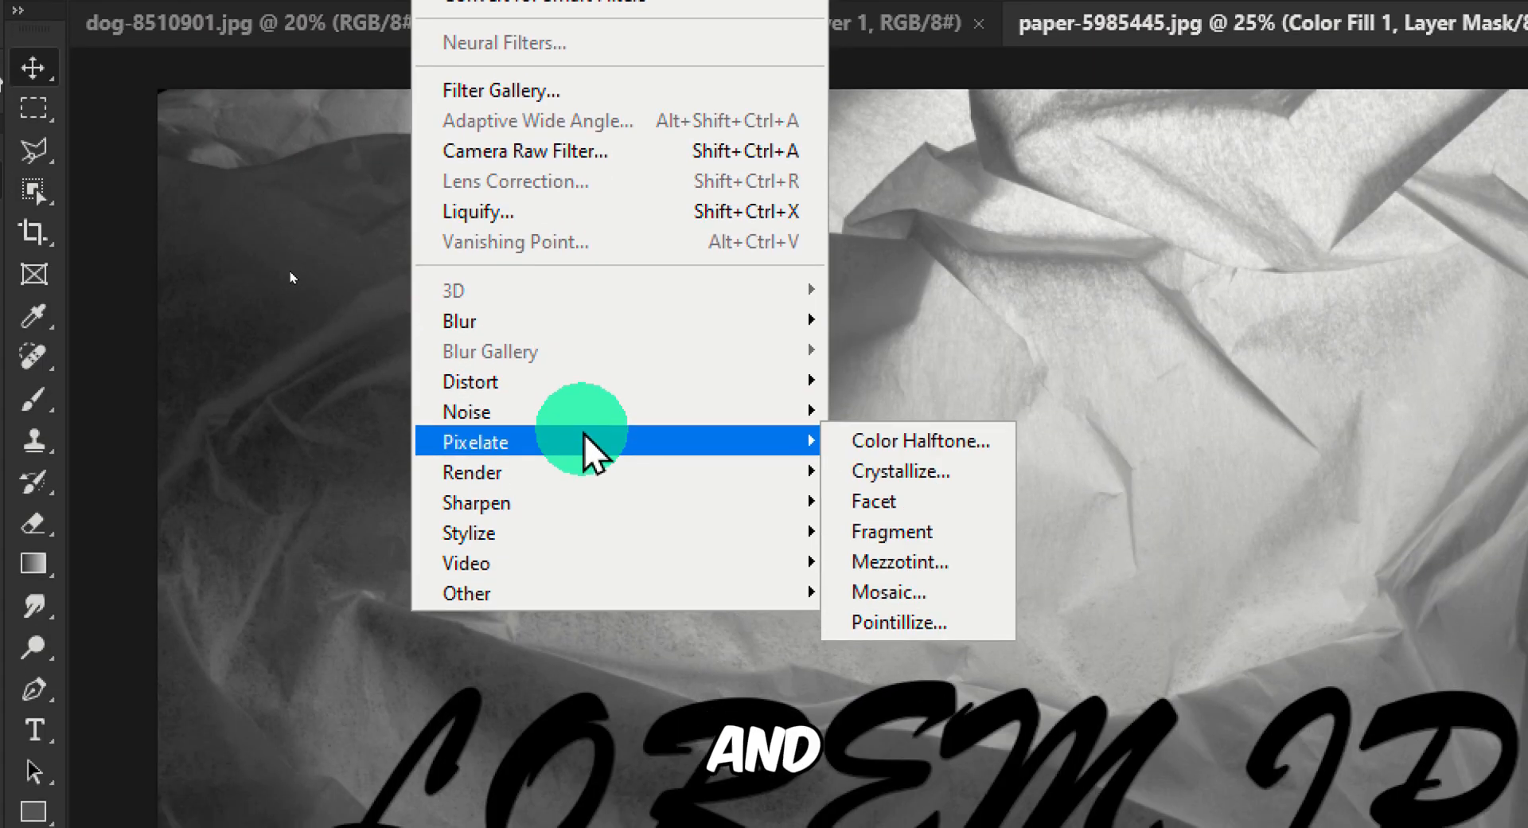
left_click(900, 471)
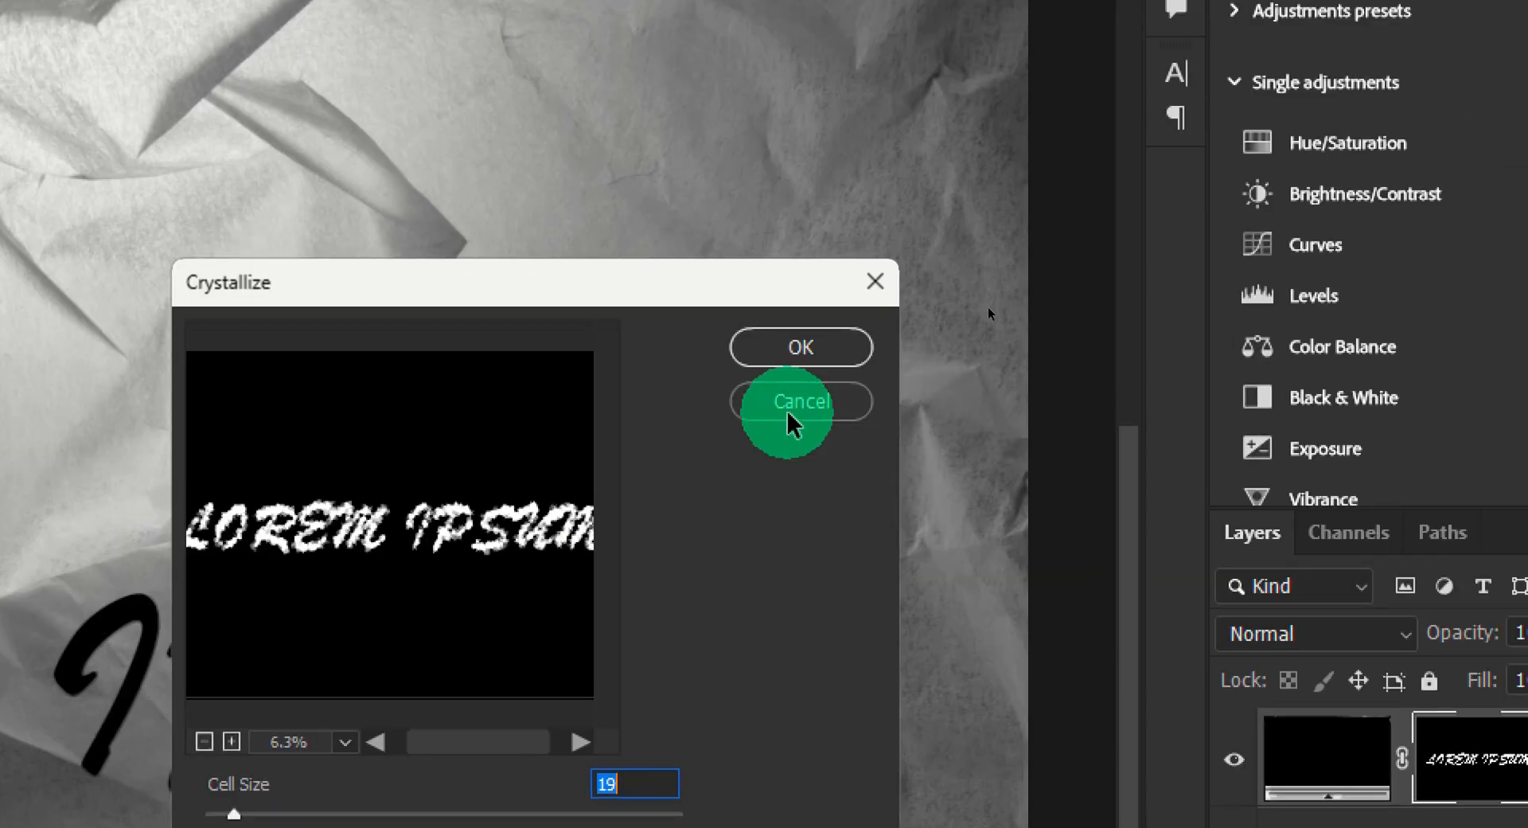
left_click(799, 401)
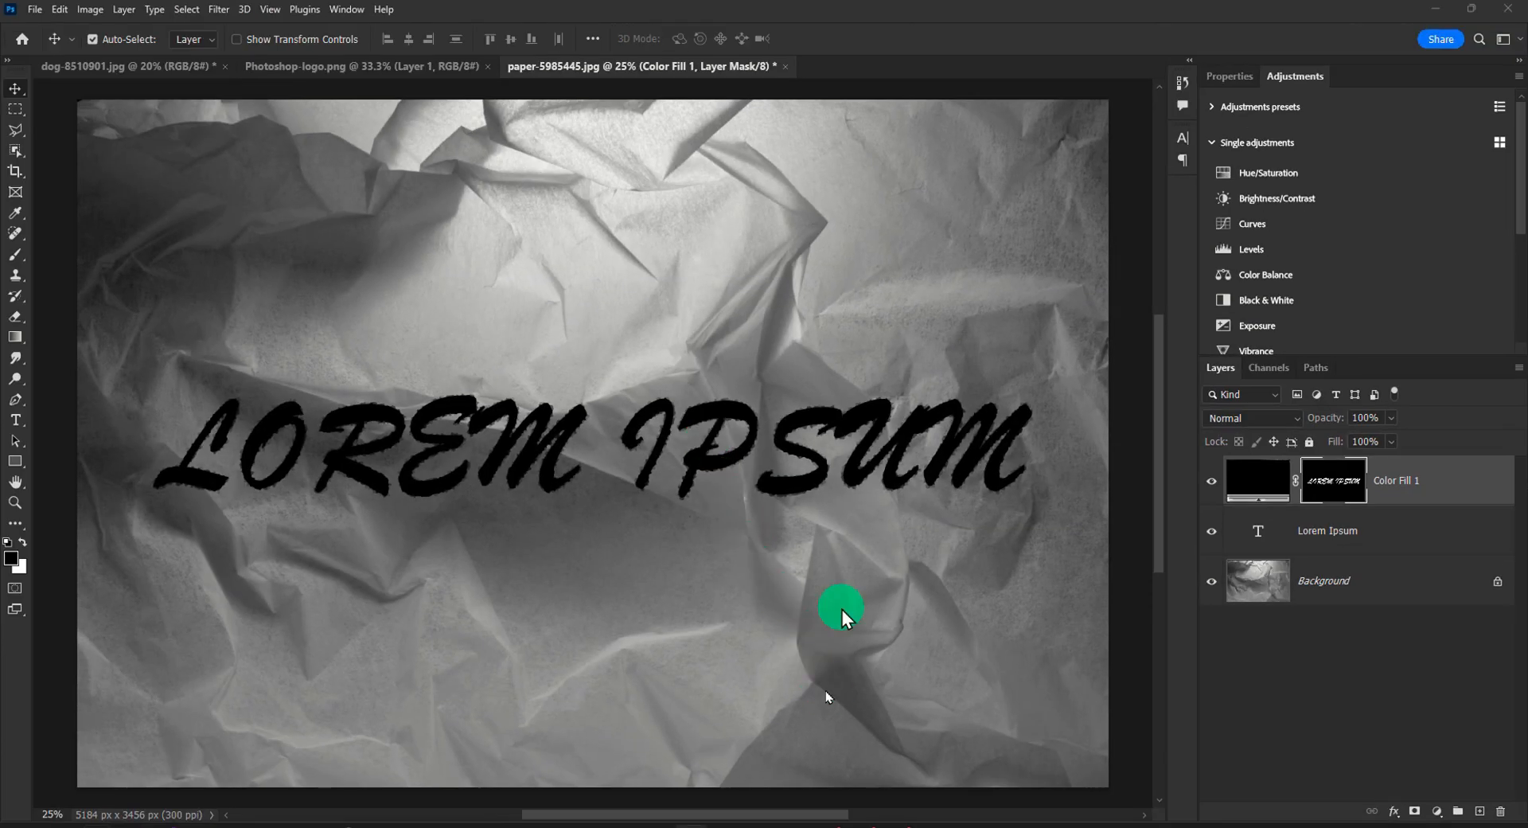
Refine the text mask in Select and Mask: Smooth 37, Feather 4.3 px, Contrast 46%.
left_click_drag(840, 604, 950, 560)
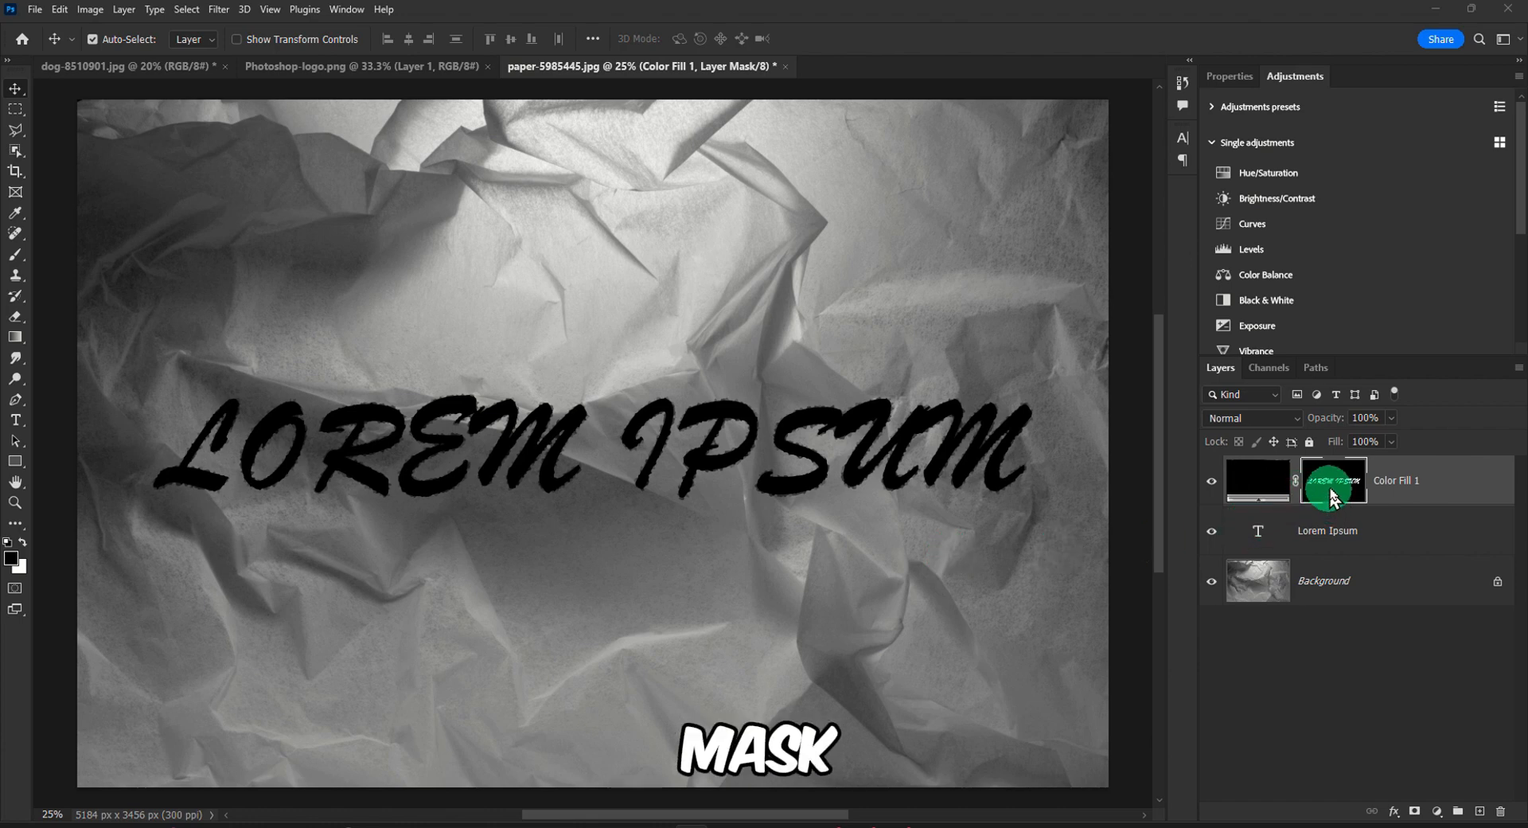
right_click(1332, 479)
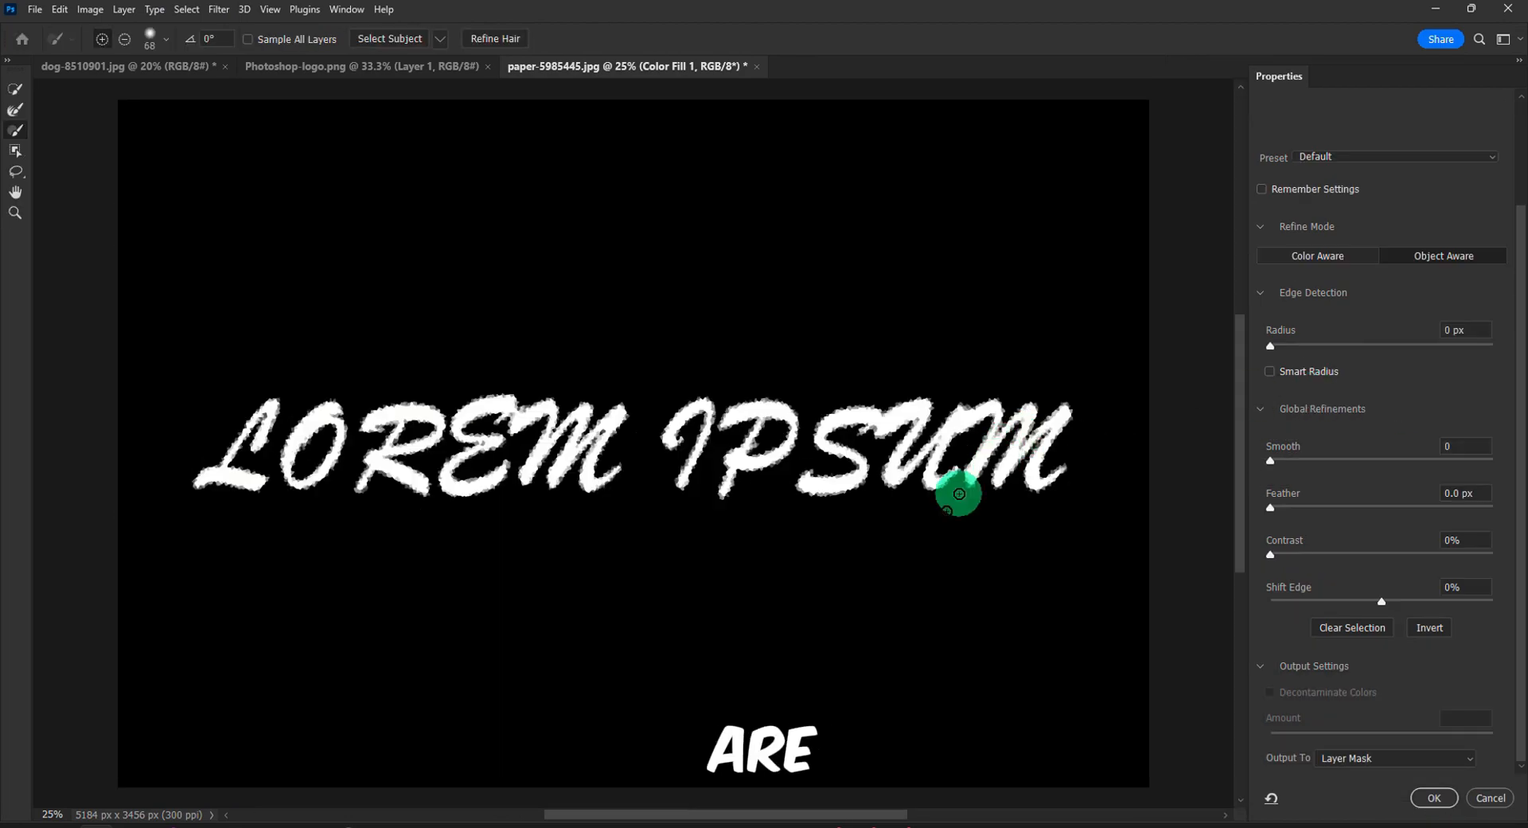
mouse_move(859, 567)
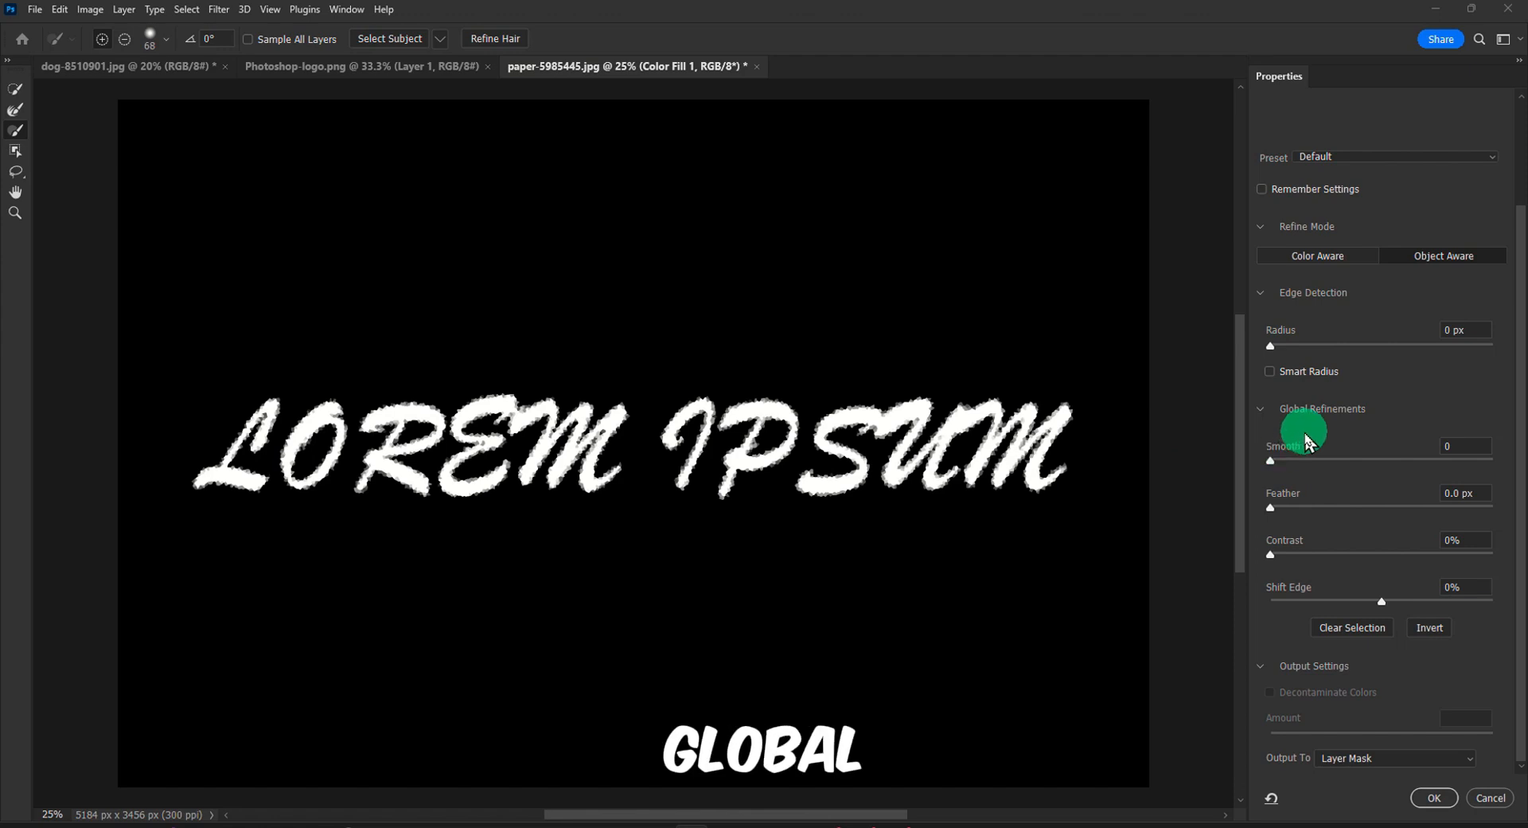
left_click_drag(1271, 460, 1340, 460)
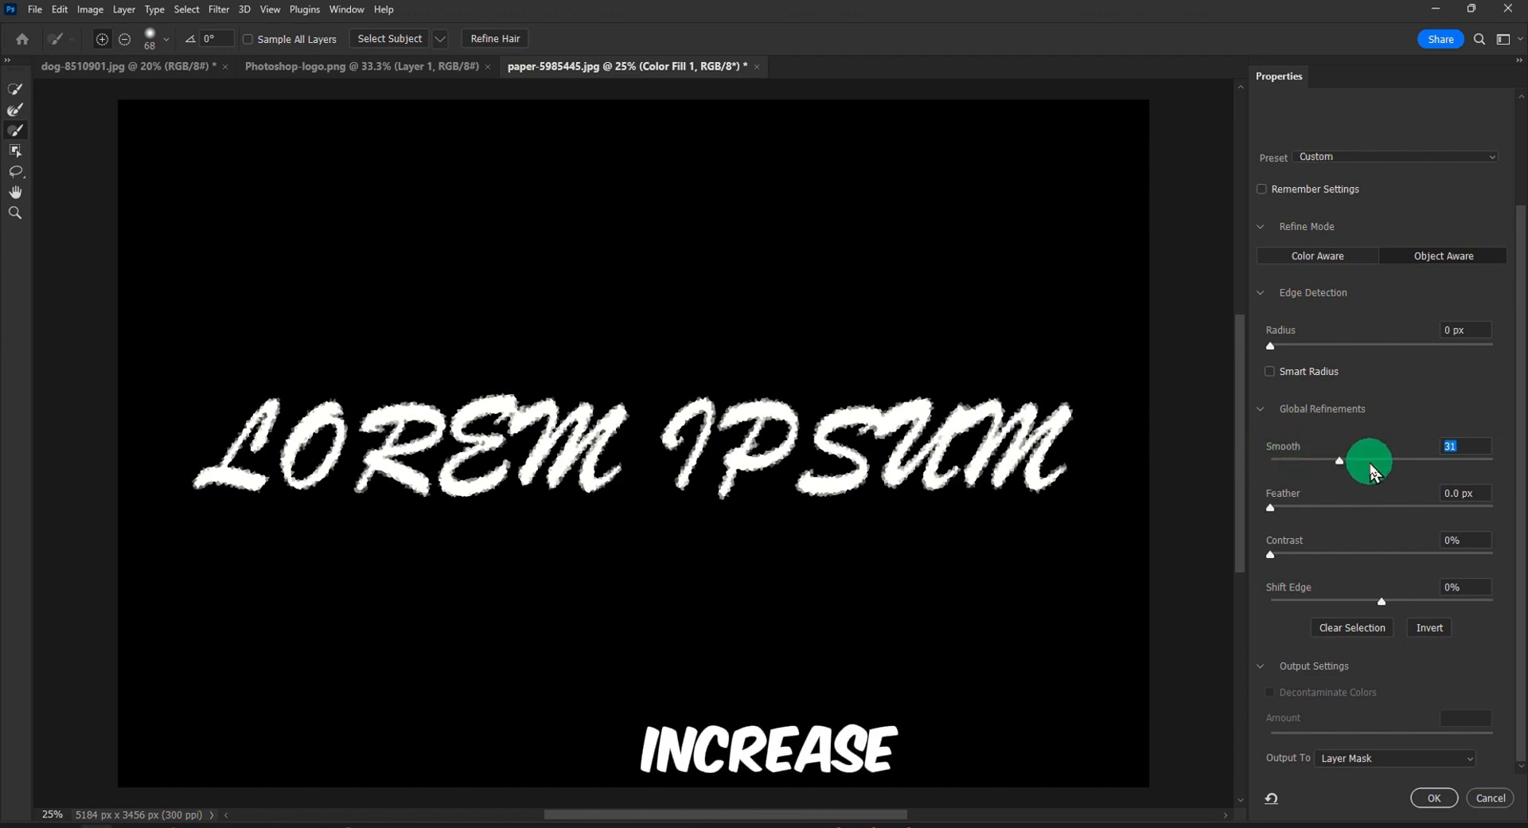
left_click_drag(1367, 458, 1332, 556)
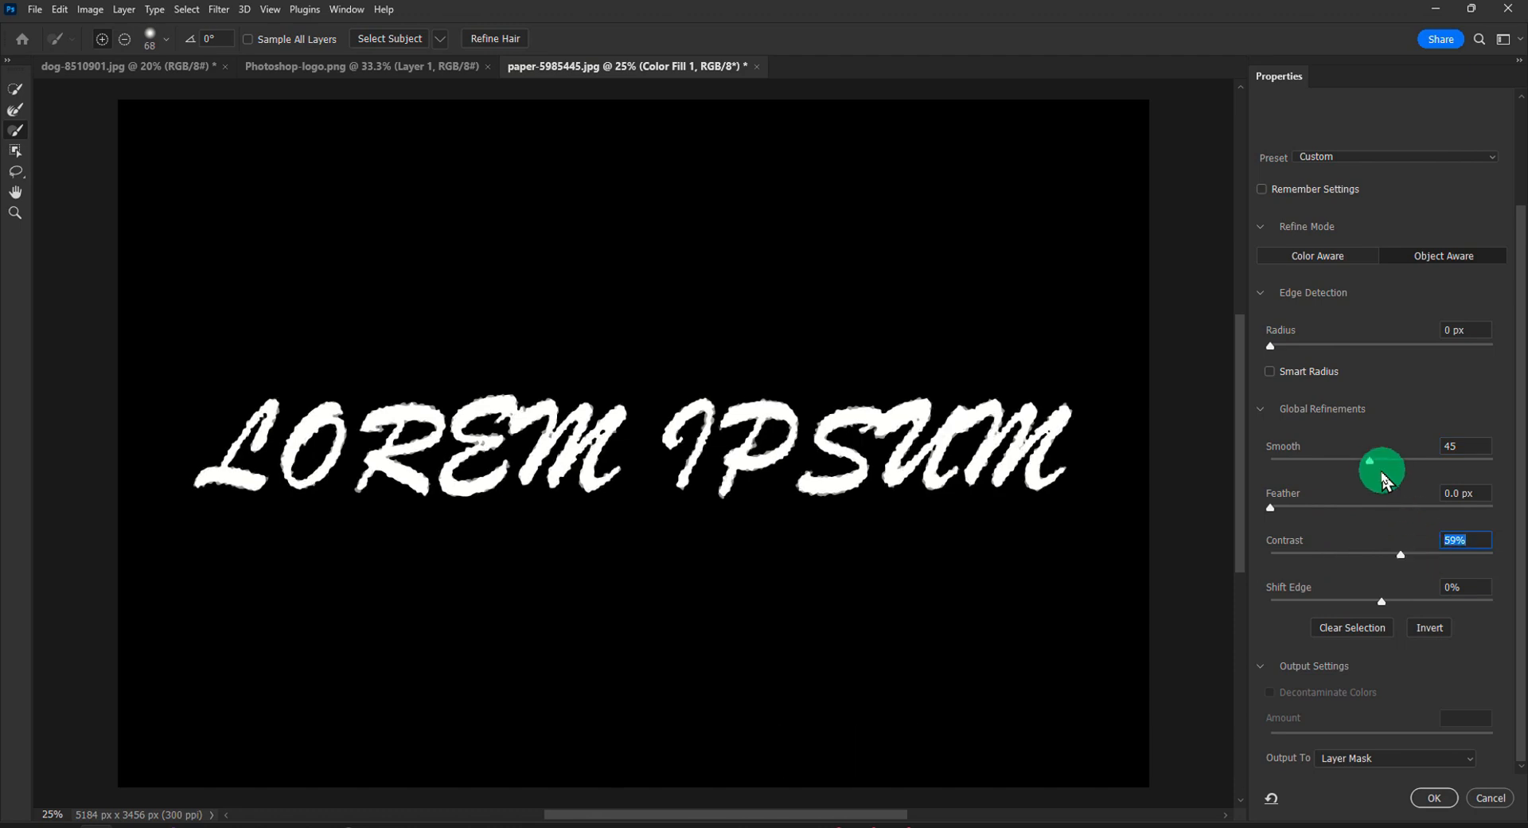
left_click_drag(1382, 466, 1375, 458)
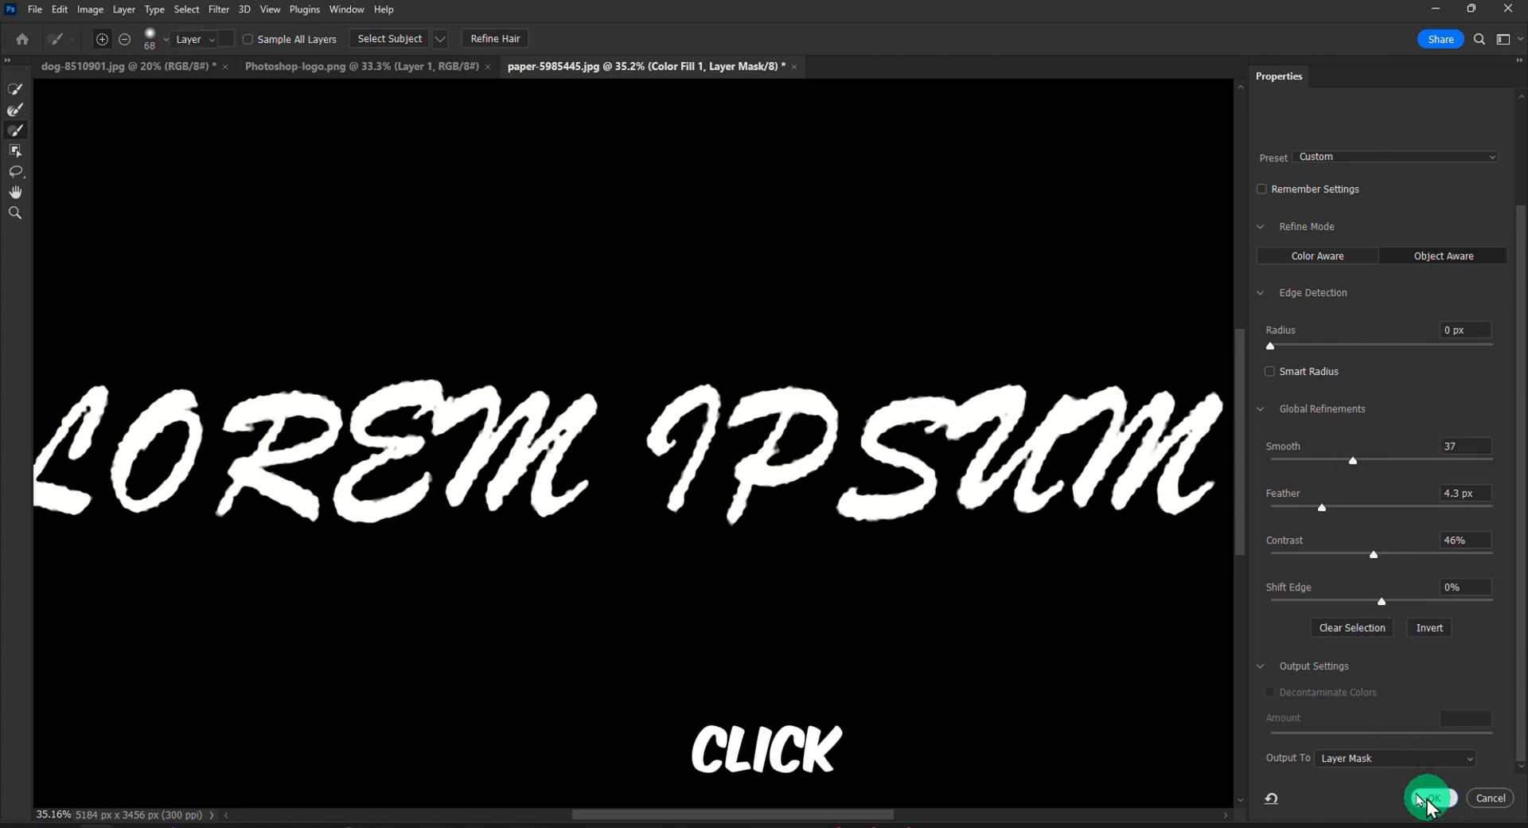
Apply the refined mask, then run a coarse Crystallize at cell size 171 on it.
left_click(1426, 798)
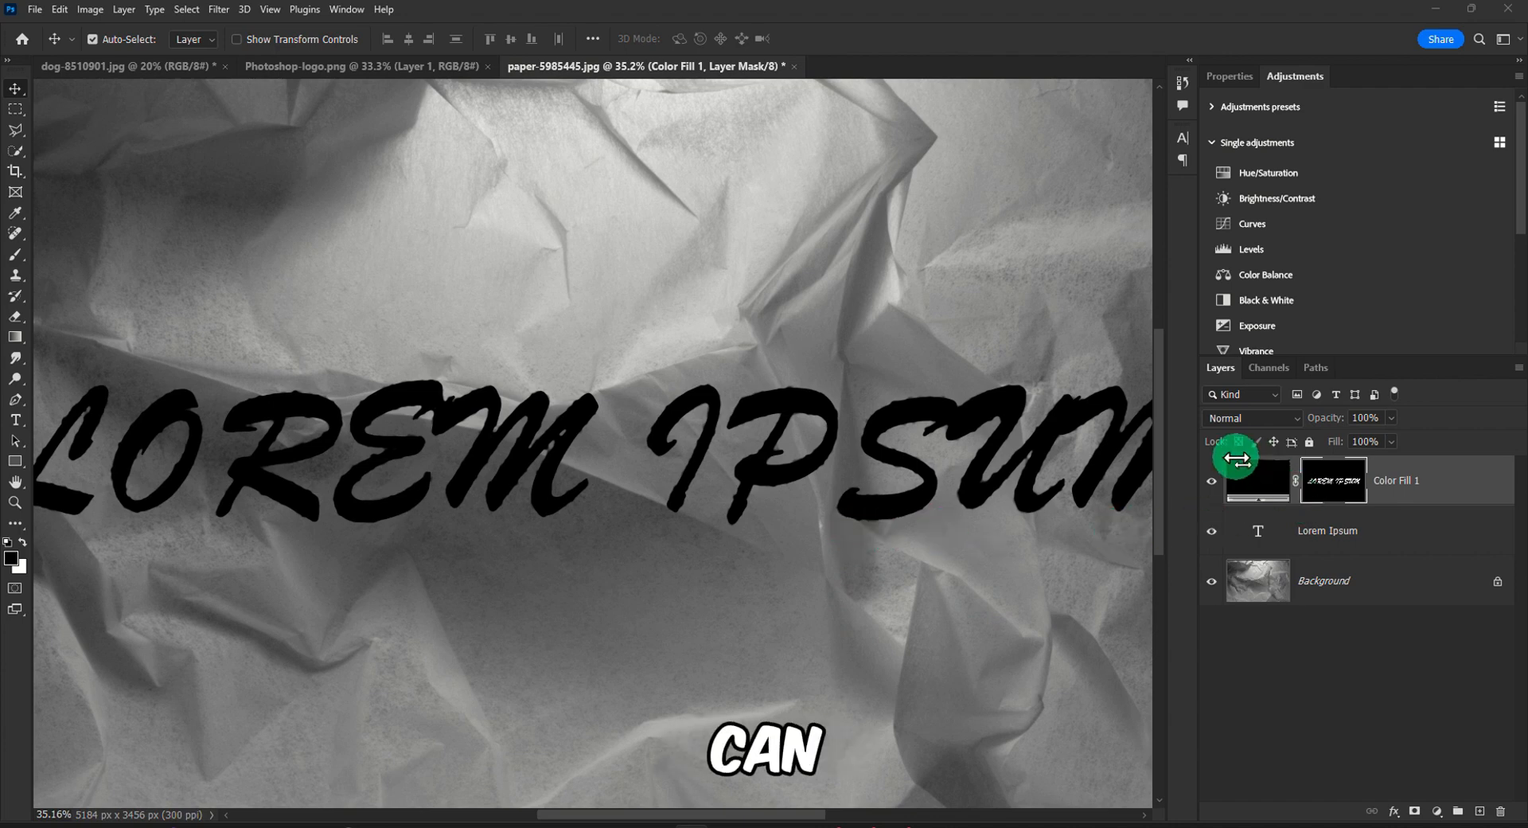
left_click(218, 9)
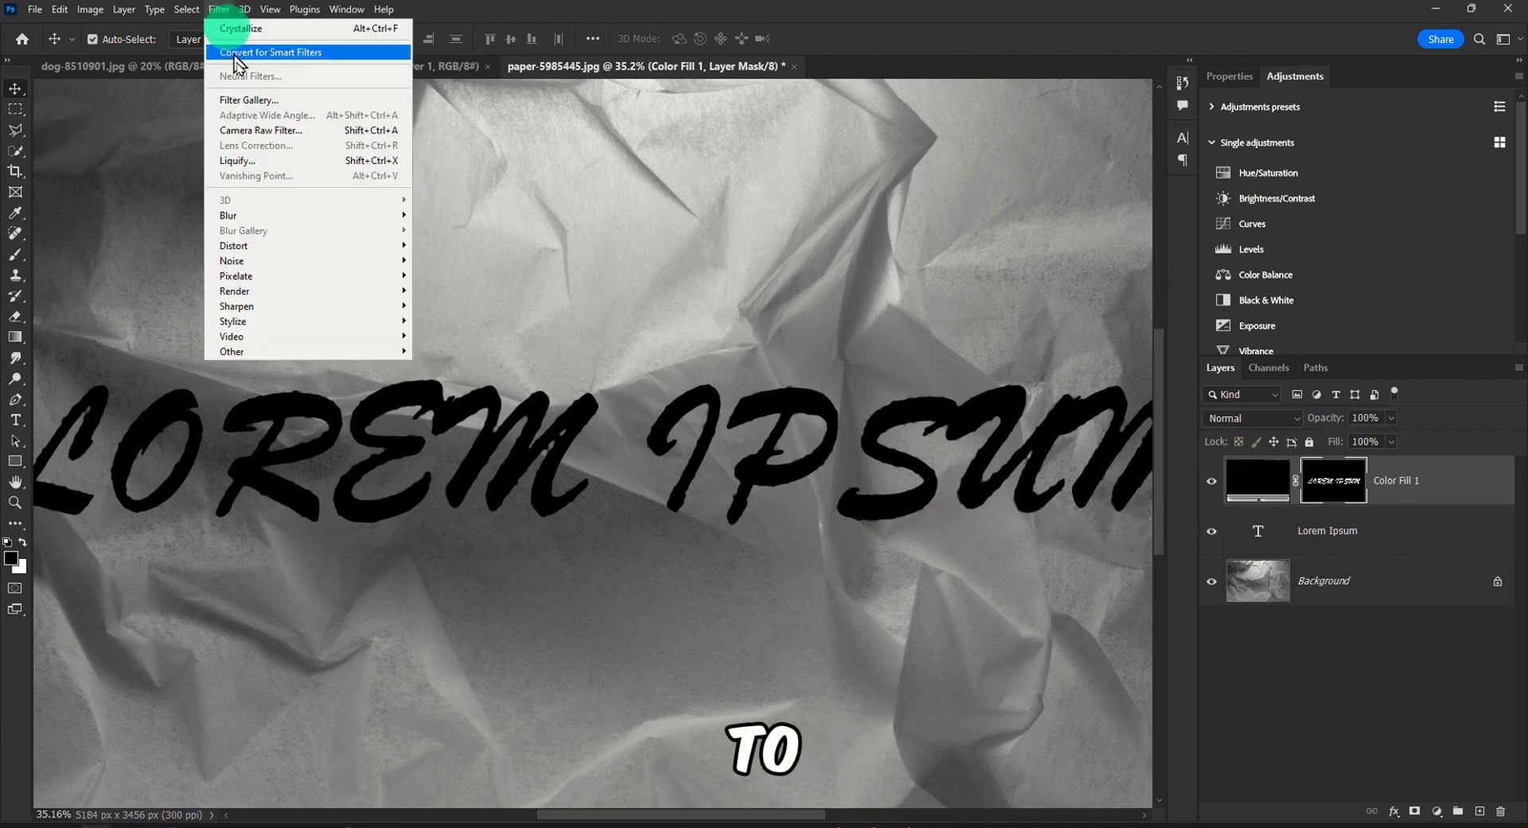
mouse_move(236, 276)
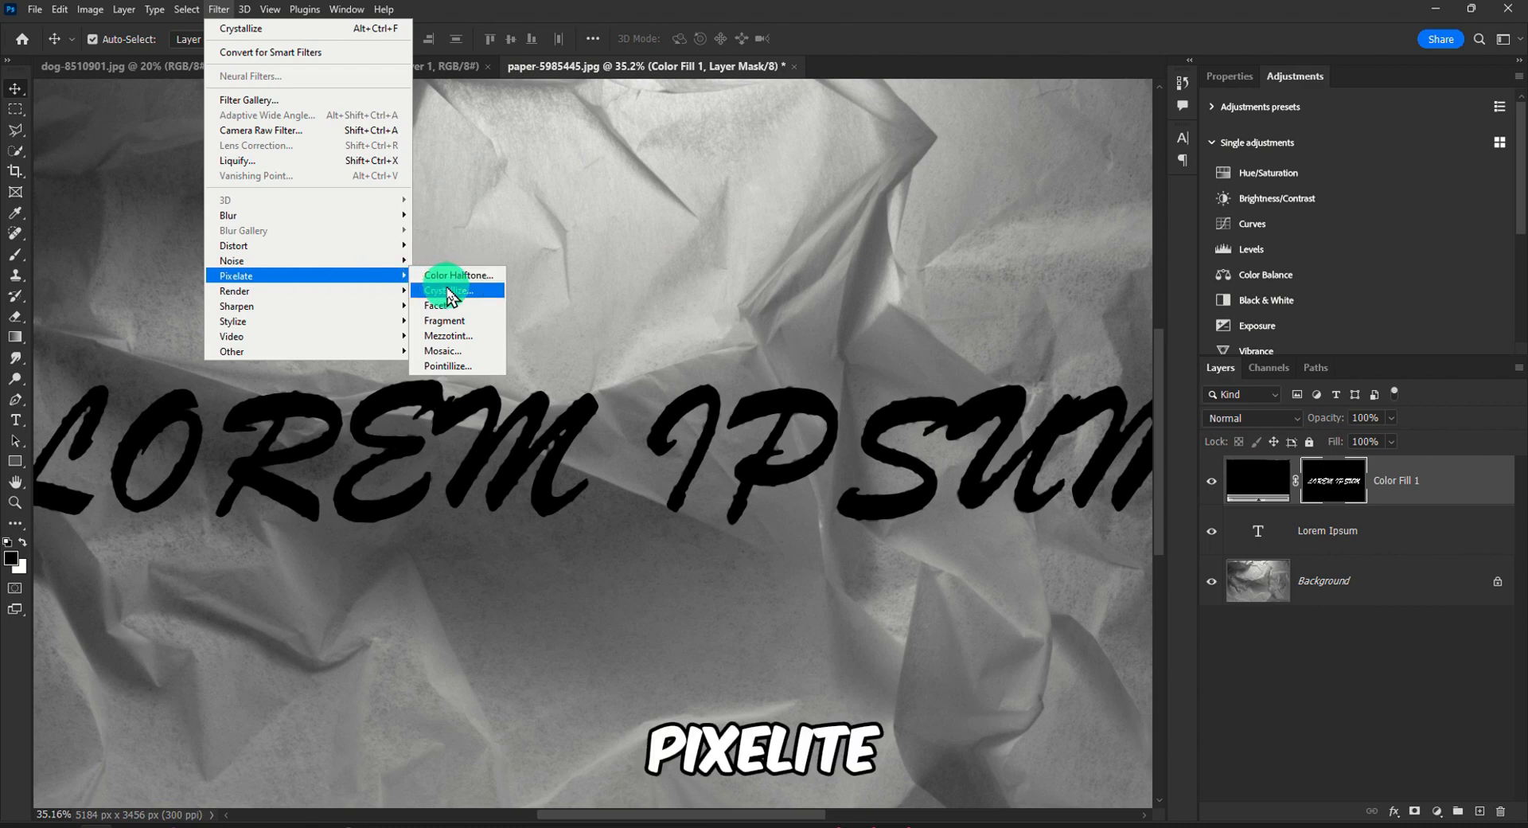
left_click(448, 291)
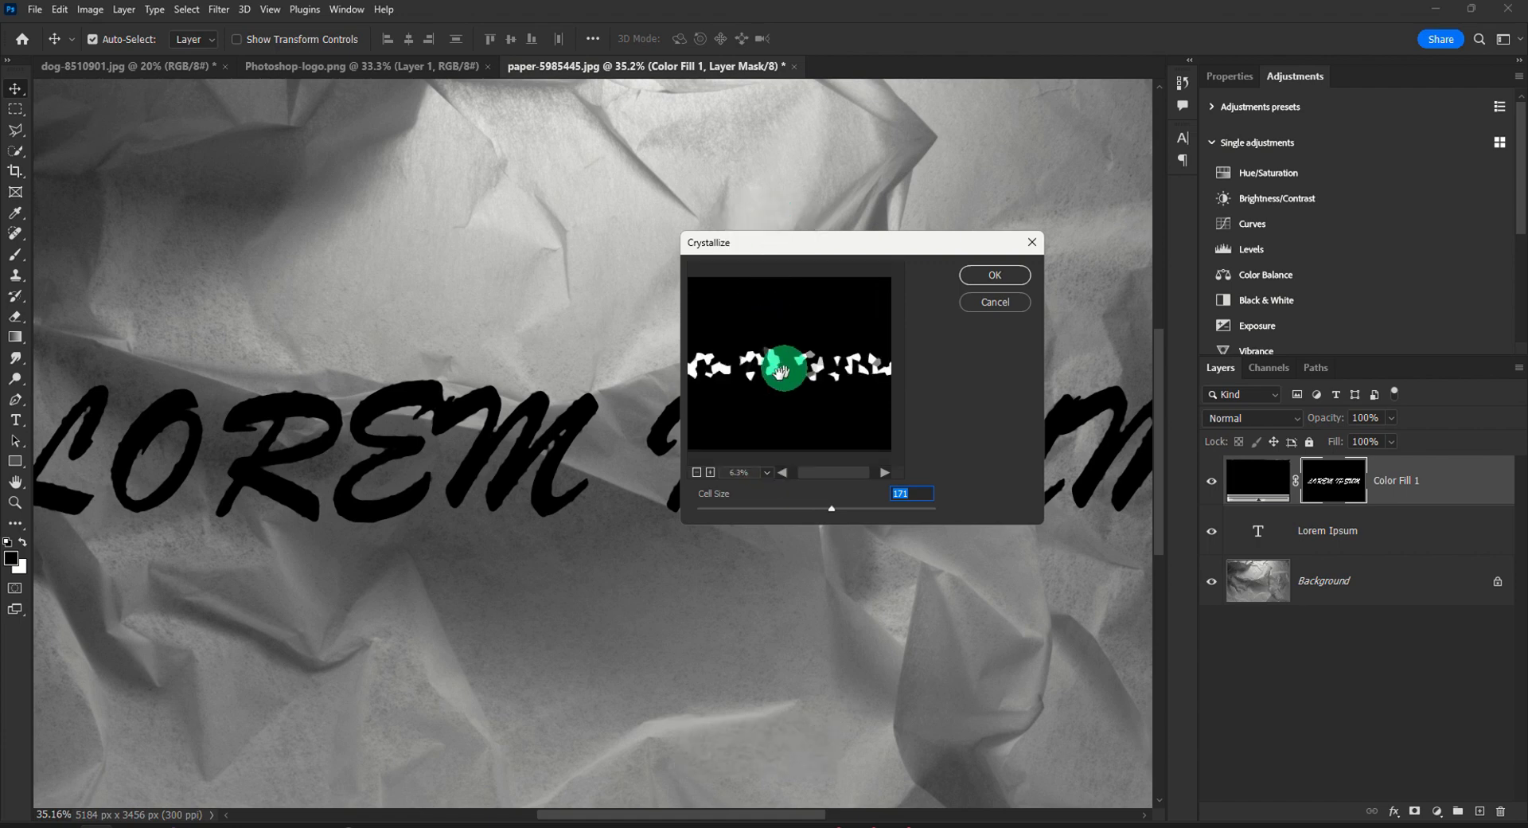
left_click(993, 275)
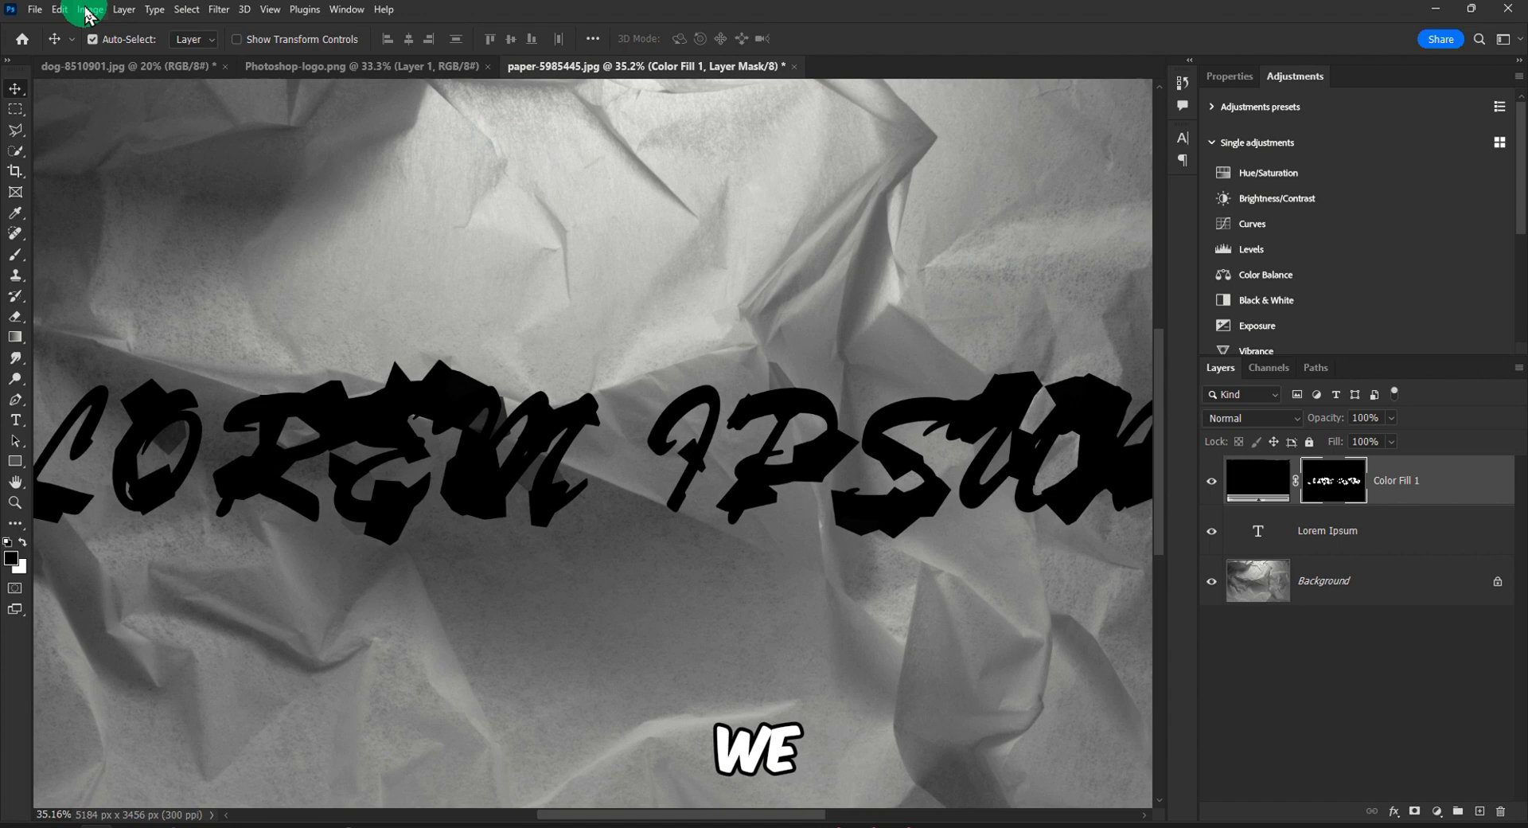
left_click(59, 10)
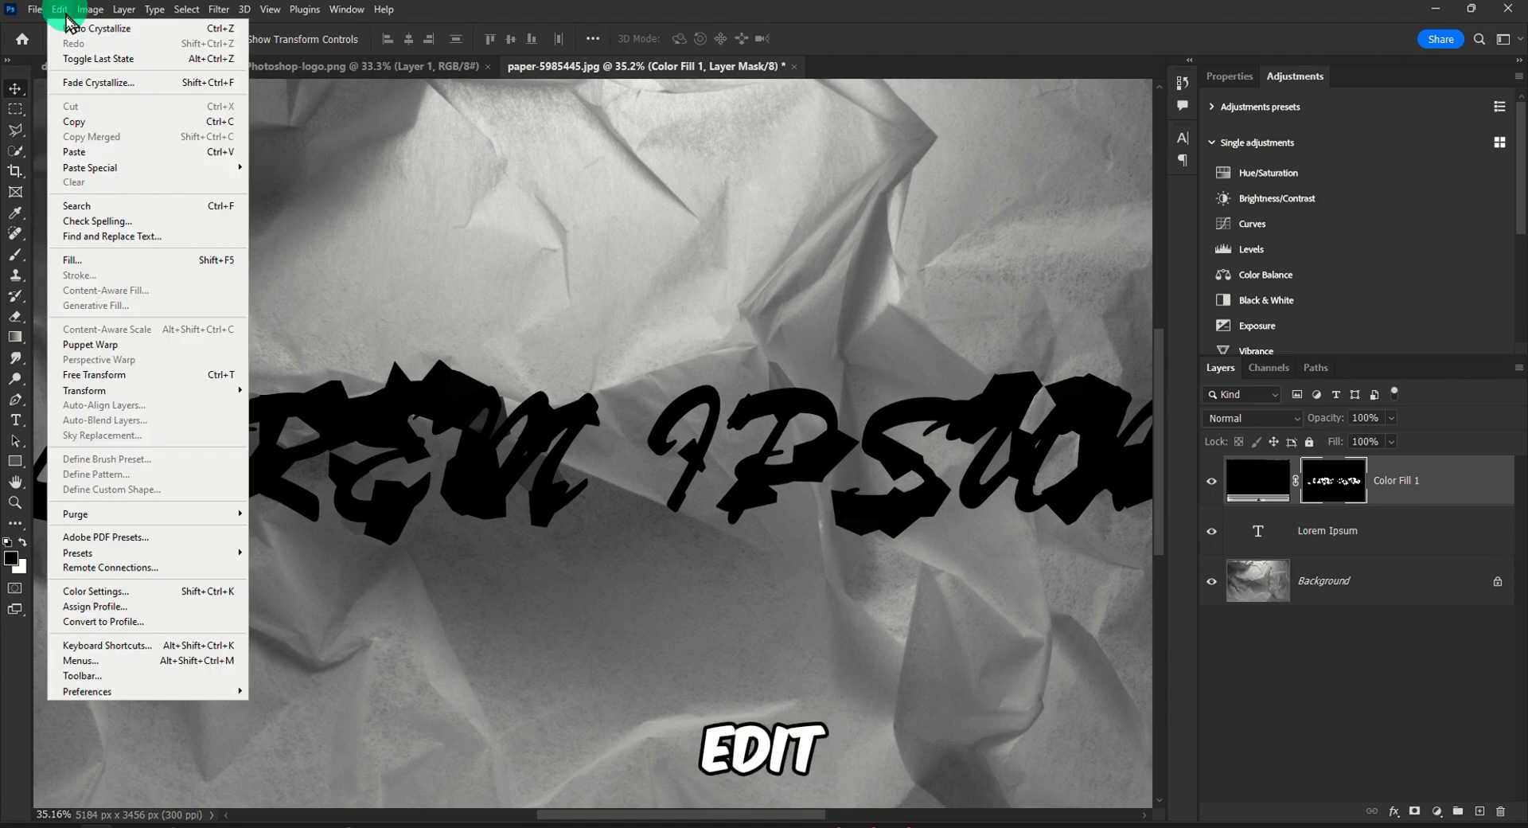
Fade the coarse Crystallize to about 50% opacity in Screen mode.
left_click(97, 81)
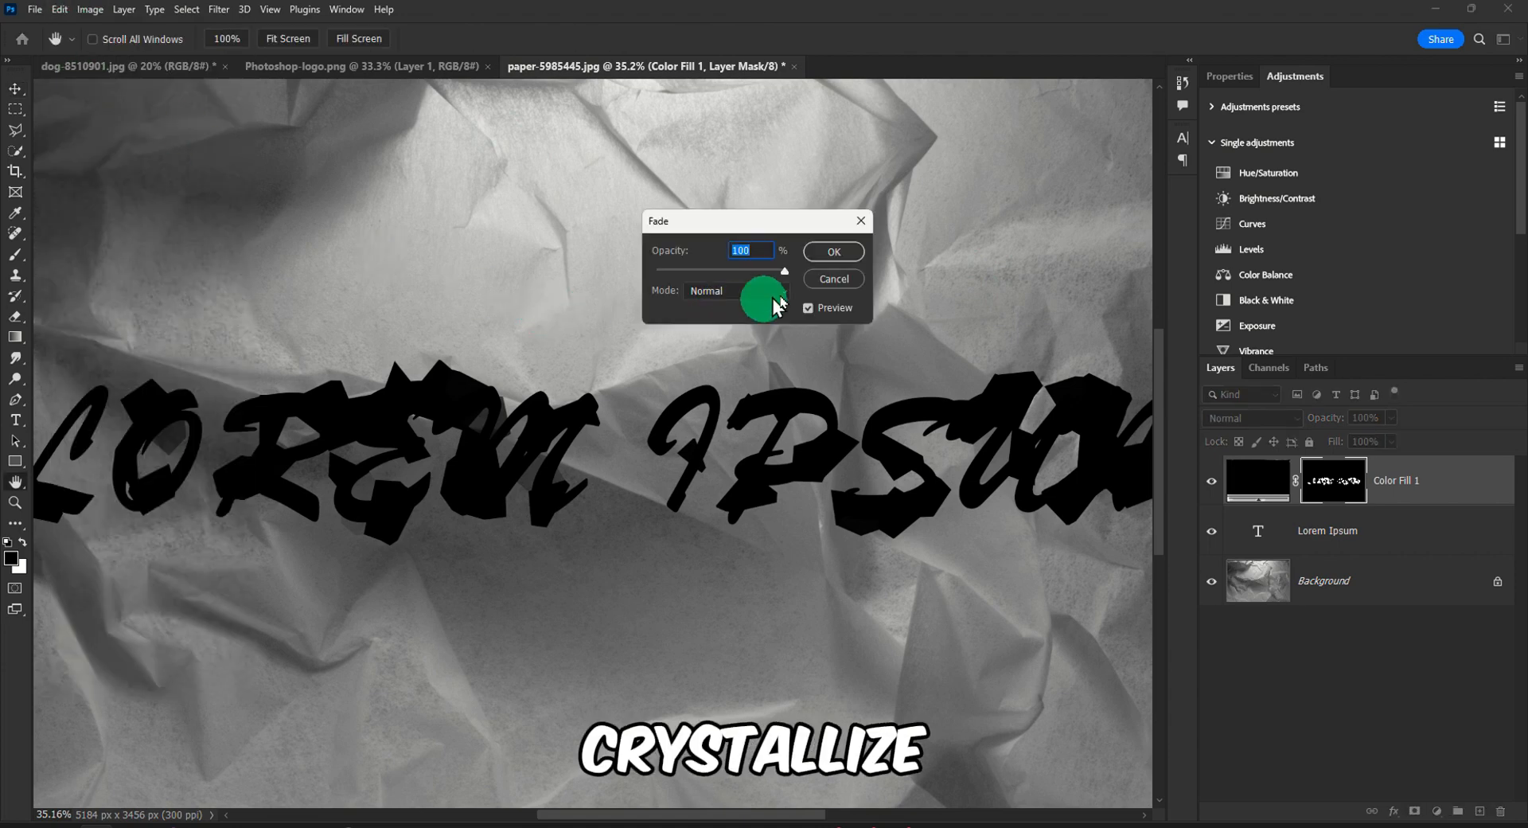
left_click(737, 292)
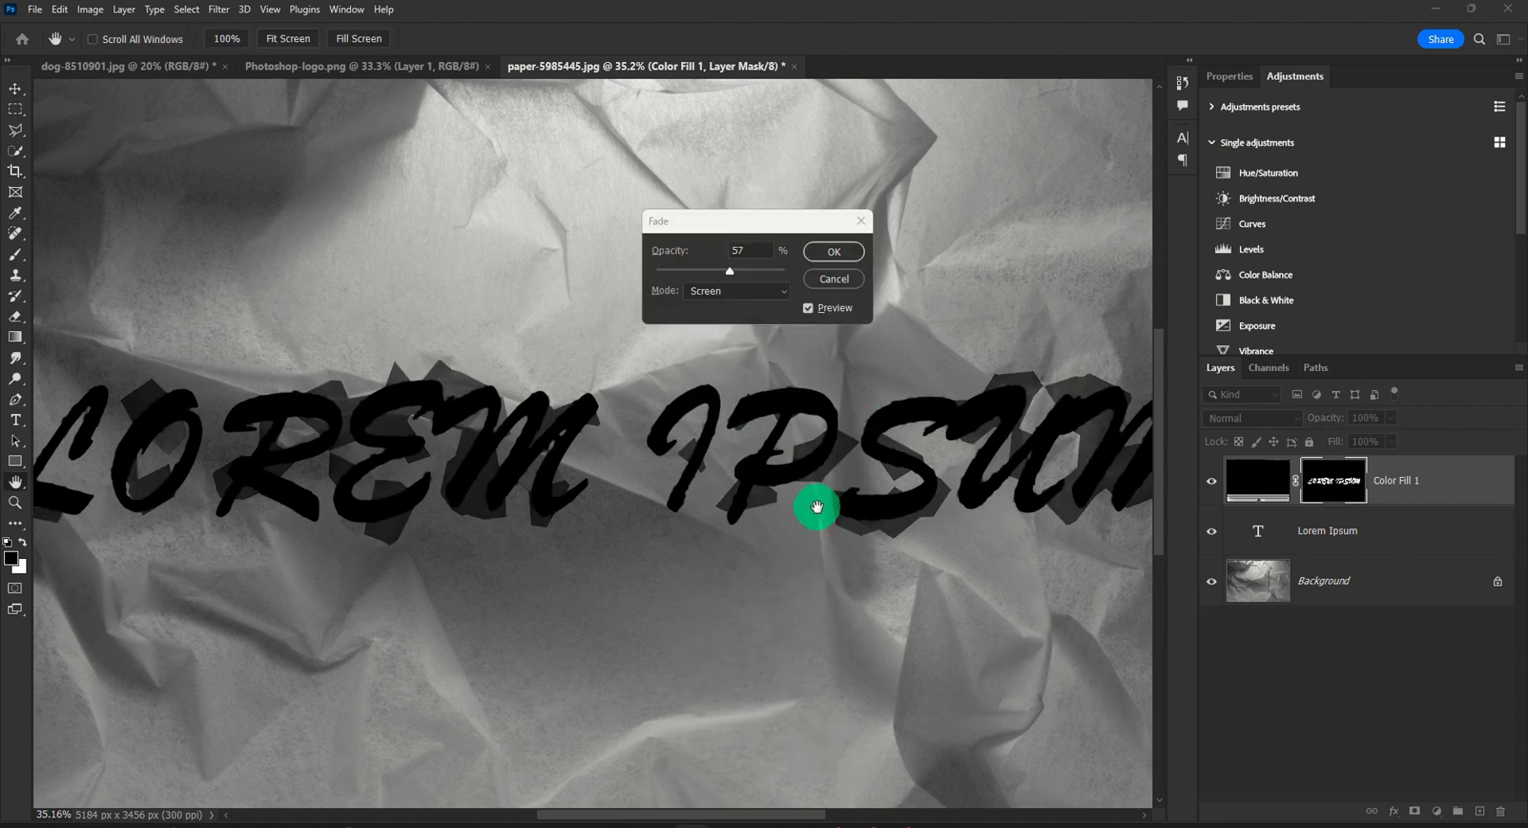
left_click_drag(729, 271, 758, 270)
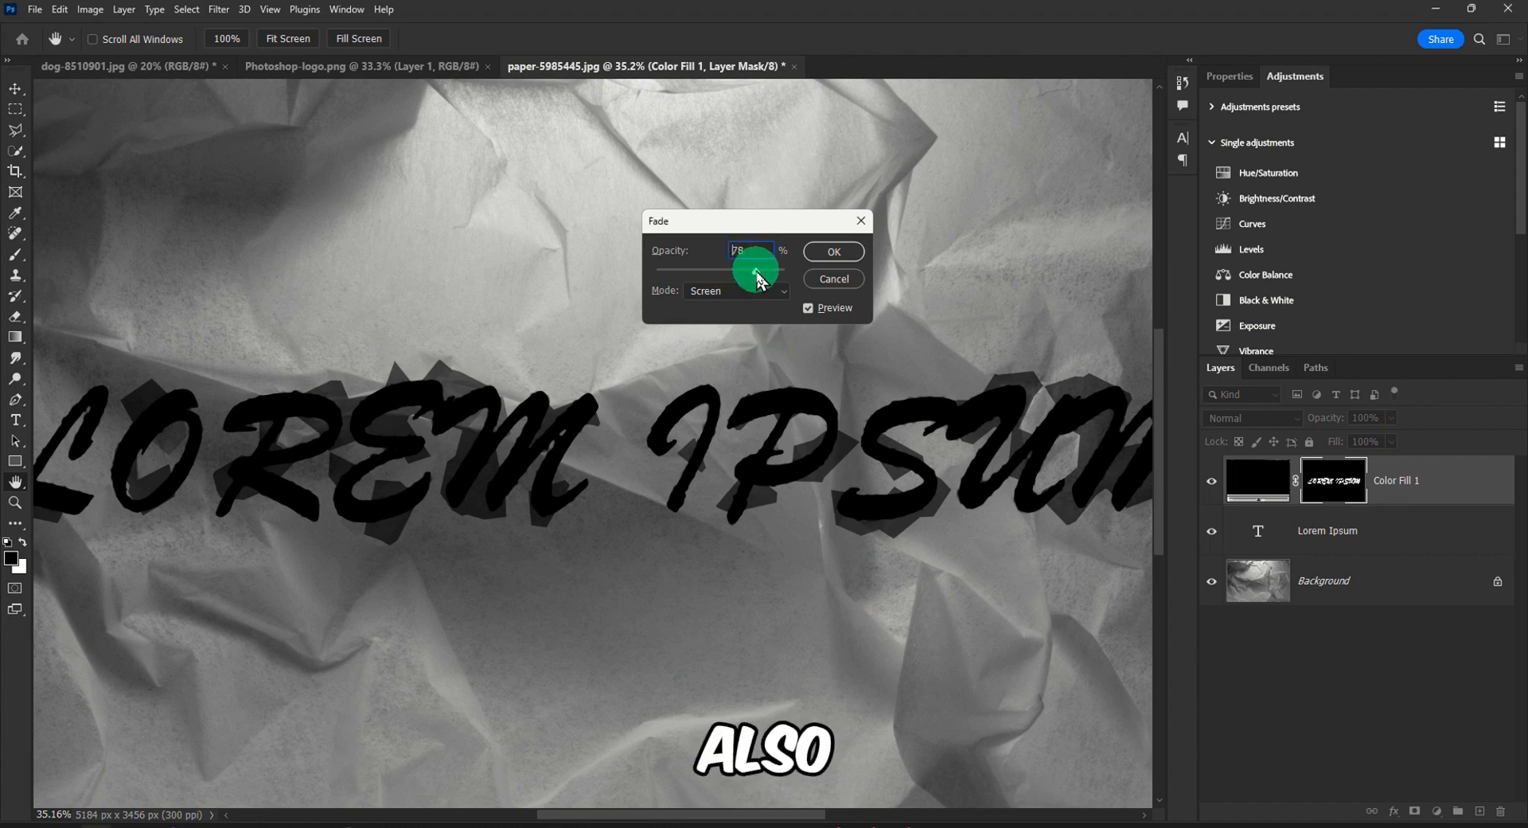
left_click_drag(758, 271, 745, 271)
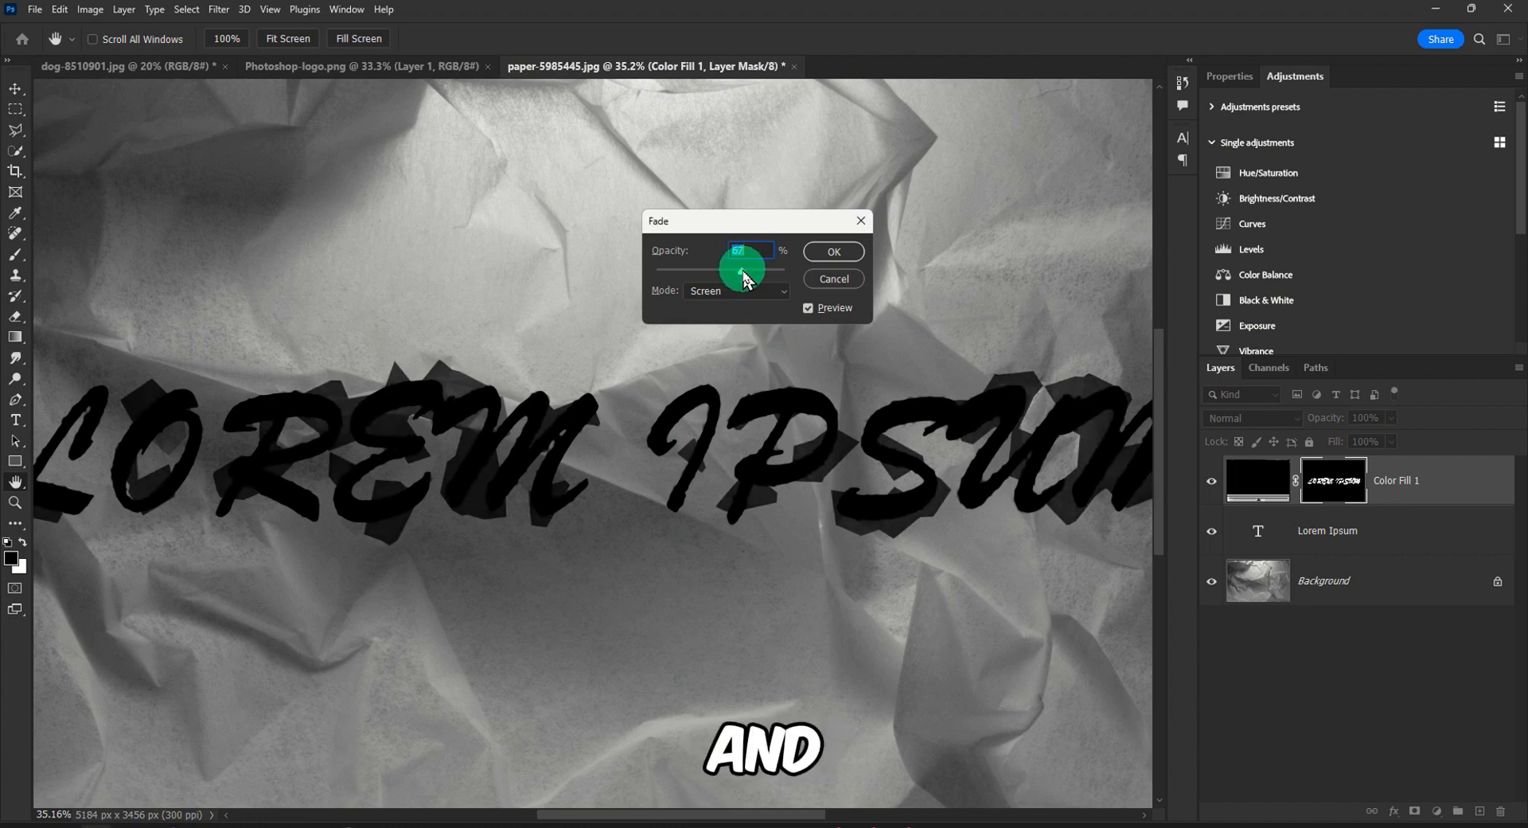
left_click_drag(743, 271, 716, 270)
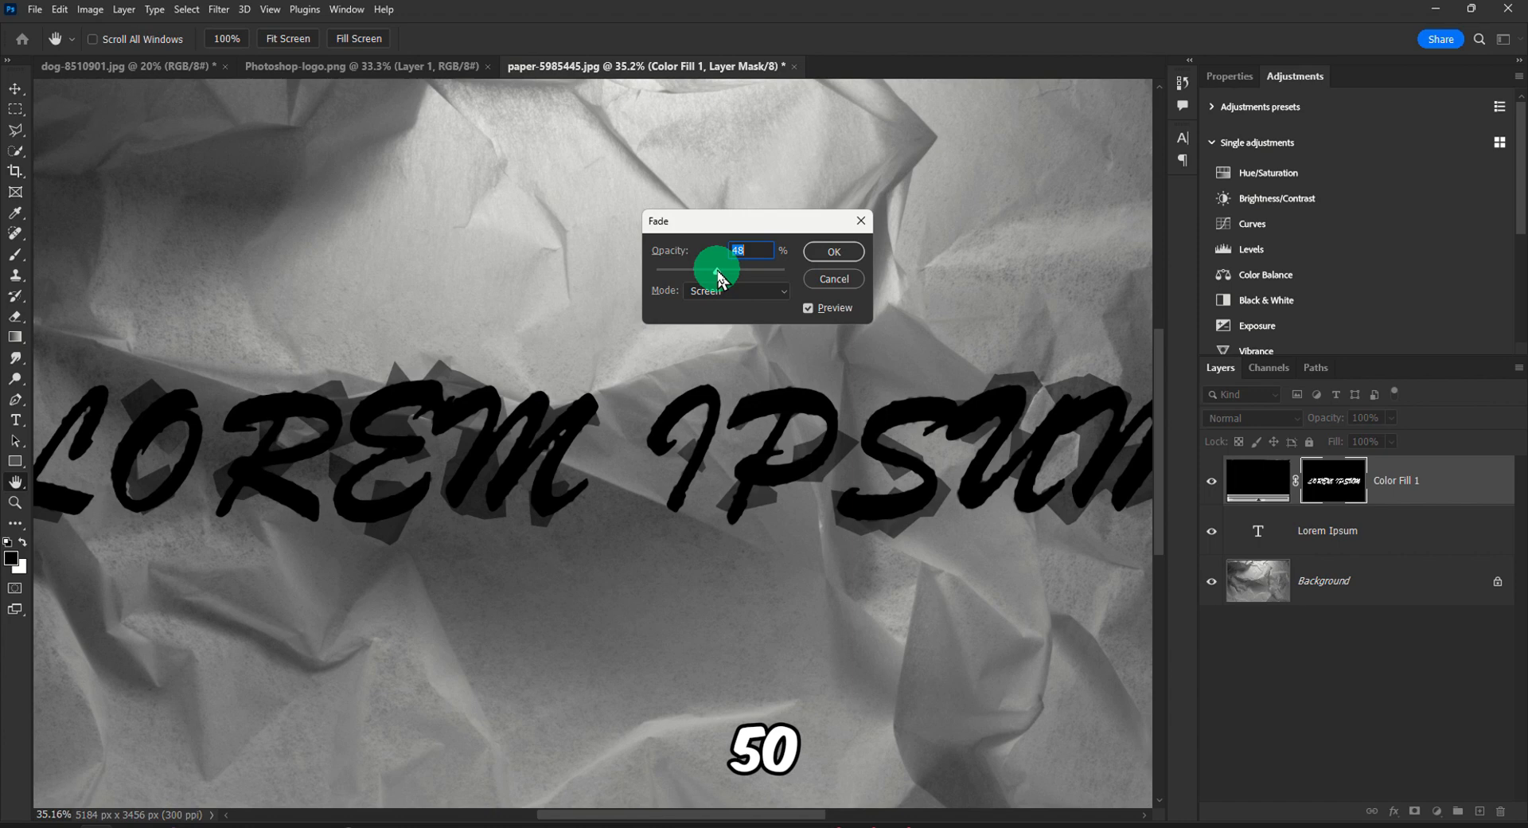
left_click_drag(718, 269, 708, 269)
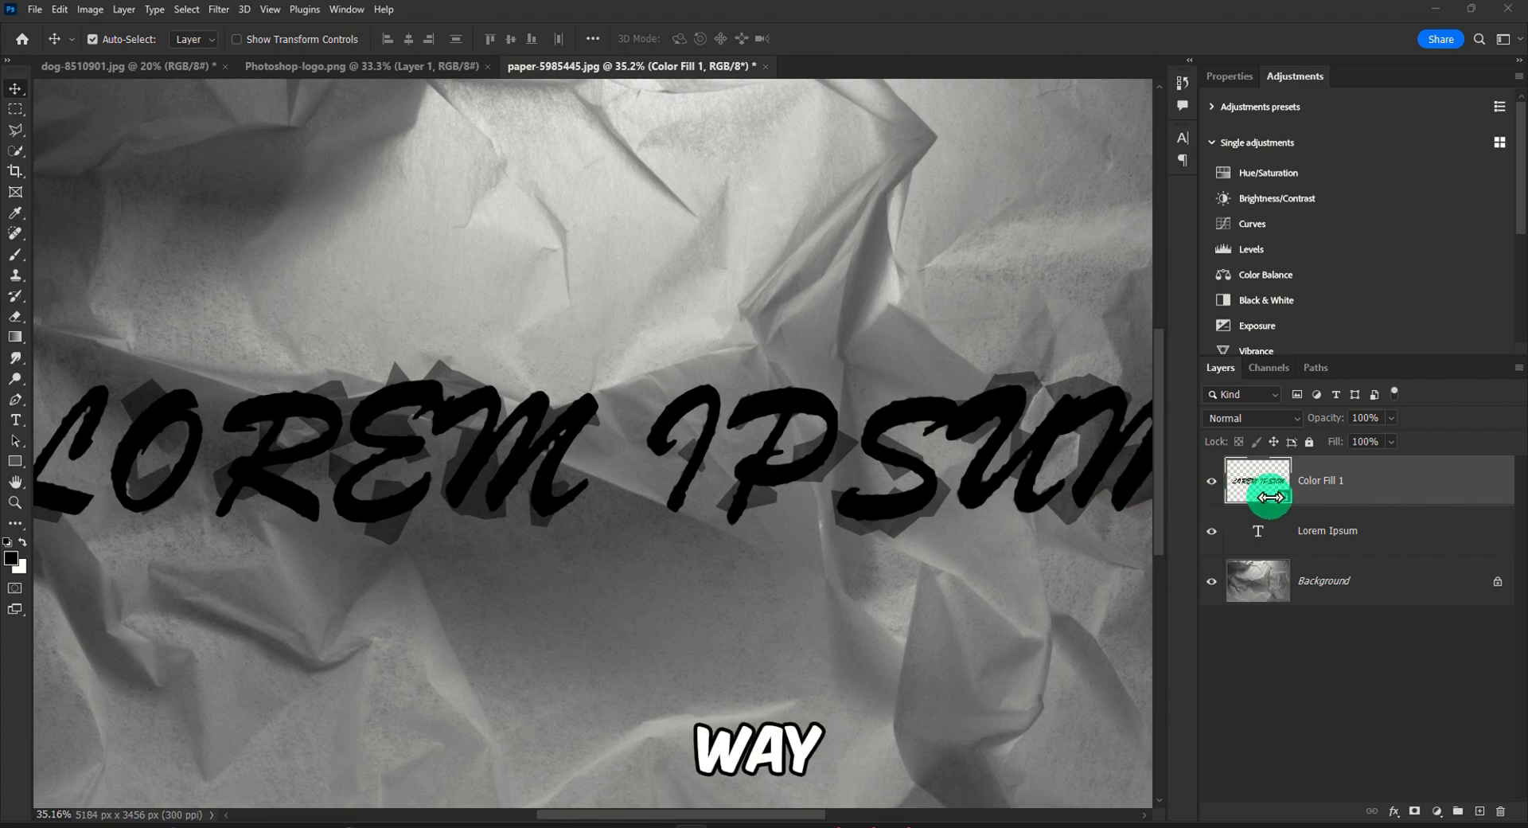
Convert Color Fill 1 to a smart object and apply a small-size Ripple distortion.
right_click(1257, 479)
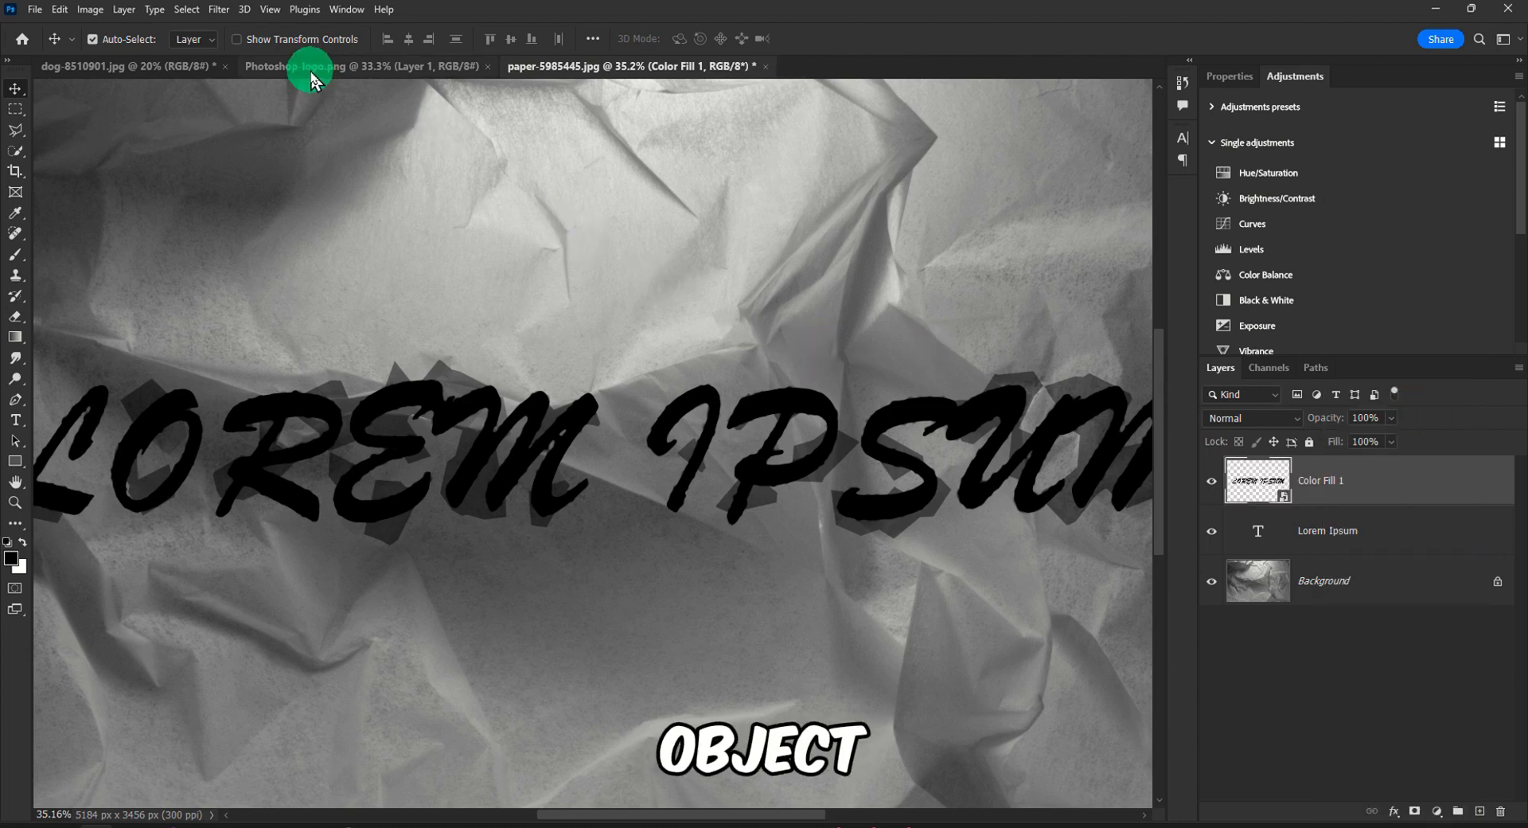
left_click(218, 9)
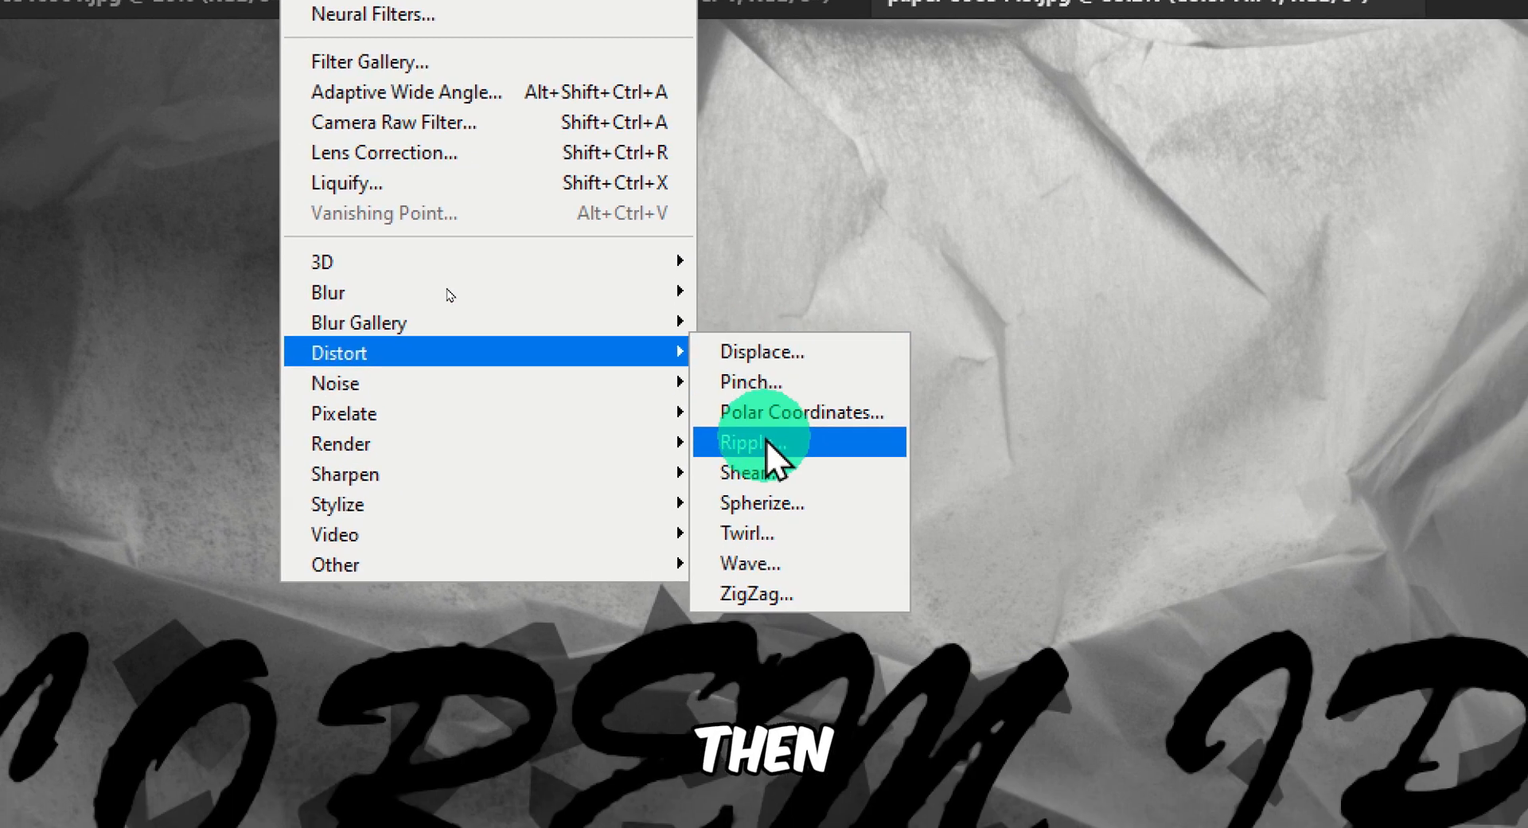
left_click(758, 442)
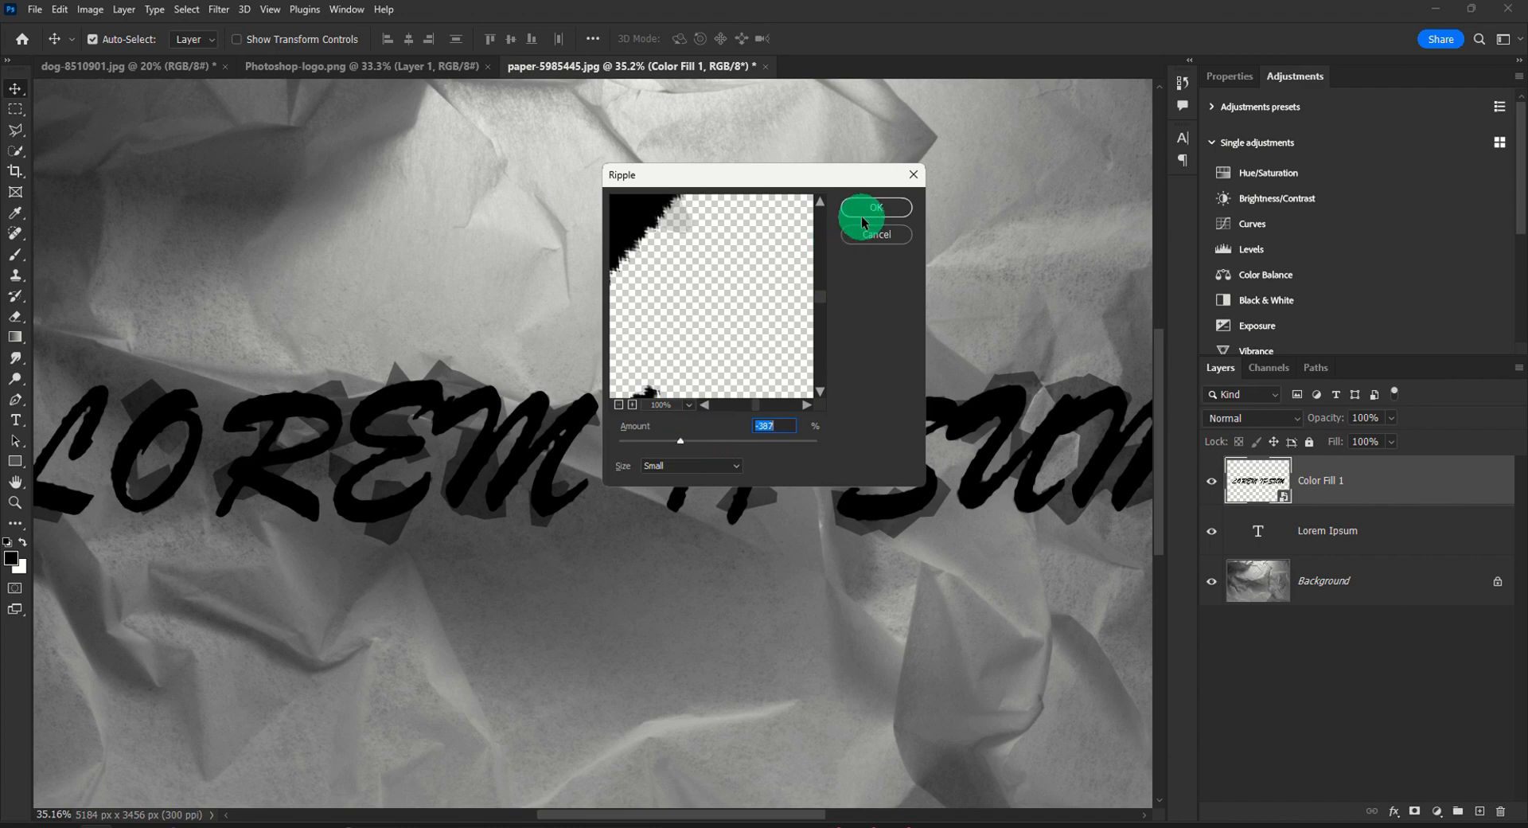
left_click(874, 207)
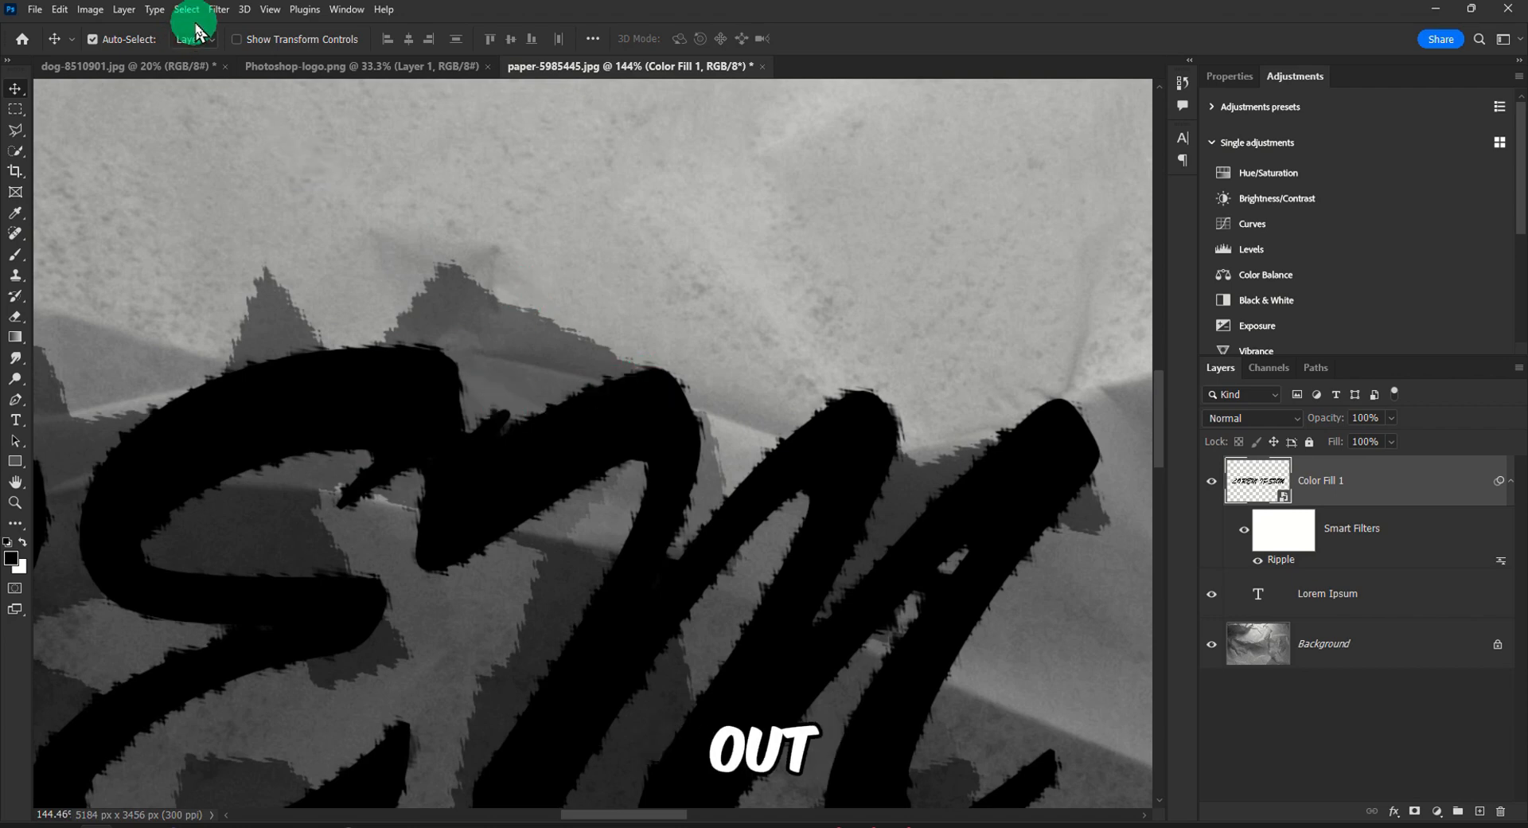
Apply a Median noise filter at roughly 9 pixels radius to smooth the rippled lettering.
left_click(218, 9)
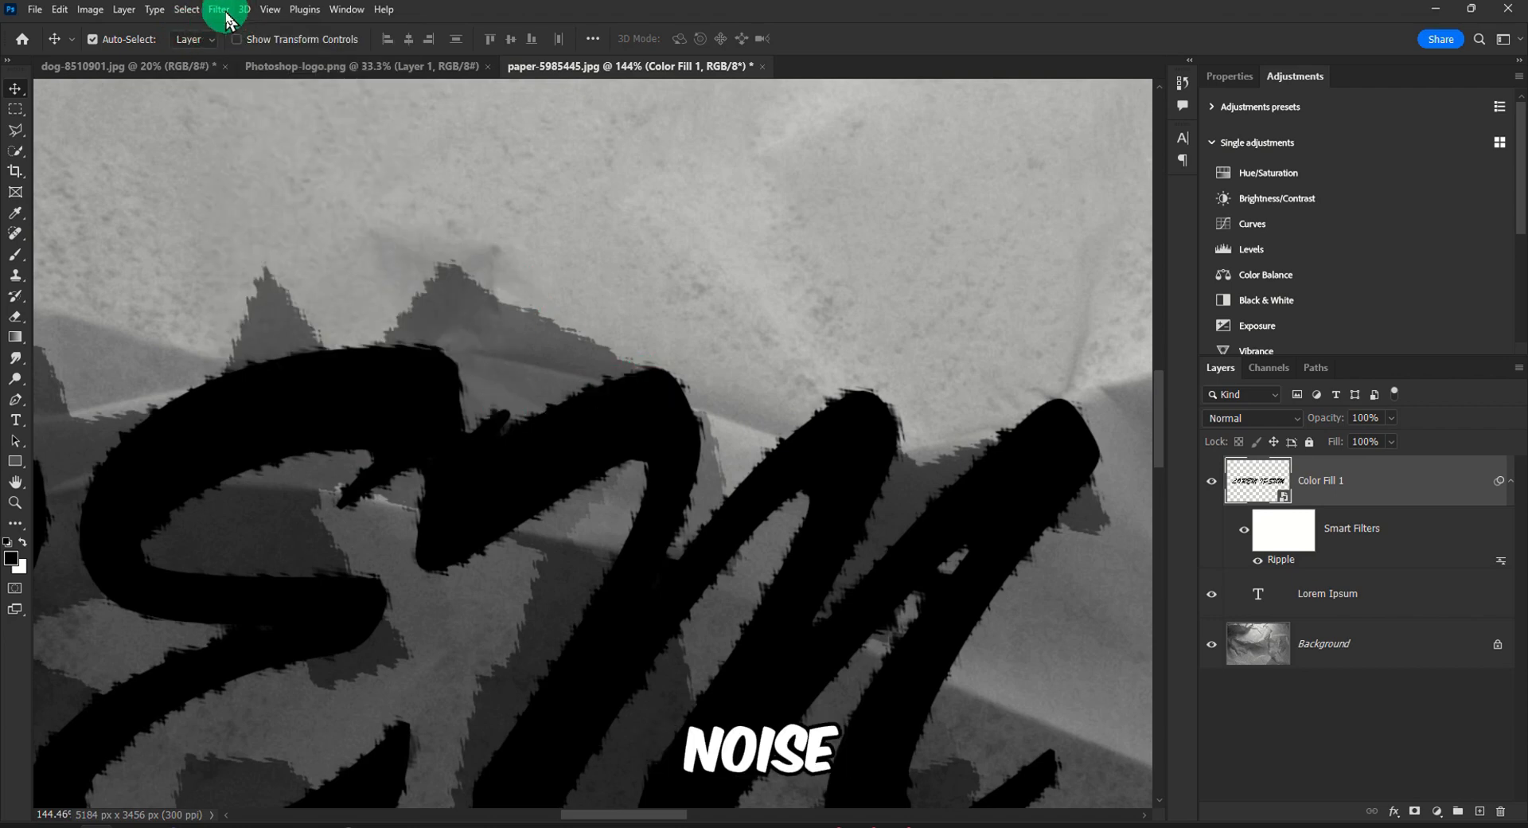
left_click(216, 10)
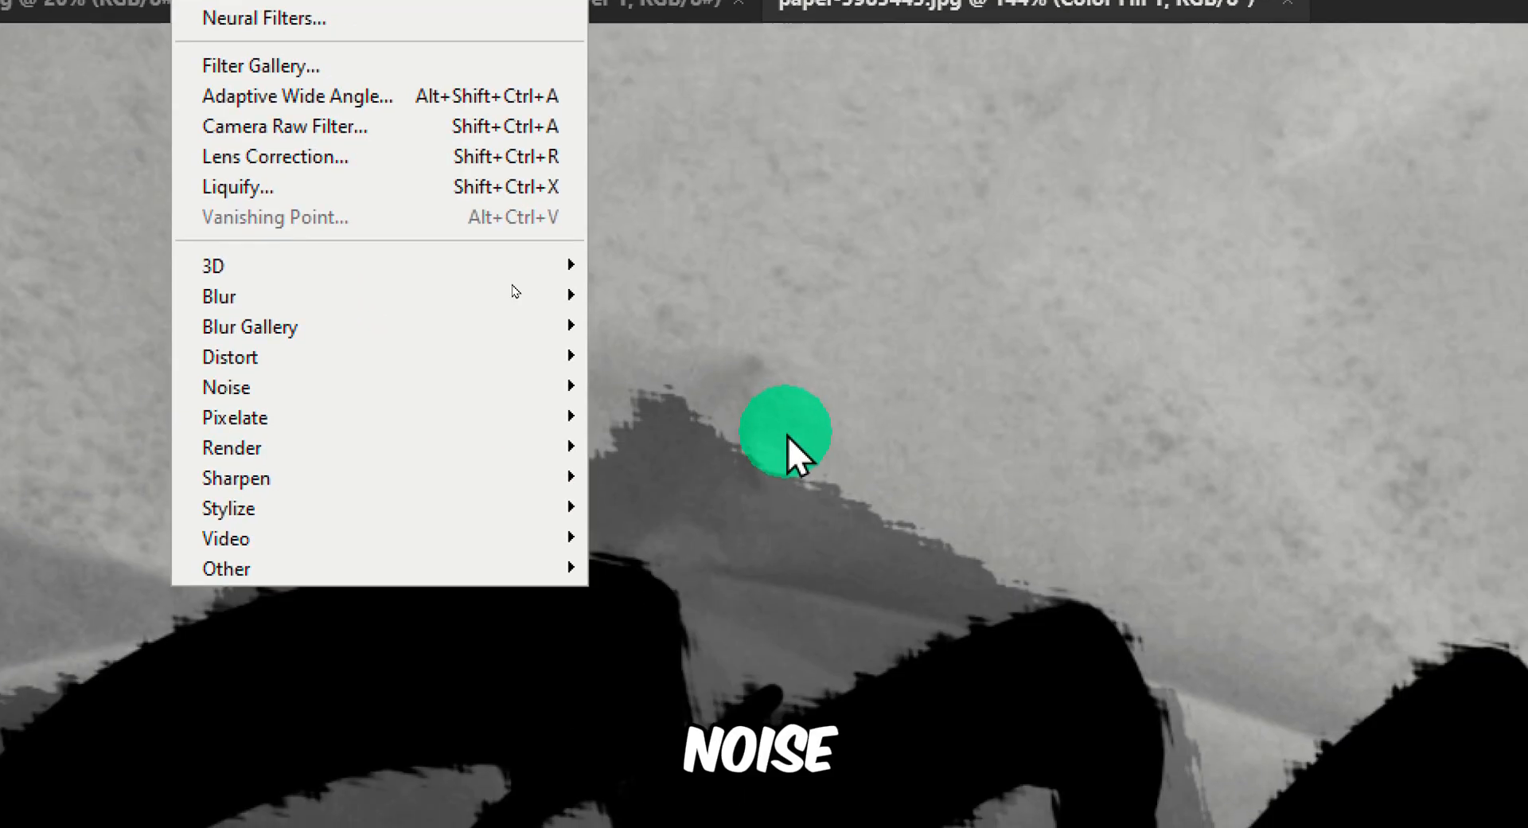
left_click(224, 386)
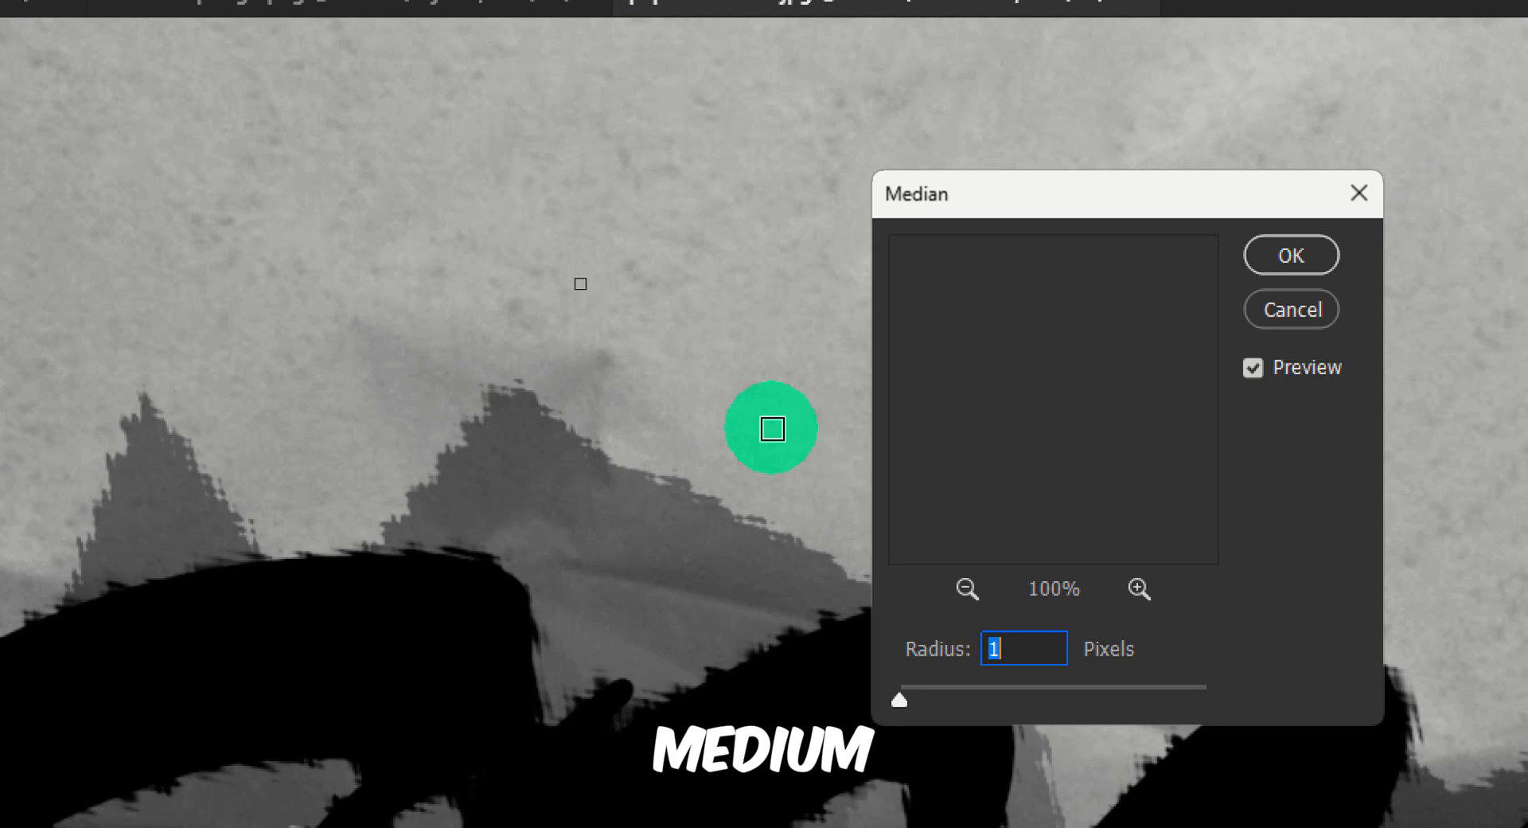
left_click_drag(899, 699, 750, 426)
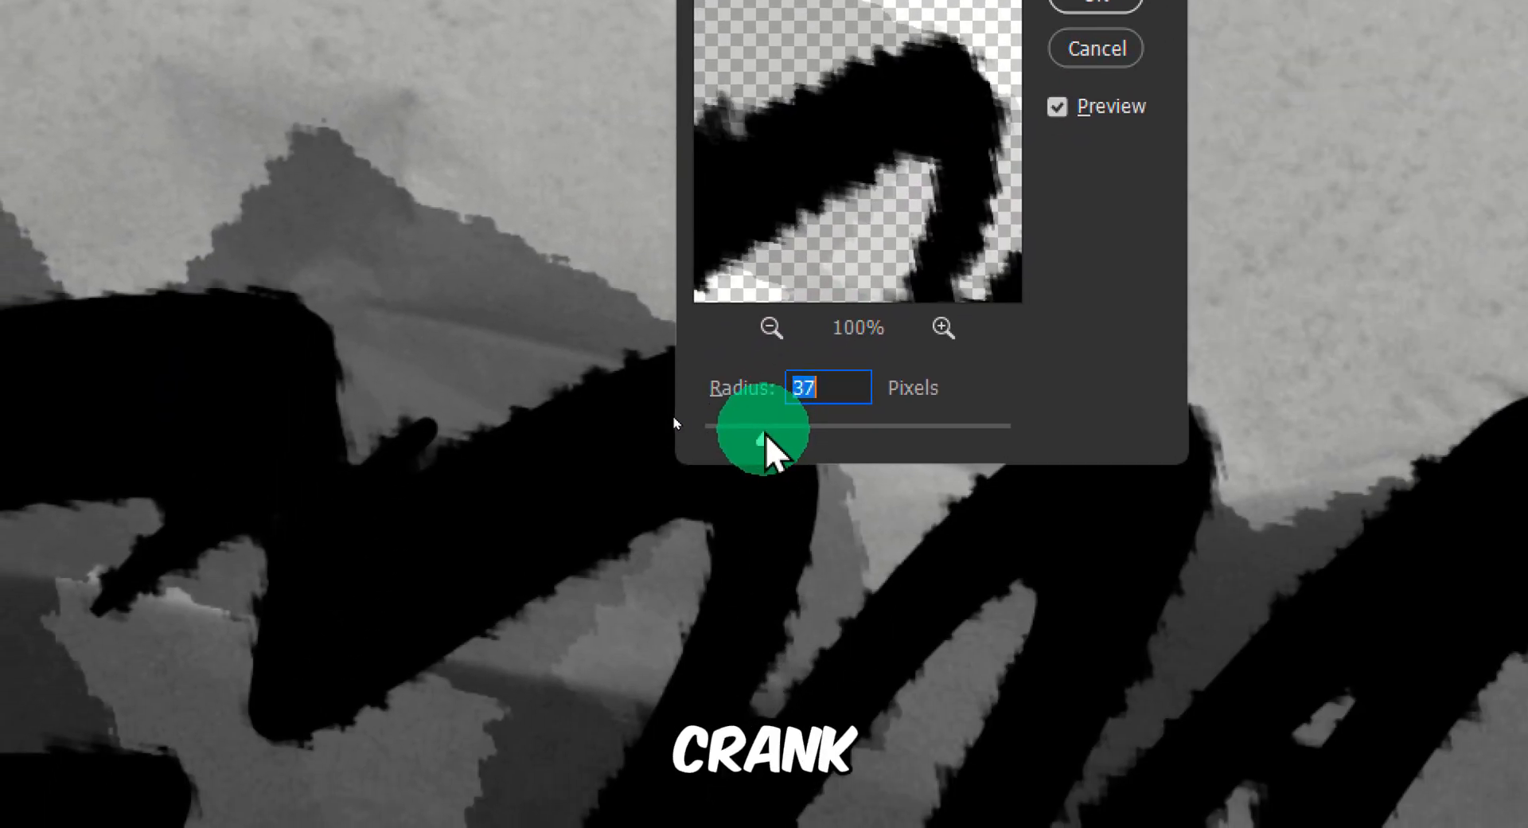
left_click_drag(754, 426, 765, 426)
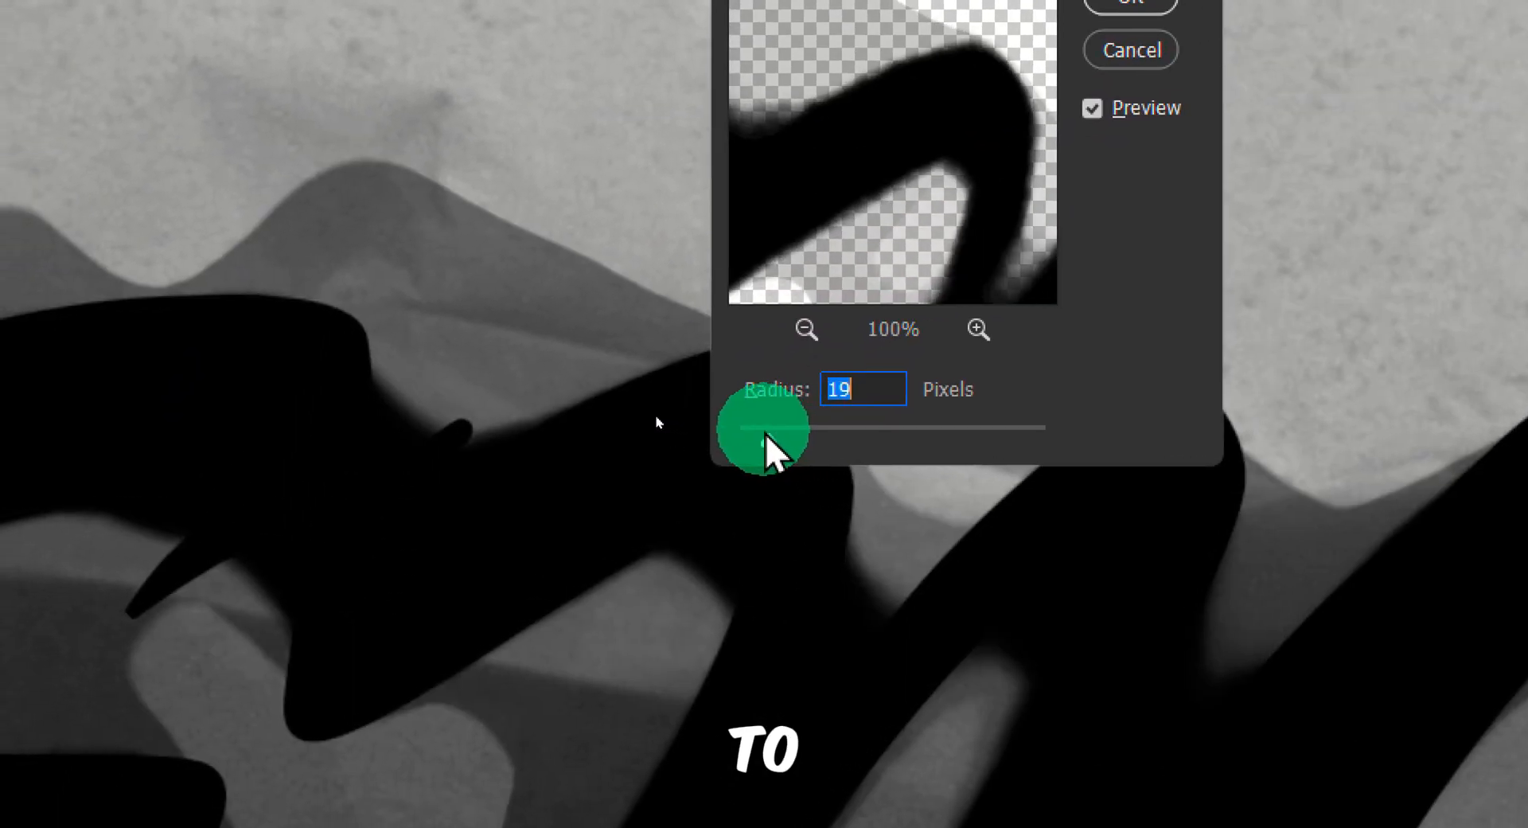
left_click_drag(808, 427, 765, 426)
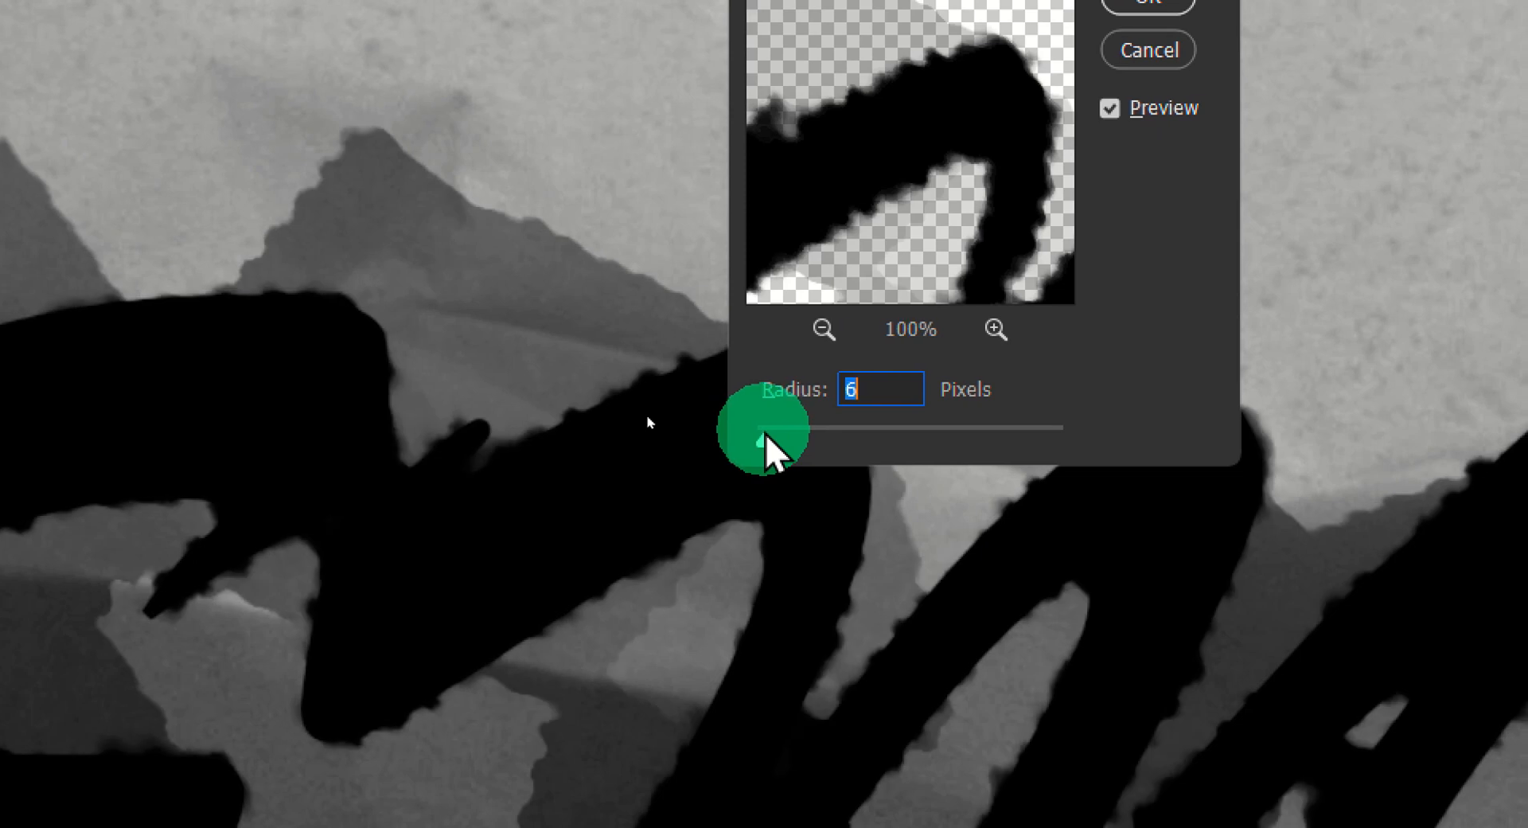
left_click_drag(766, 427, 790, 427)
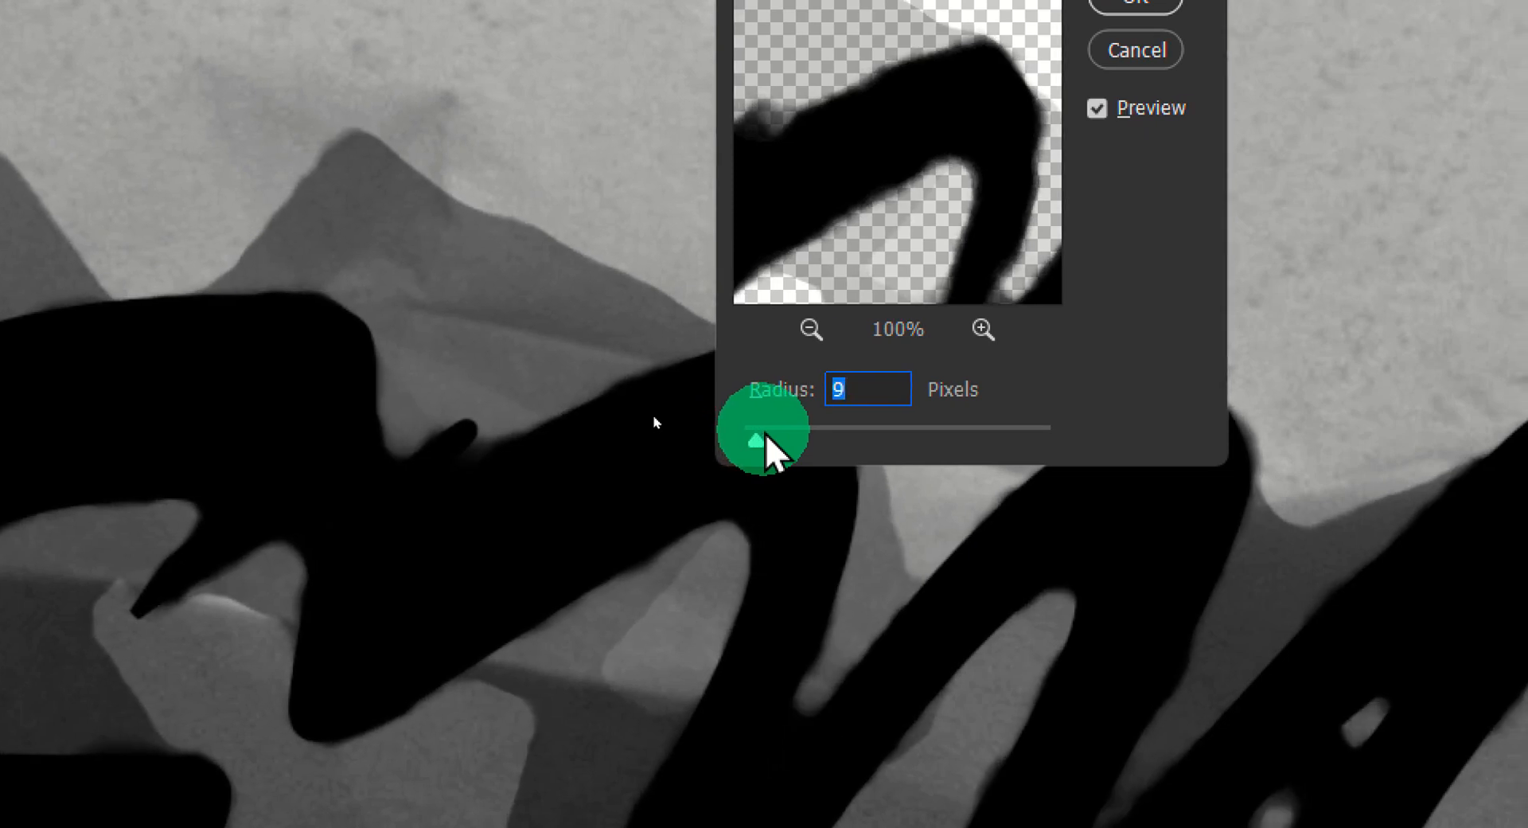
left_click_drag(761, 428, 757, 428)
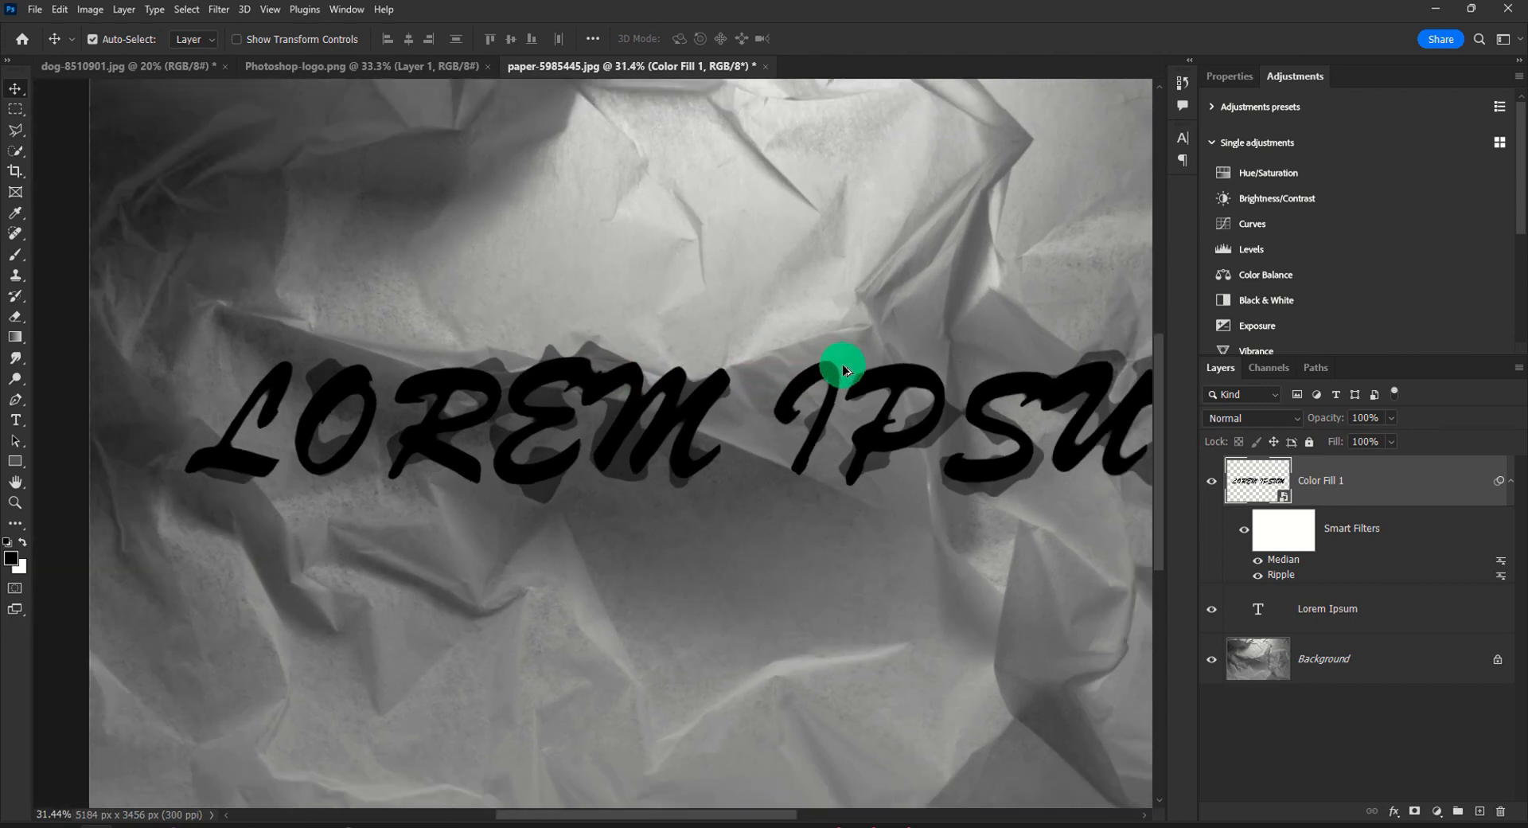
mouse_move(689, 271)
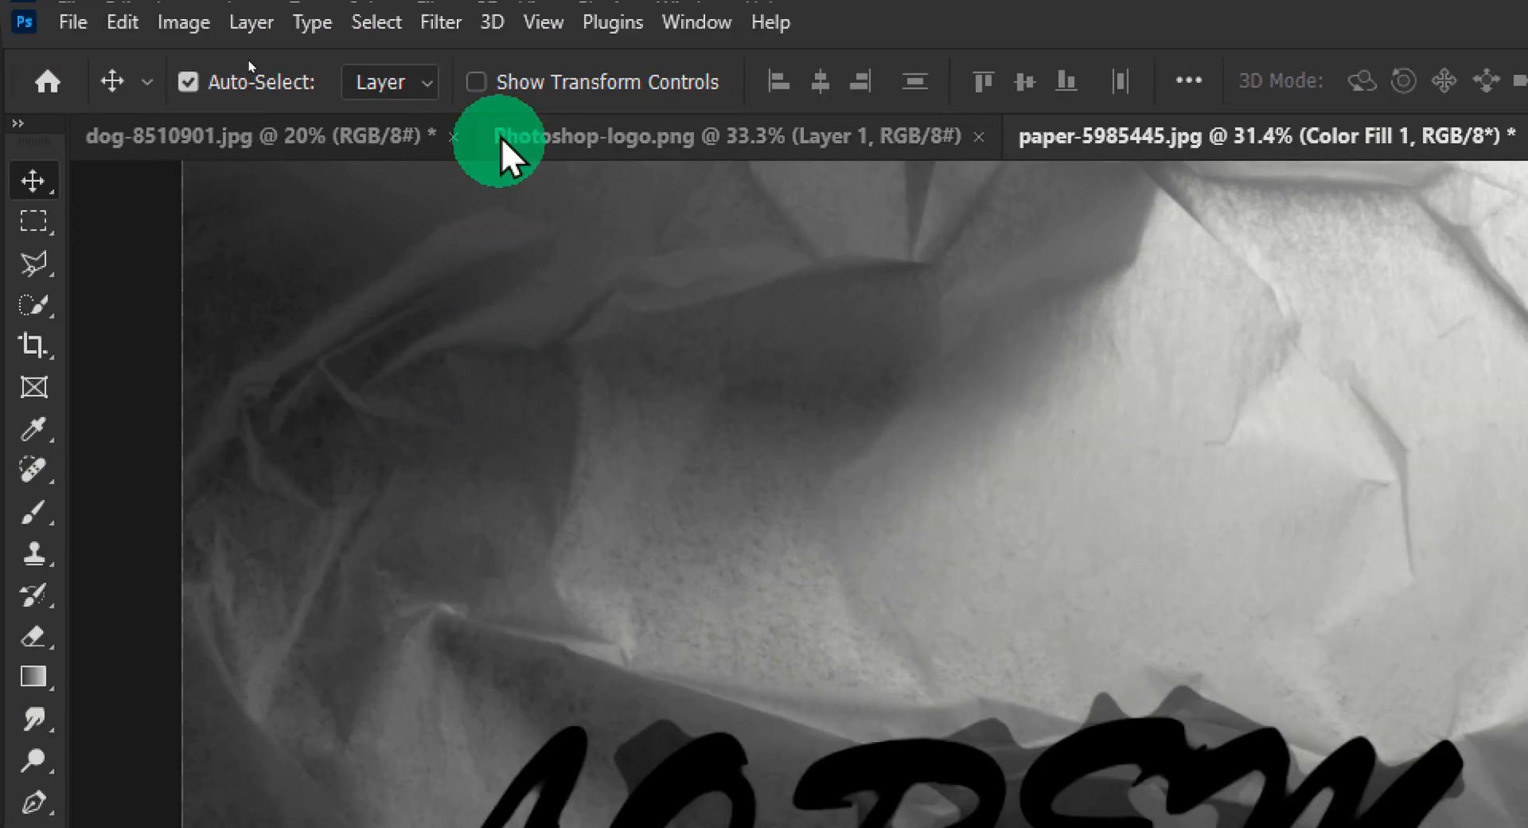
Apply Add Noise at about 5.35% over the distressed lettering.
left_click(441, 21)
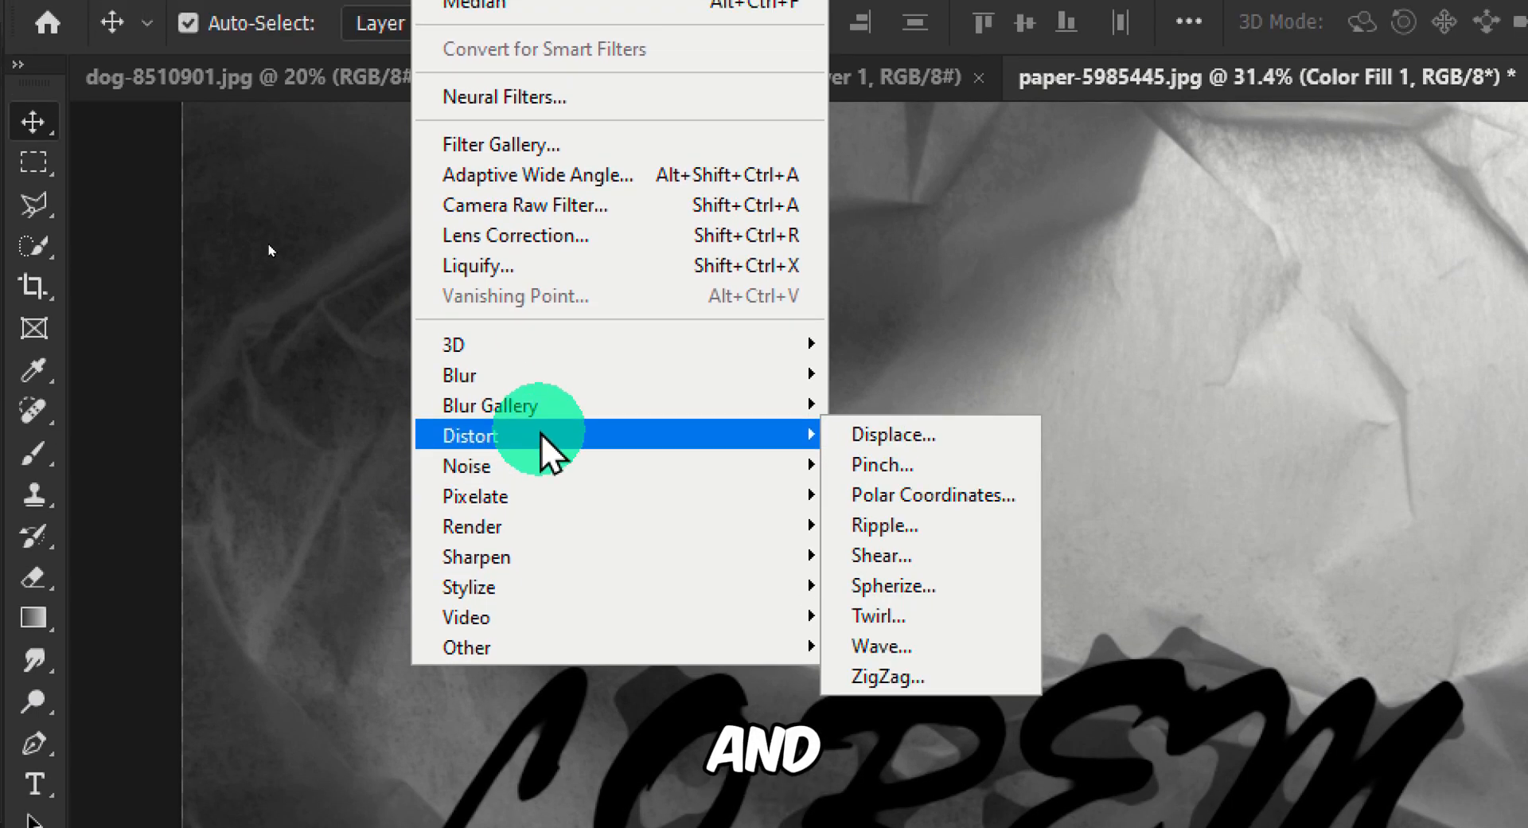
mouse_move(466, 432)
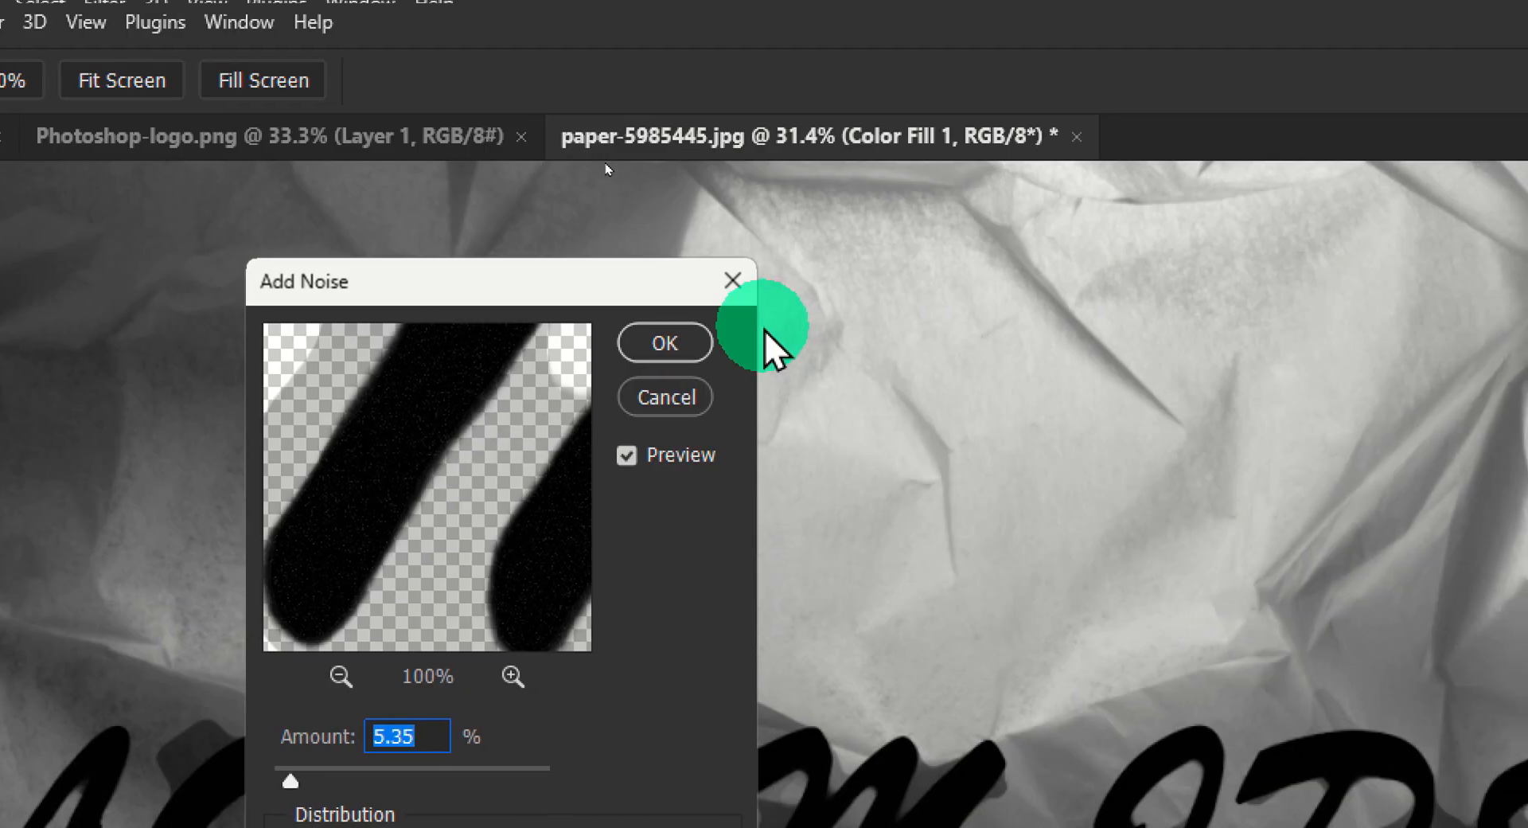
left_click(664, 342)
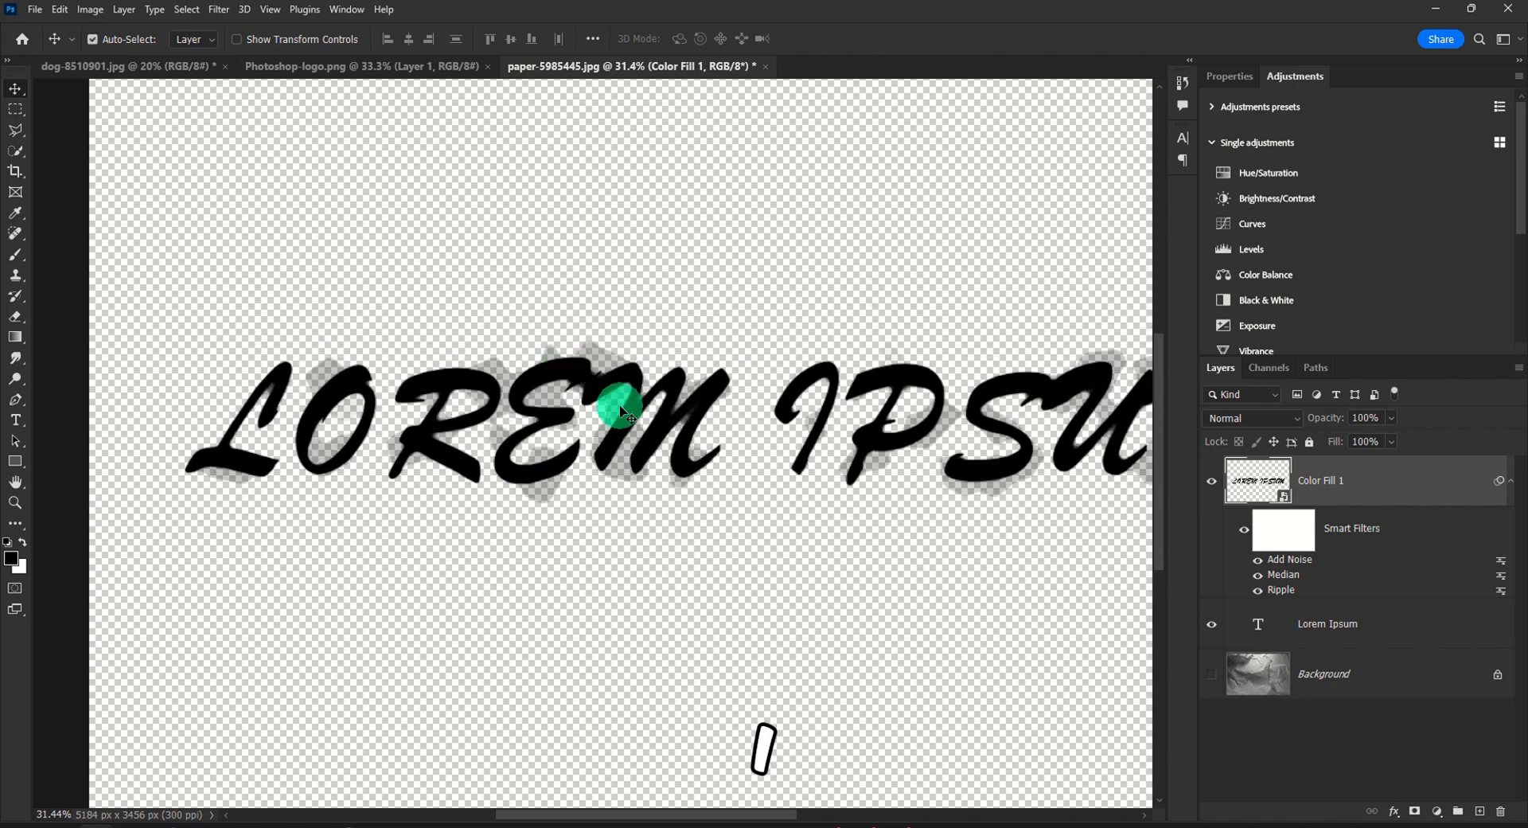
Show only the paper Background and save a Photoshop PSD copy of the document.
left_click_drag(624, 407, 417, 256)
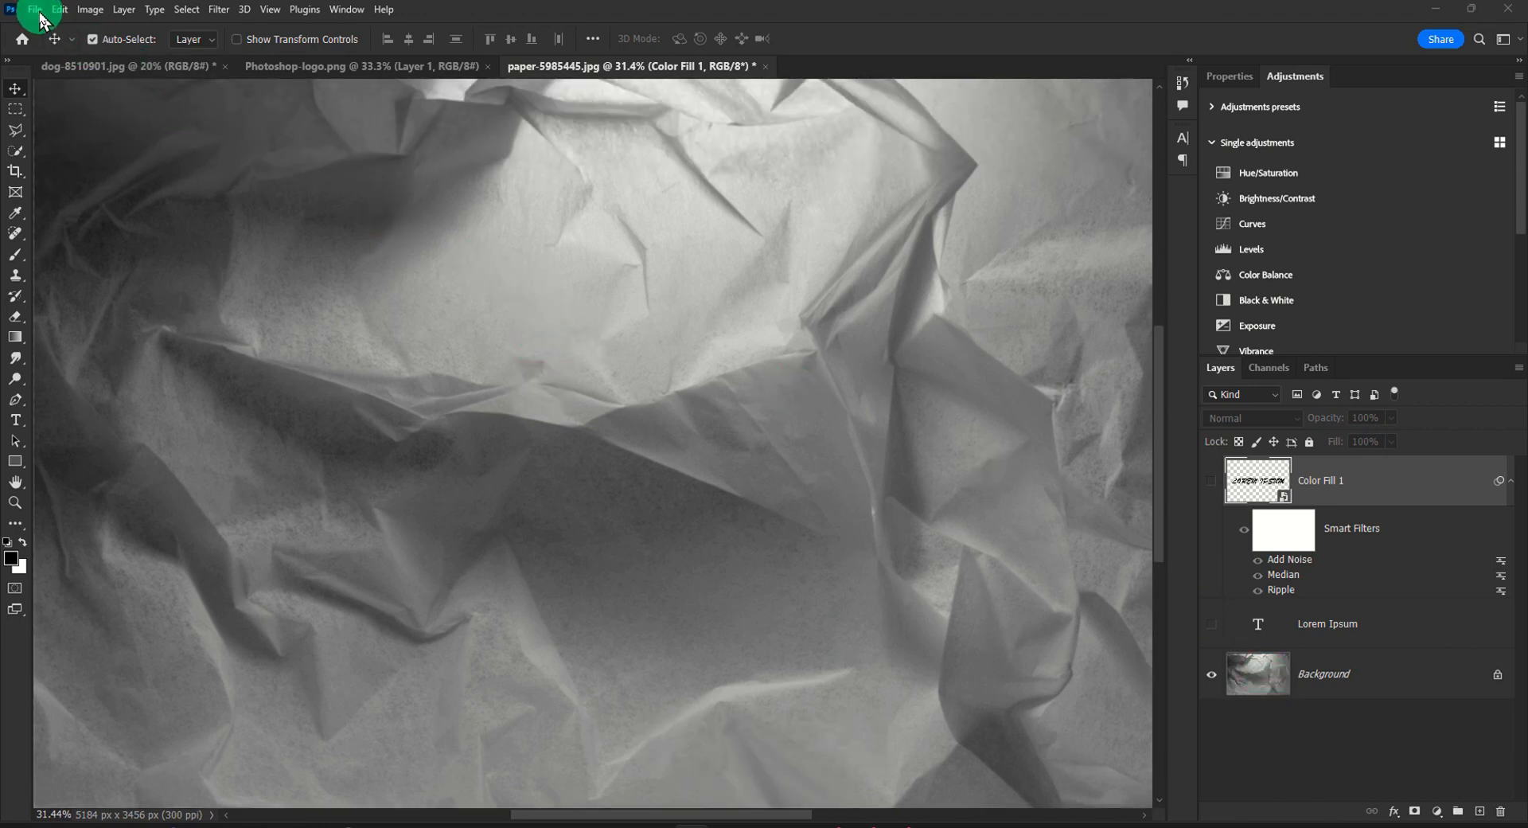
left_click(33, 9)
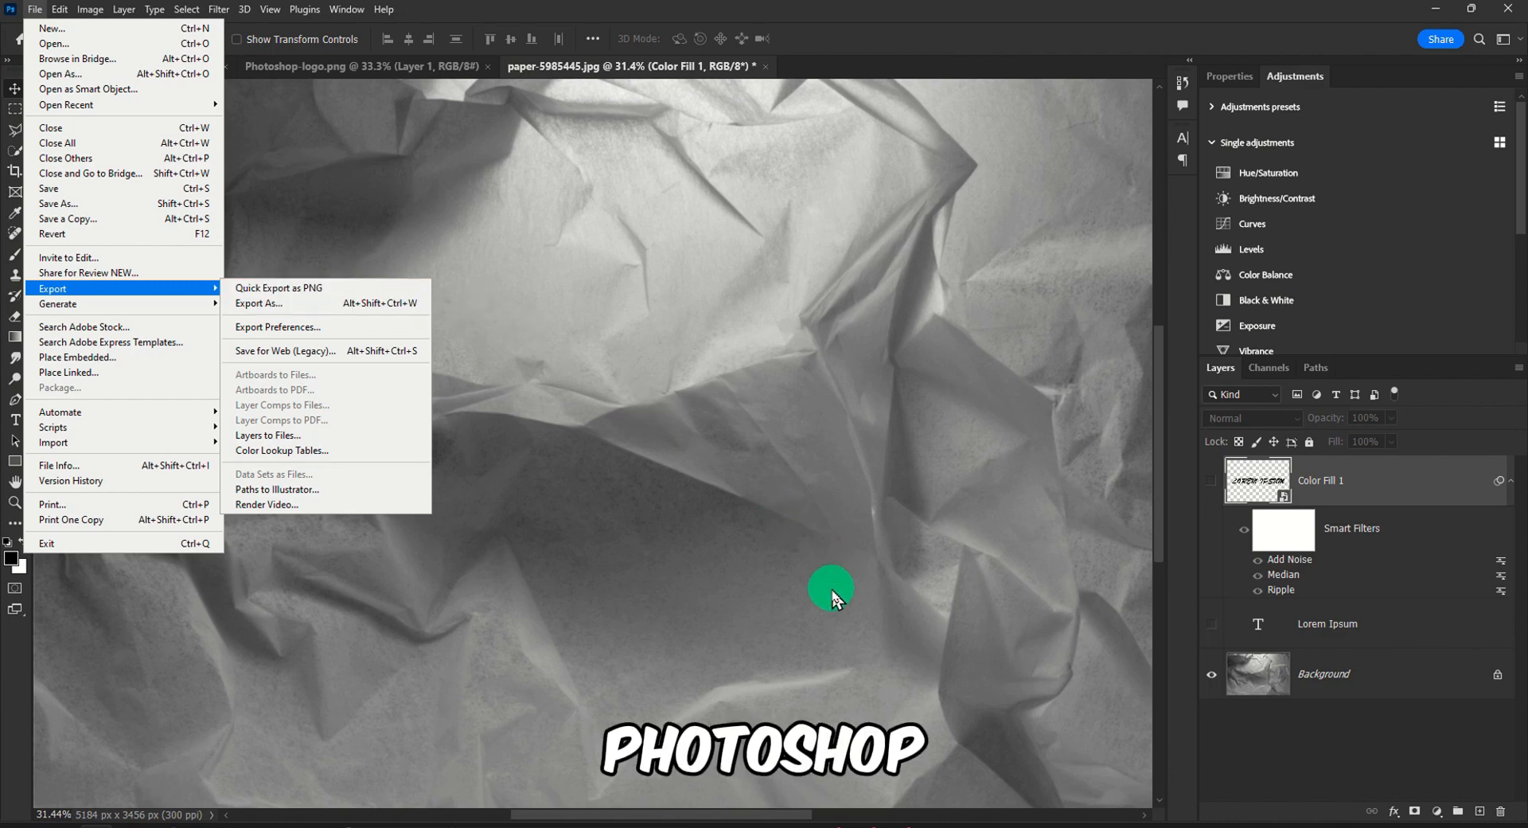
left_click(69, 218)
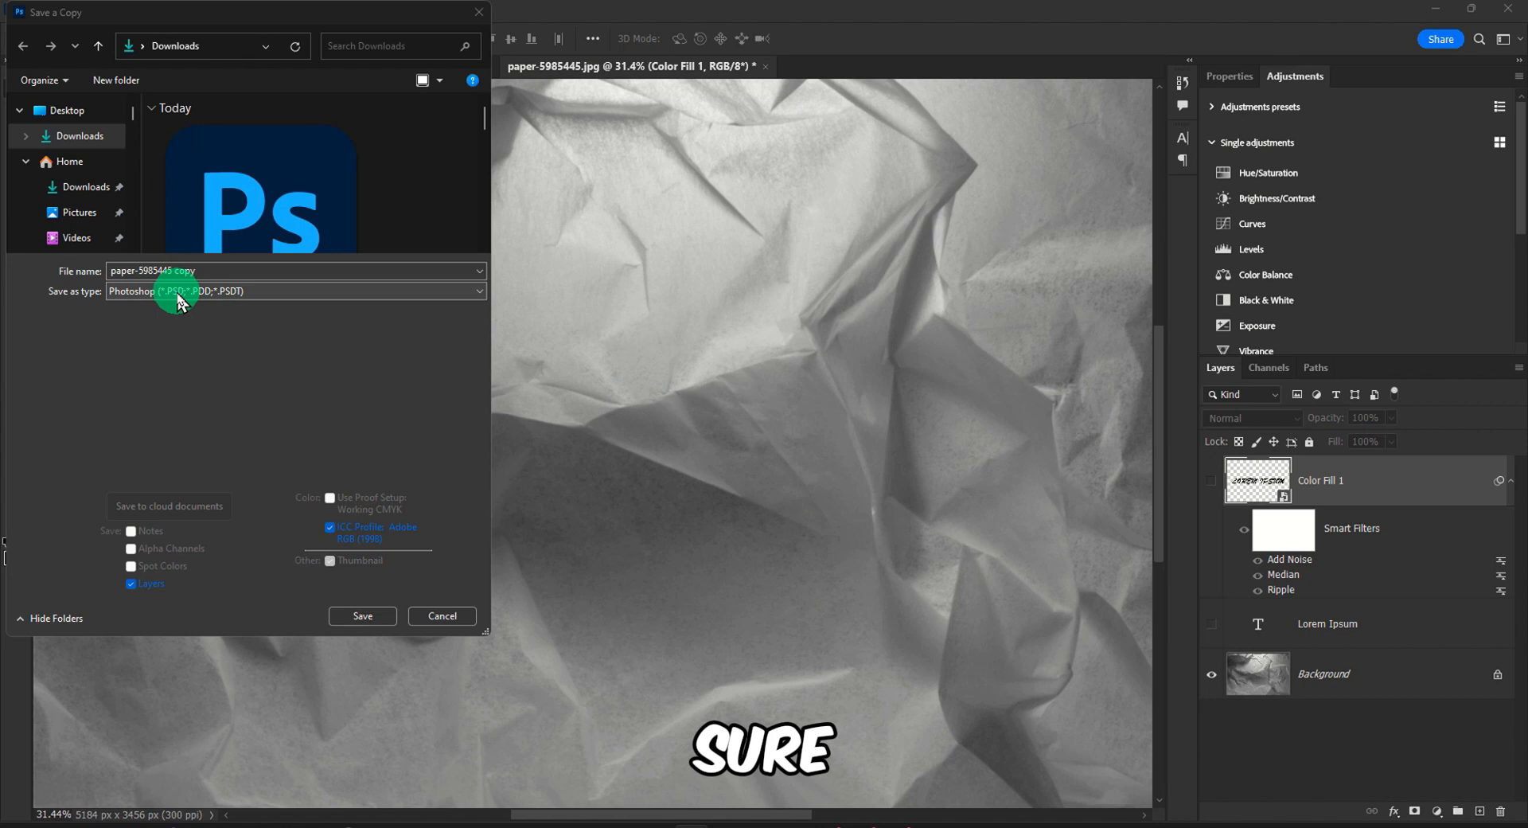
left_click(361, 614)
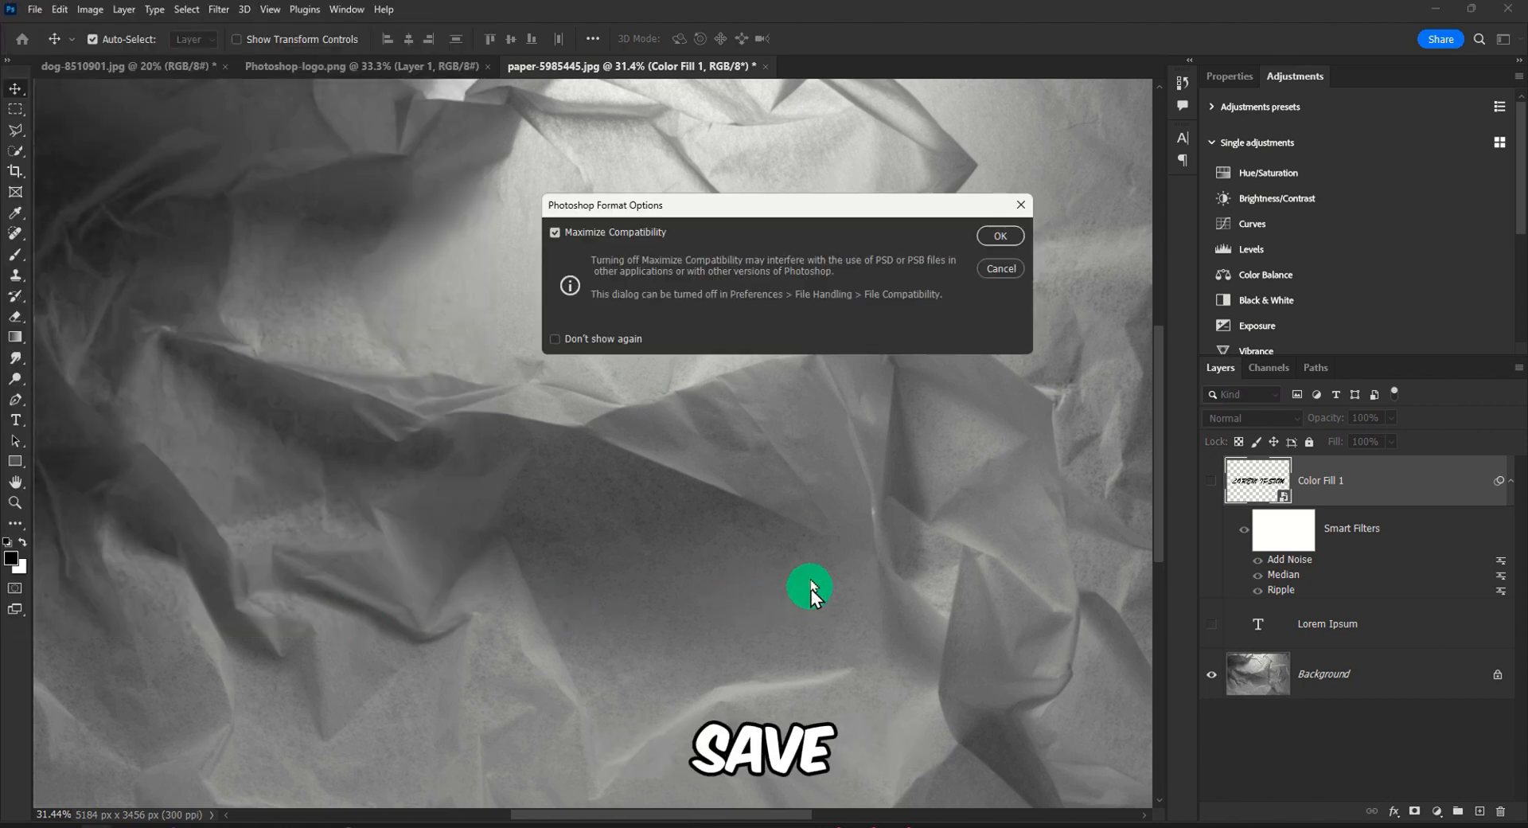
left_click(999, 235)
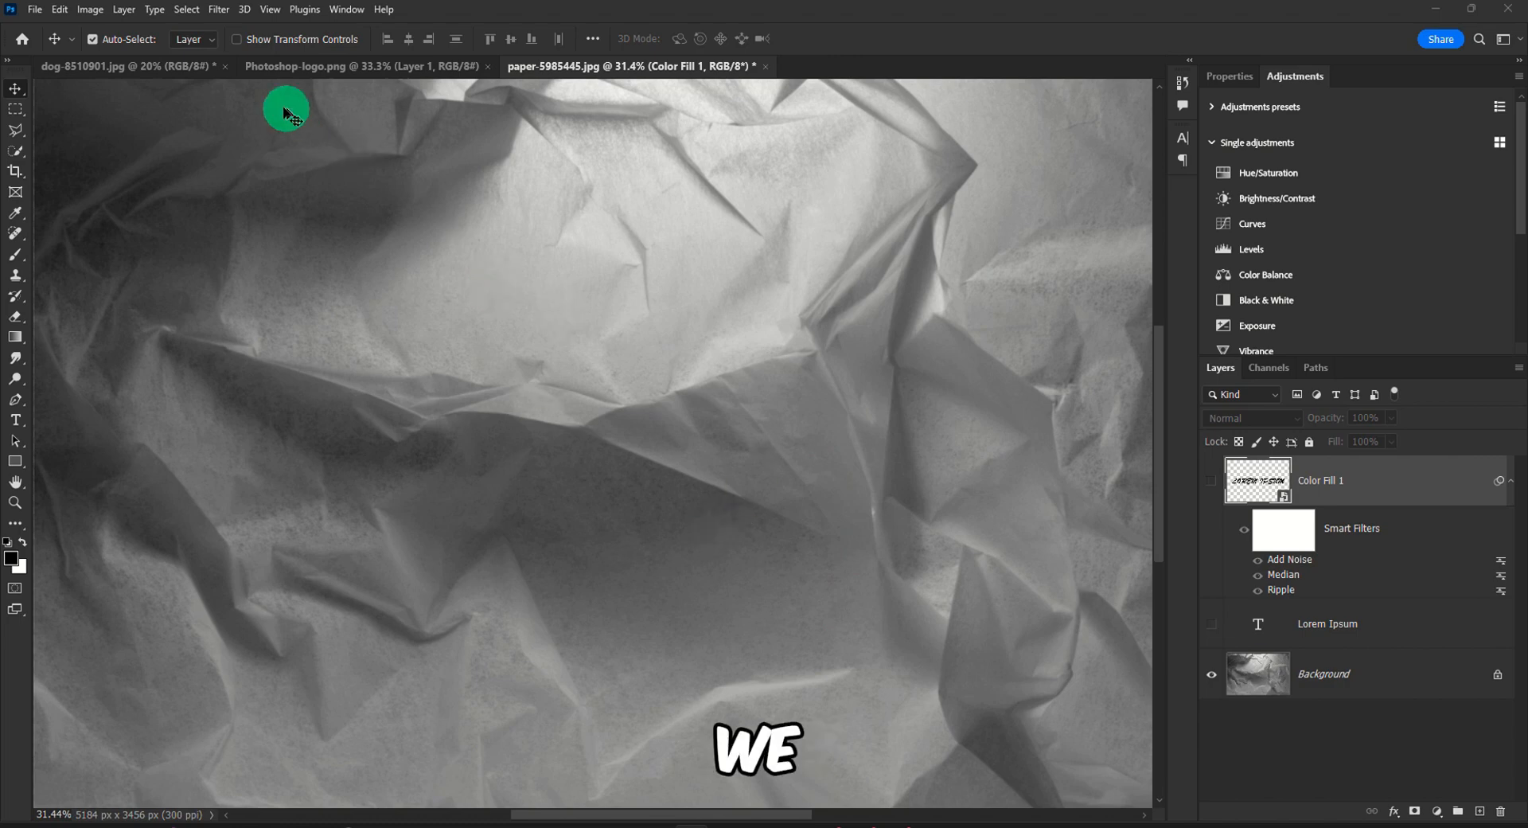
Make the distressed lettering layers visible again.
left_click(218, 10)
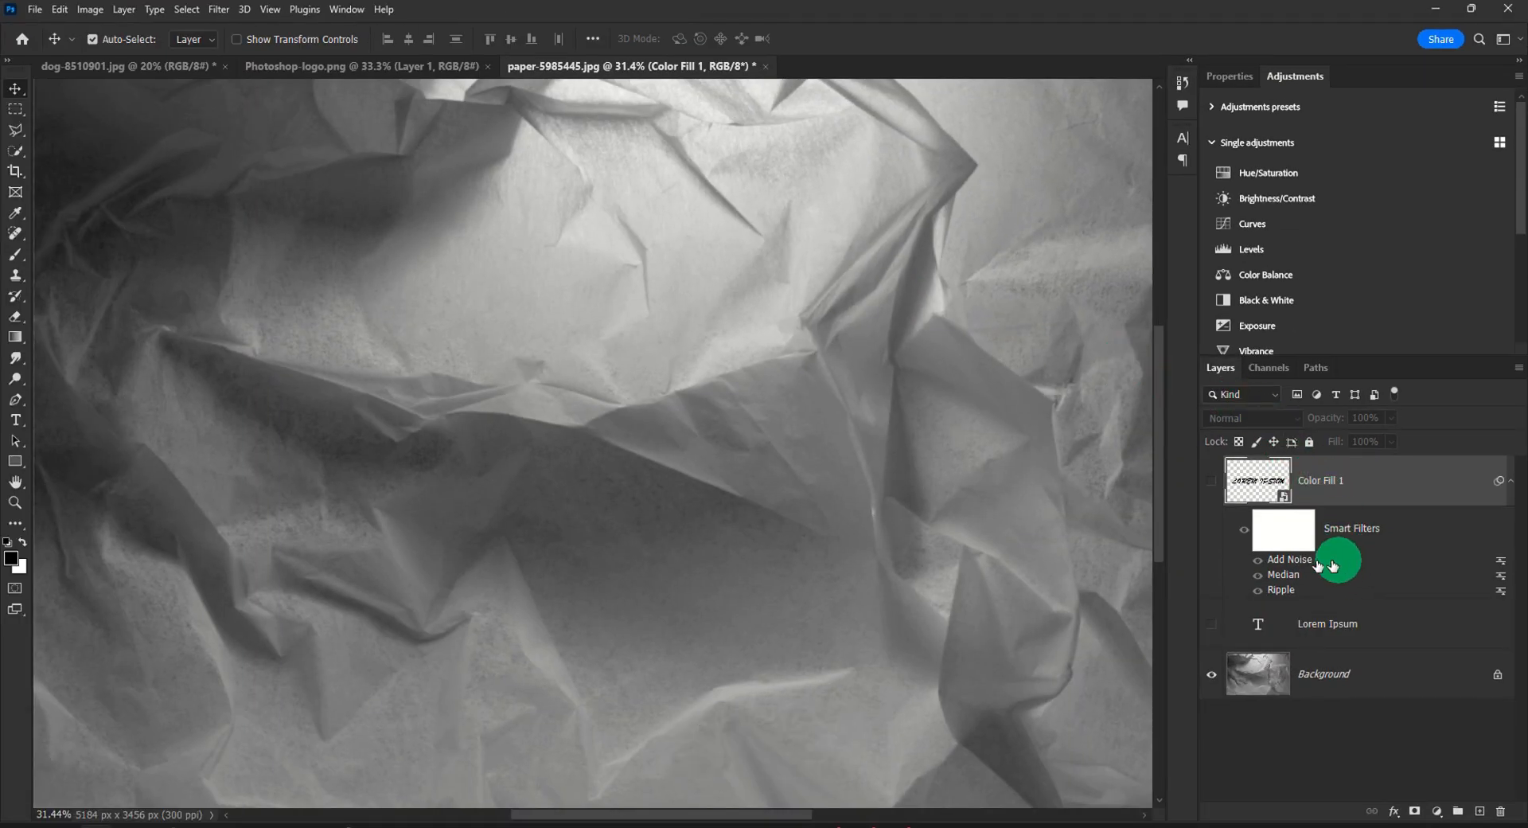
left_click(1213, 624)
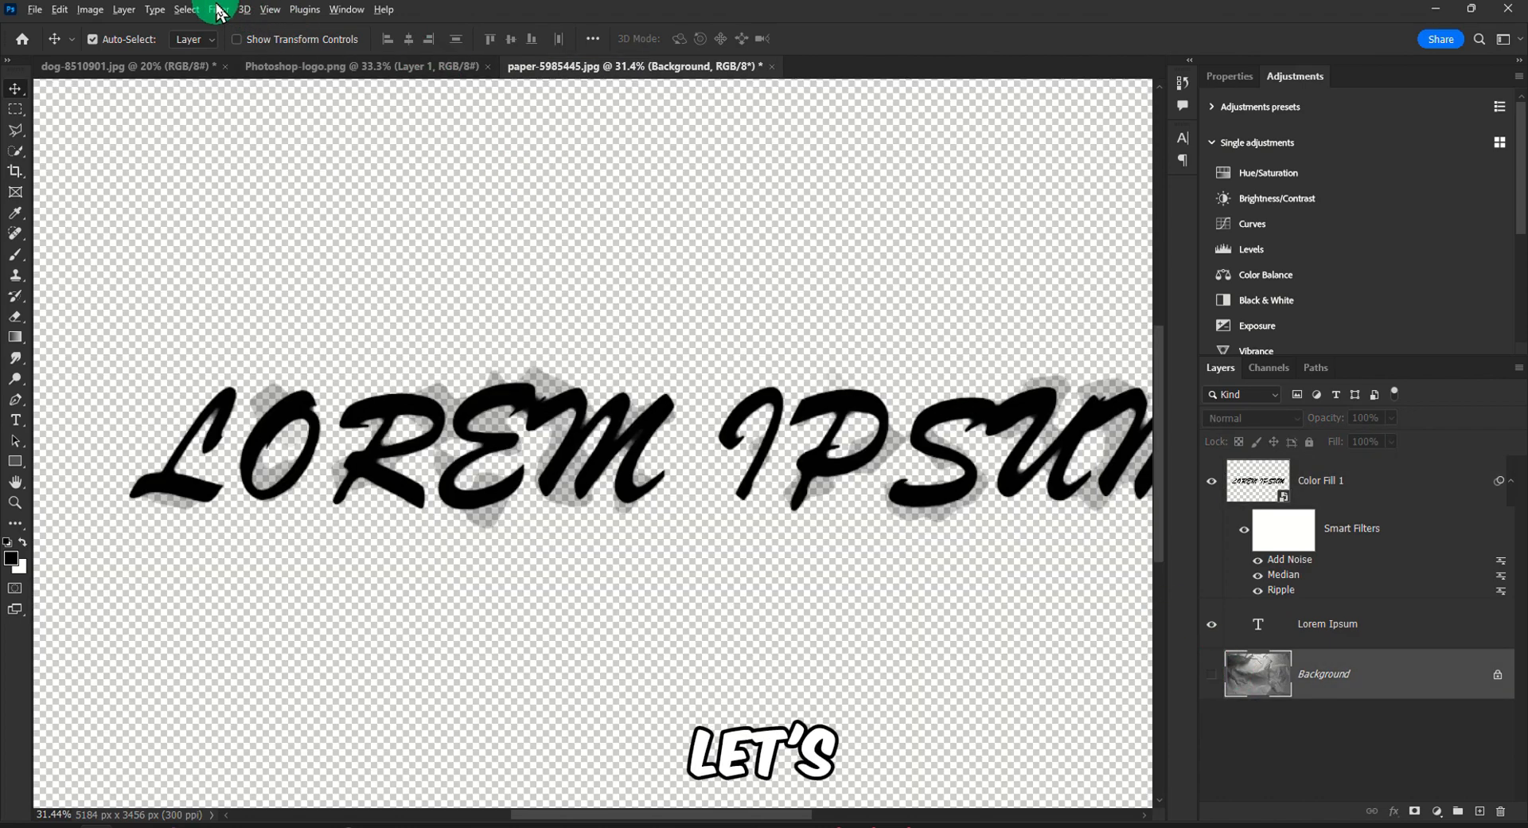
Apply a Displace filter at horizontal and vertical scale 10 using the saved paper PSD as map.
left_click(215, 9)
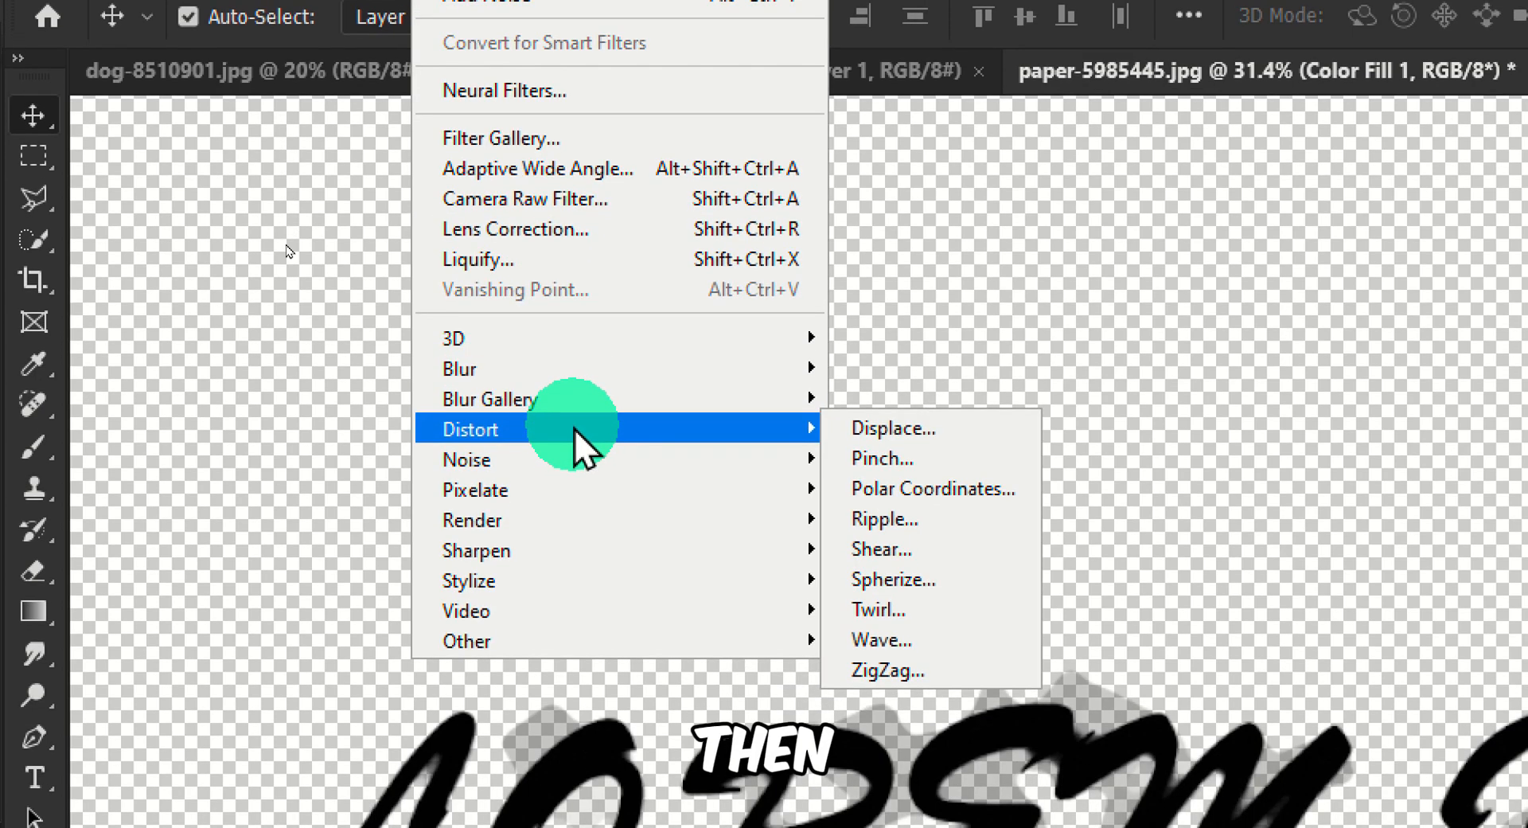
left_click(891, 426)
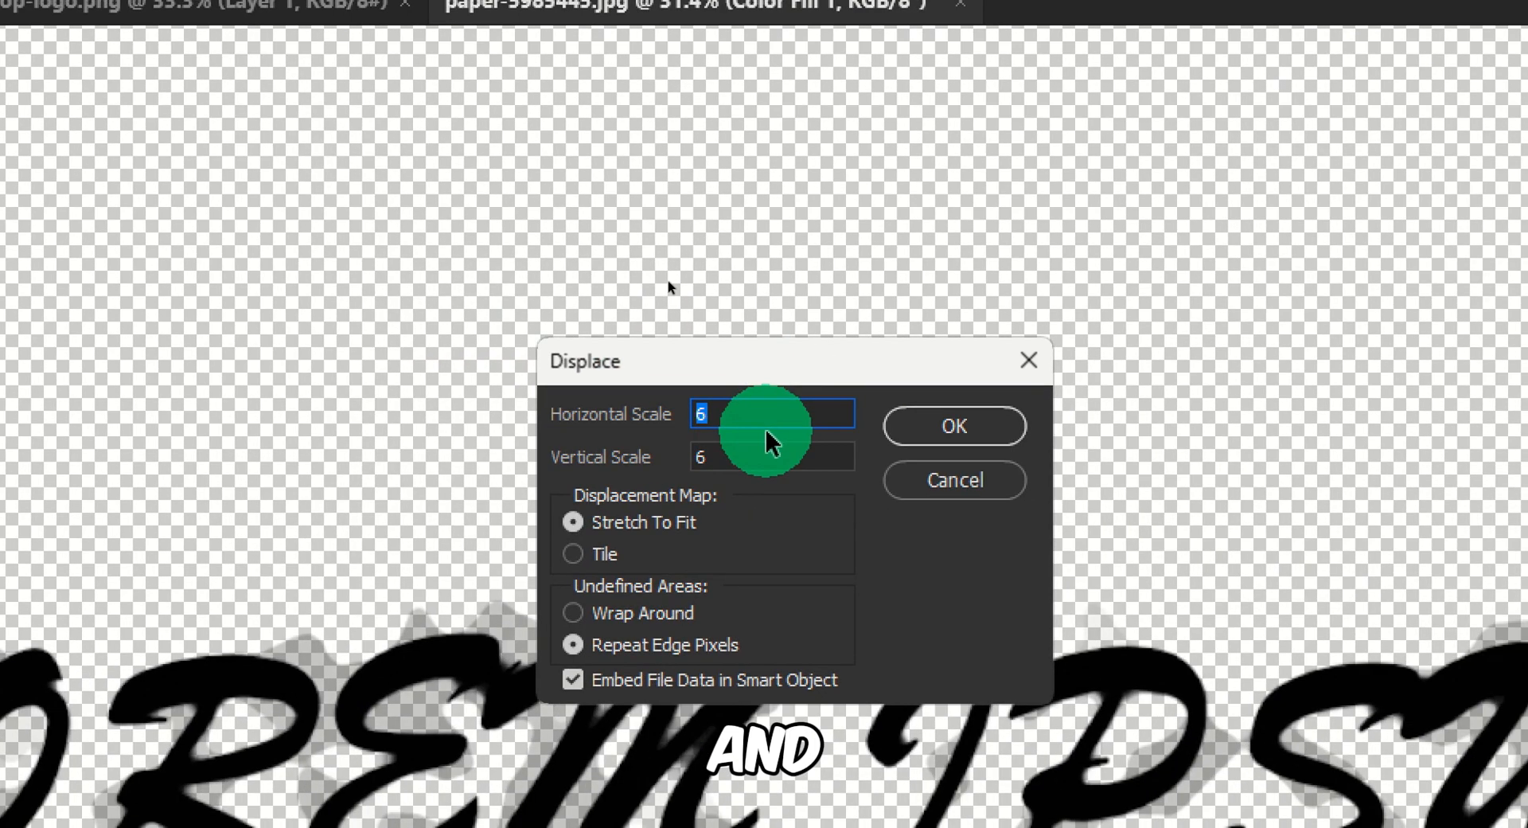
type("5")
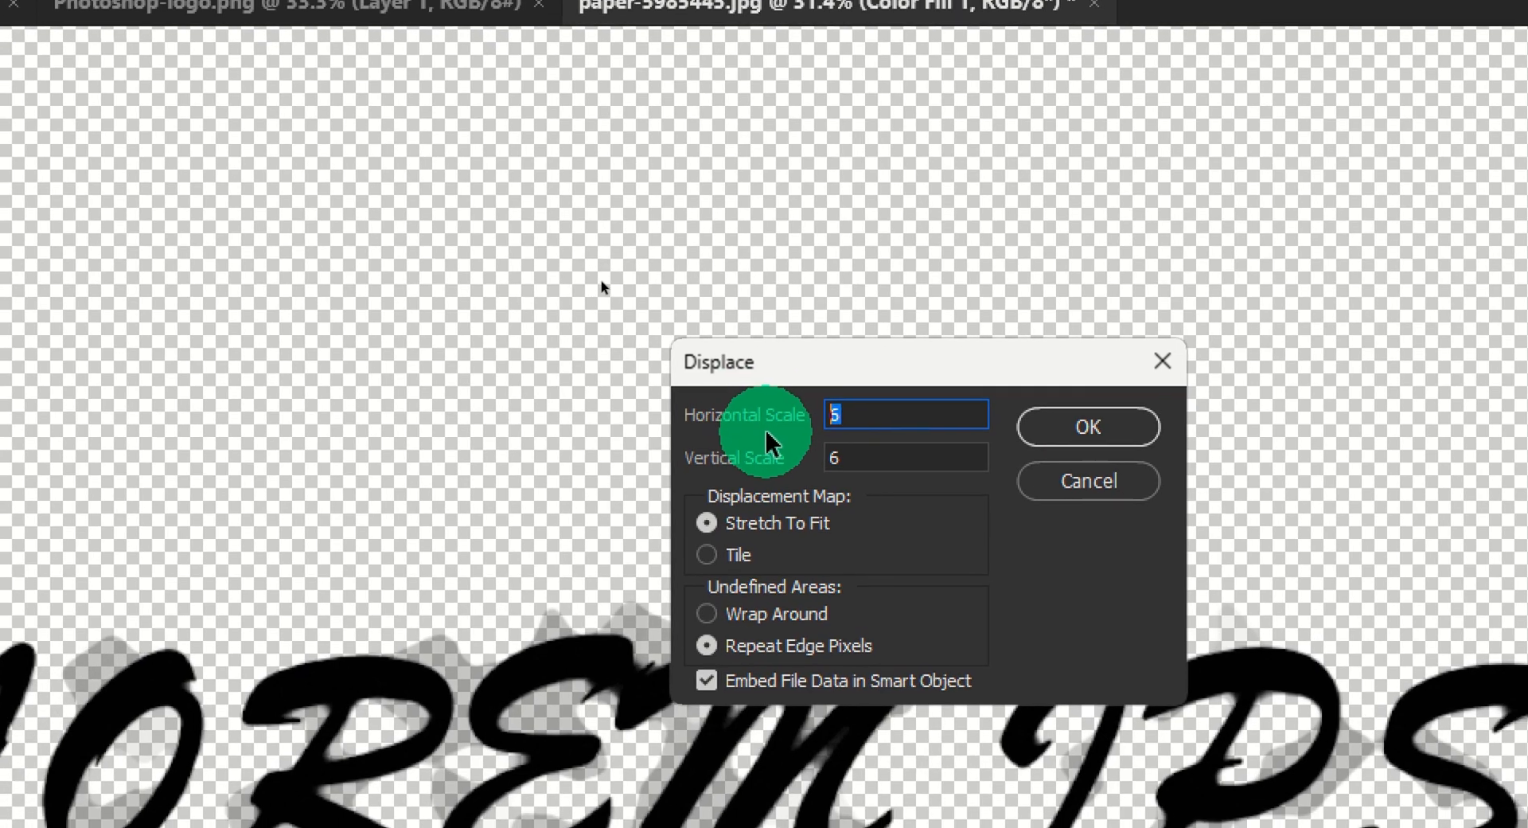
type("10")
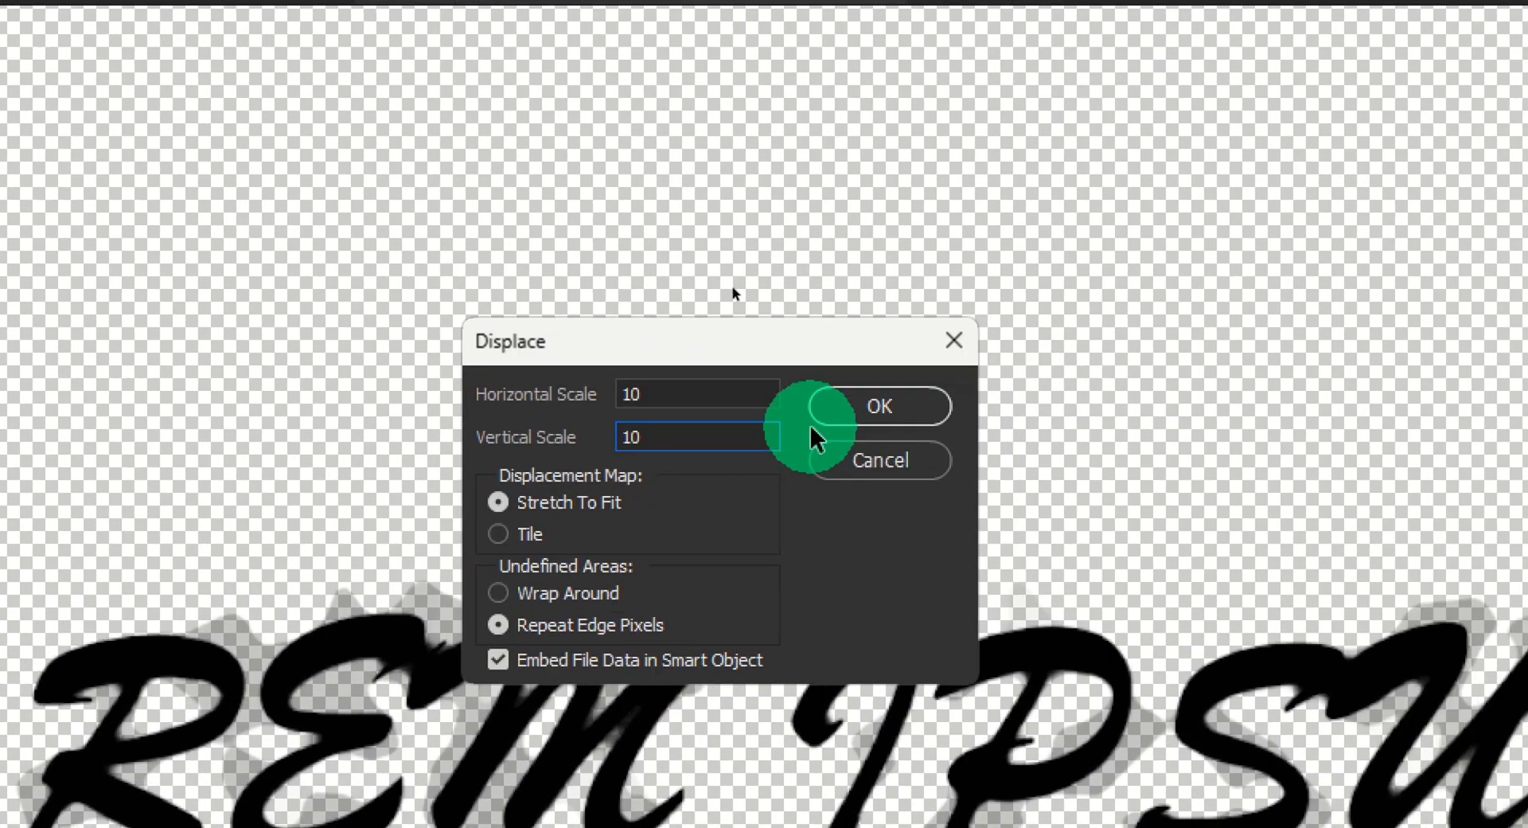
left_click(876, 406)
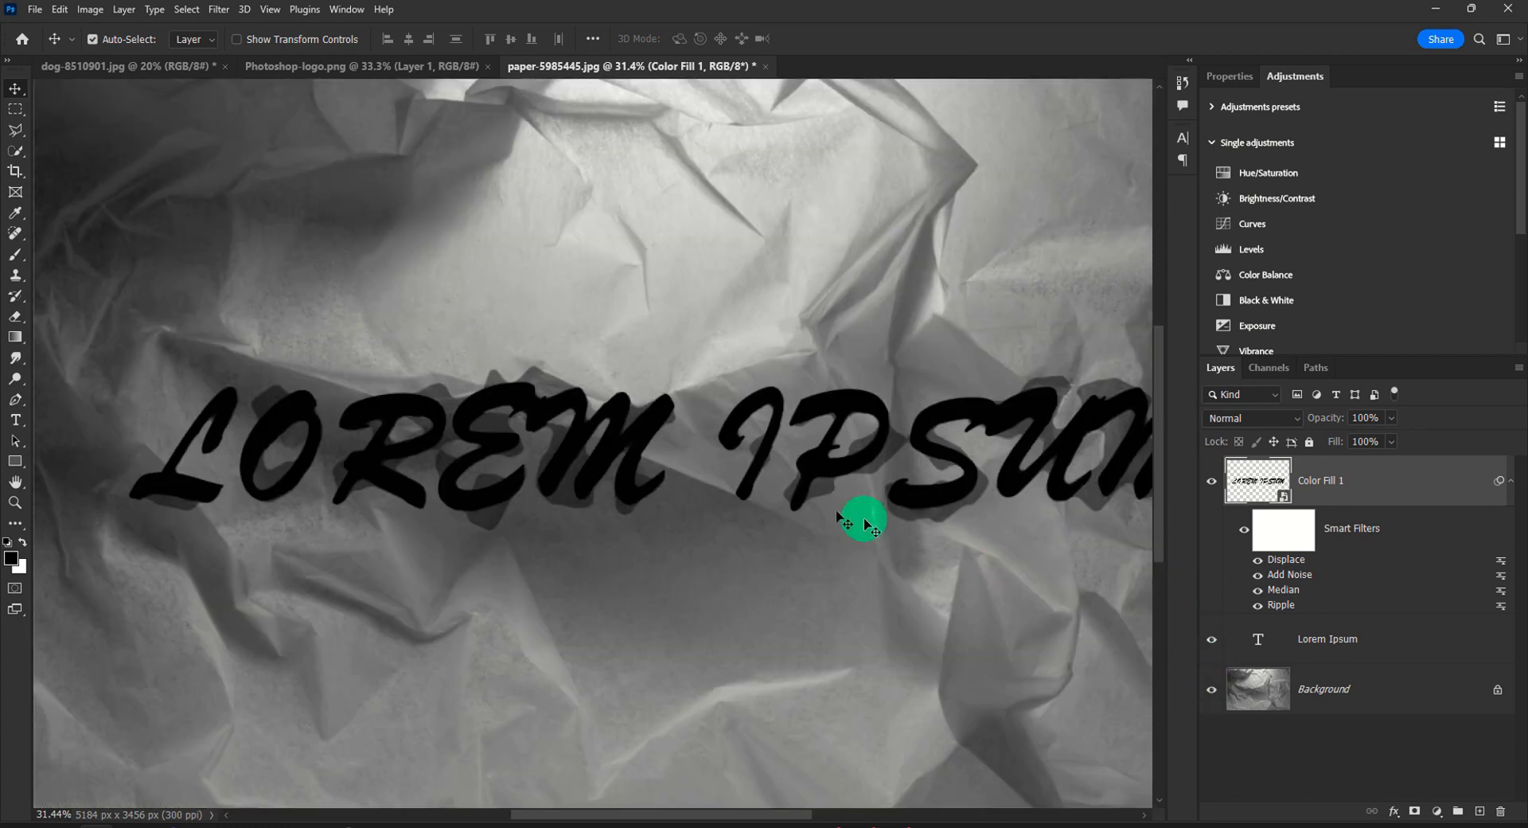
left_click(619, 66)
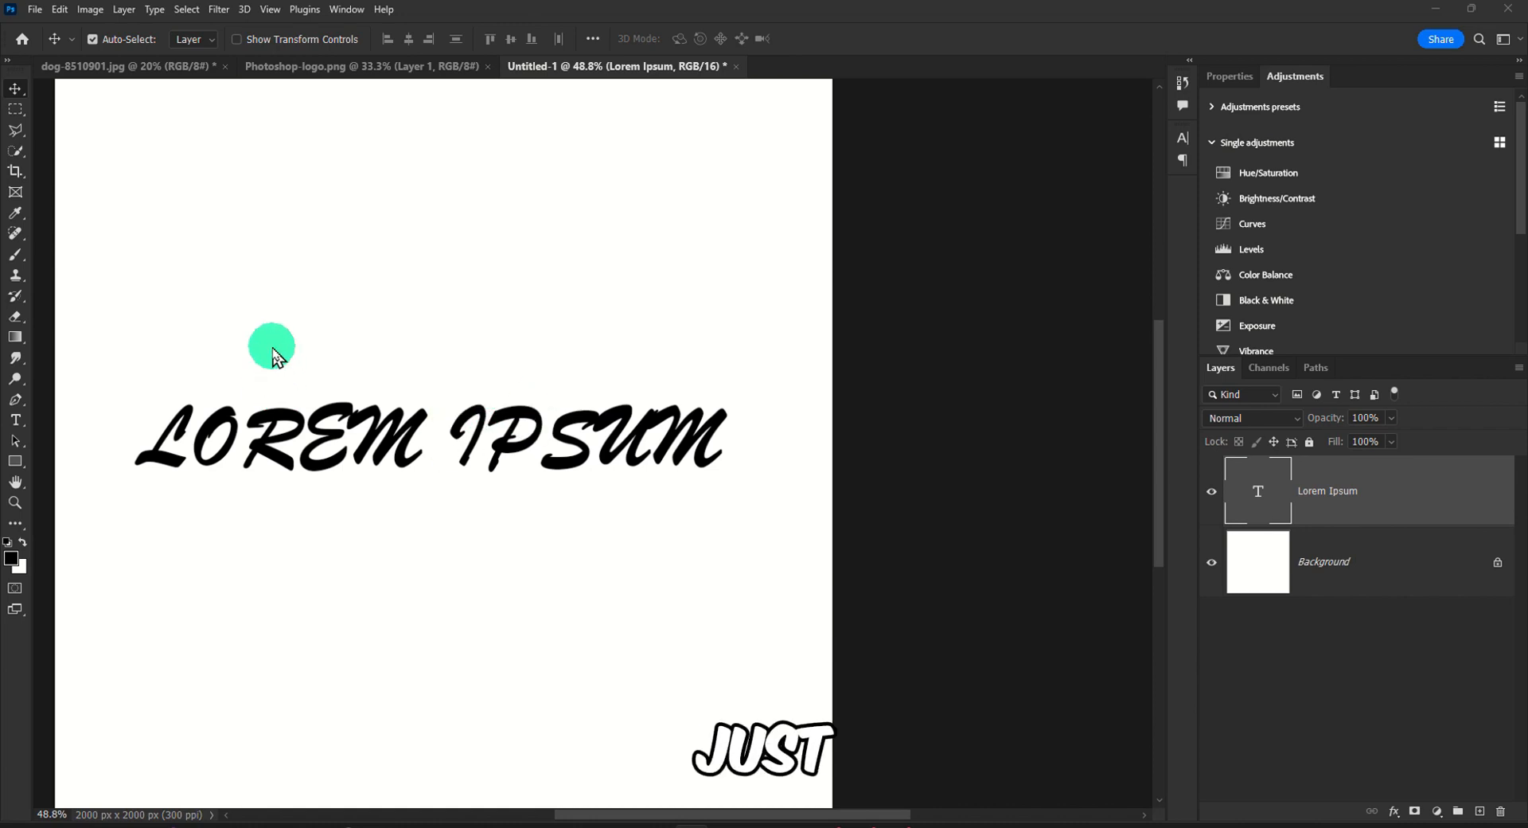
Apply Filter > Distort > Displace to the LOREM IPSUM text layer as a smart filter.
left_click(218, 9)
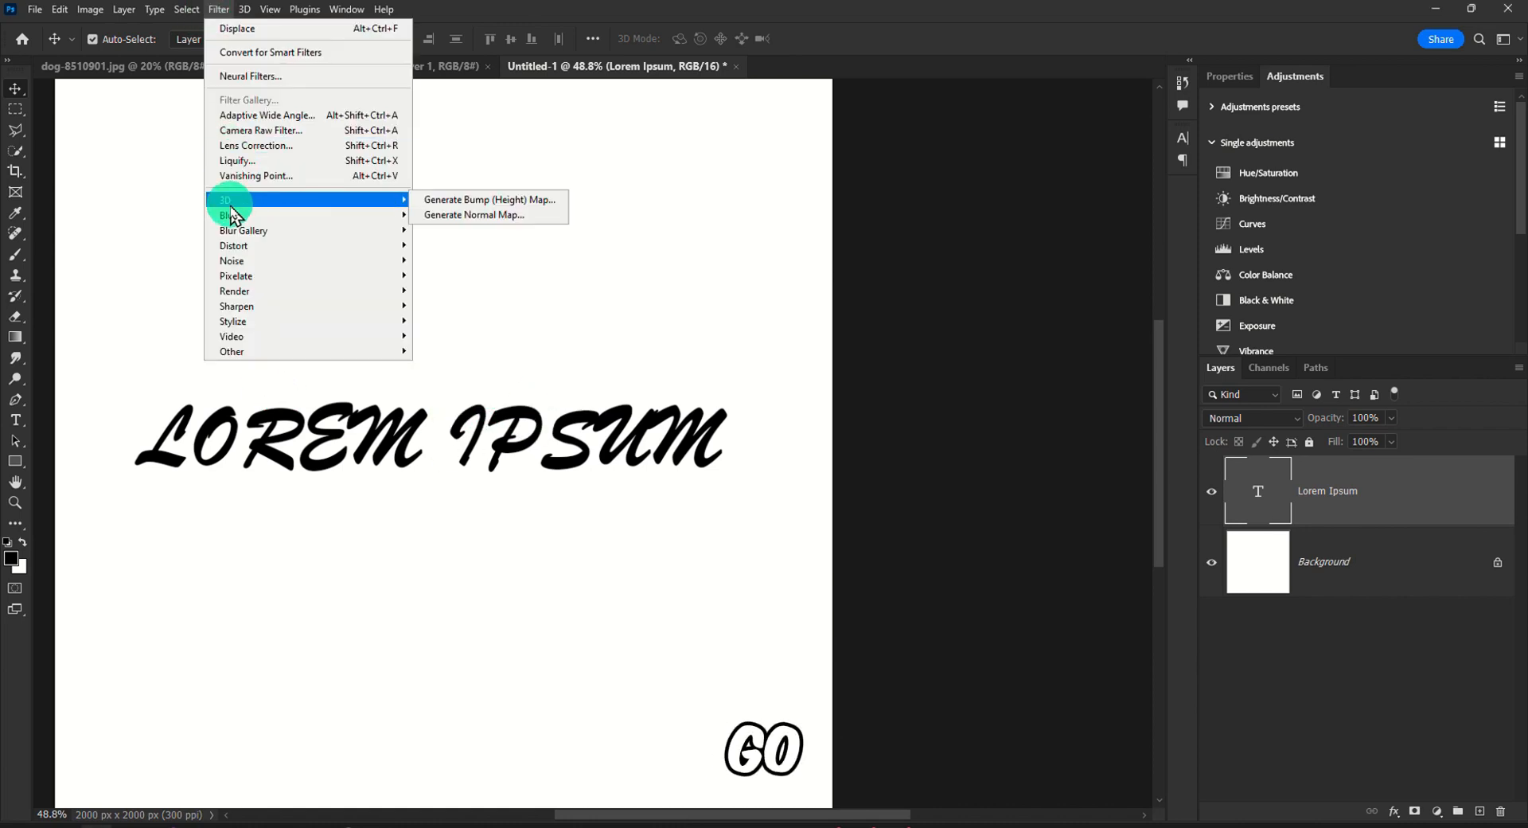
mouse_move(234, 246)
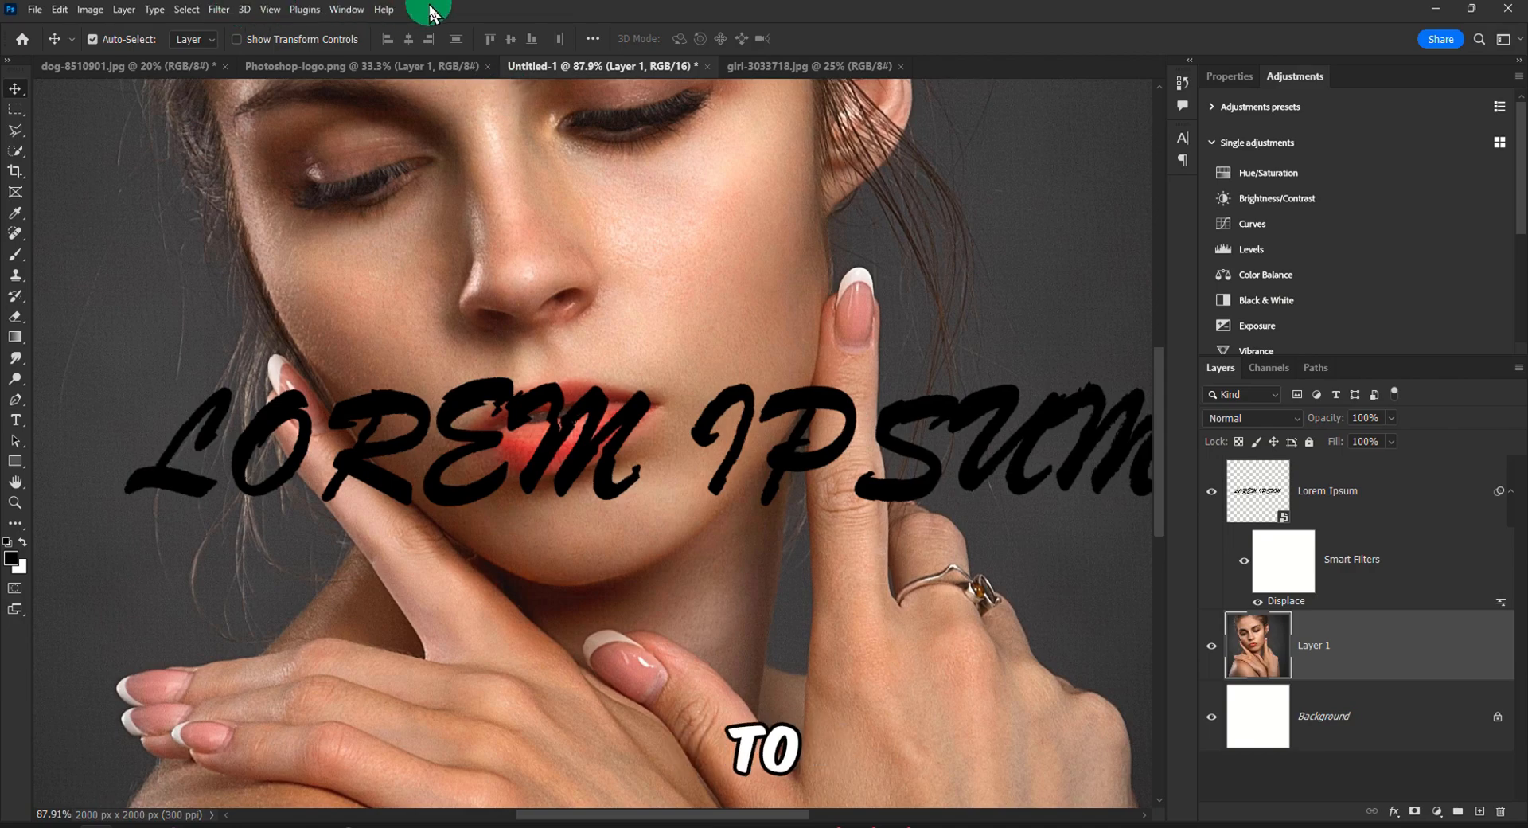
left_click(218, 9)
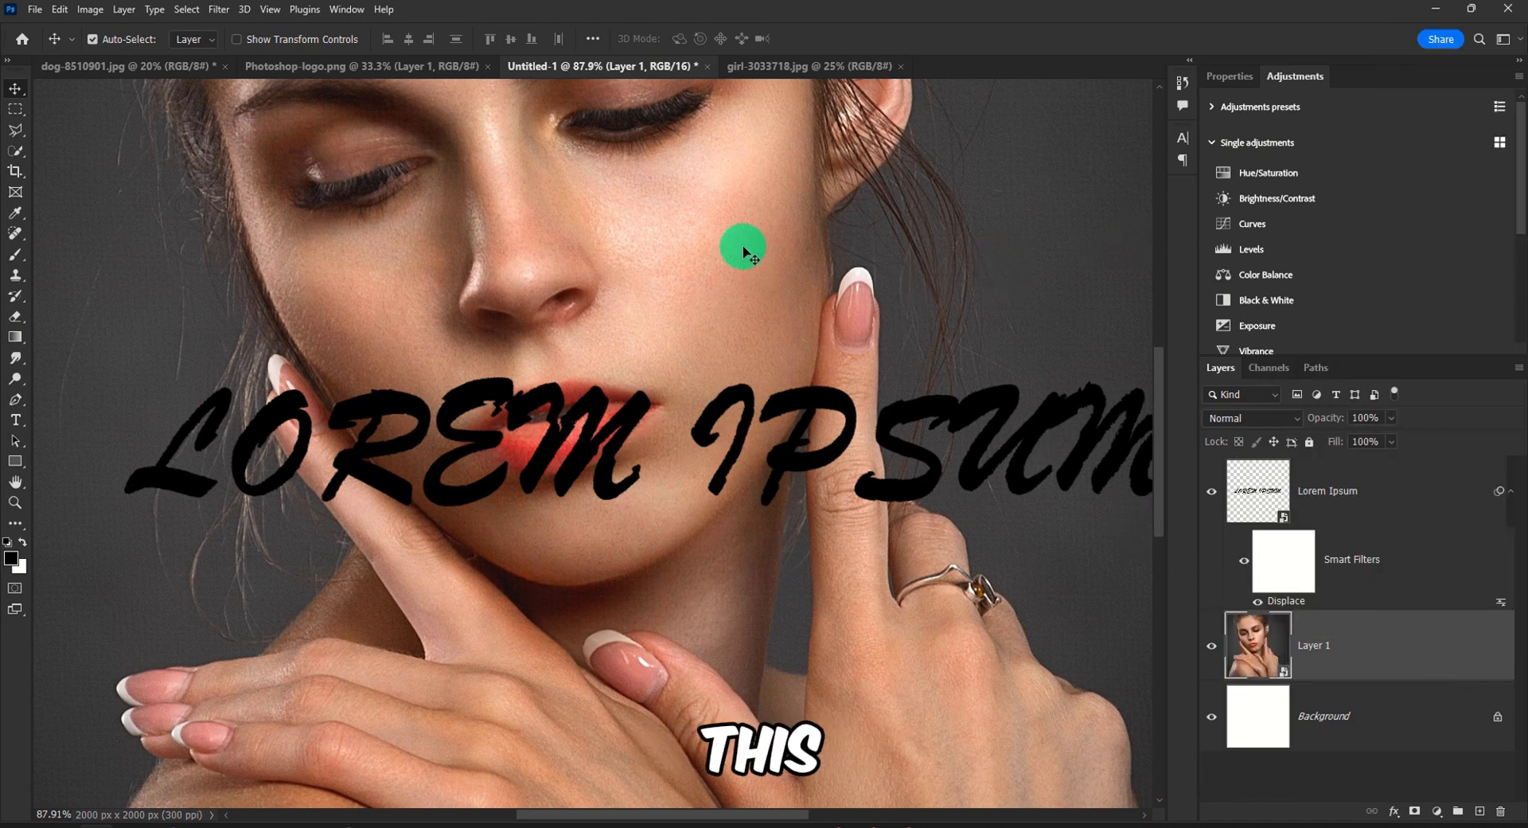
left_click(245, 9)
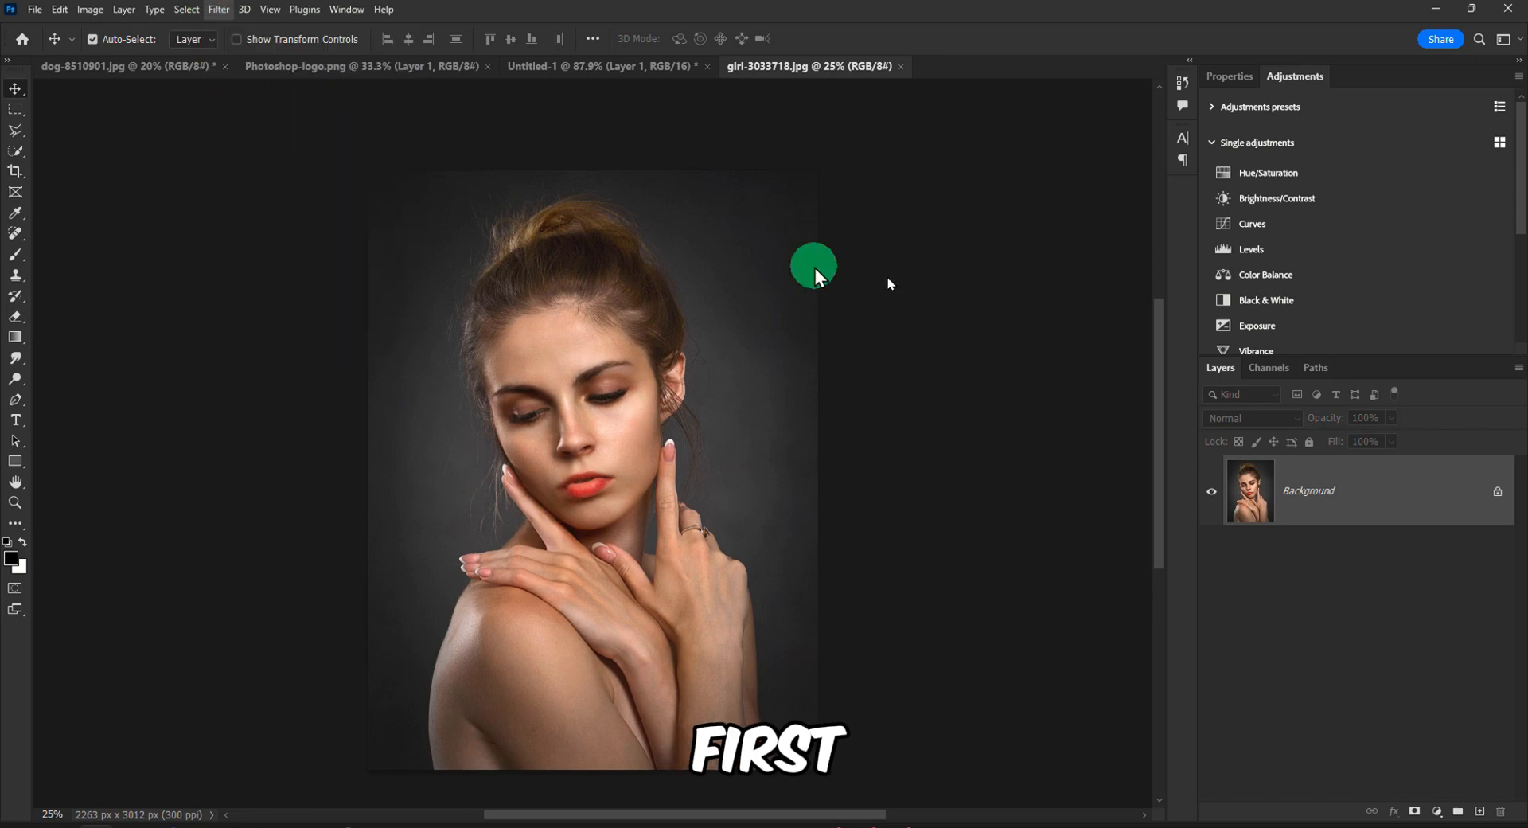
Preview the portrait in Filter Gallery with the Sketch > Graphic Pen effect as black-and-white pen strokes.
left_click(218, 10)
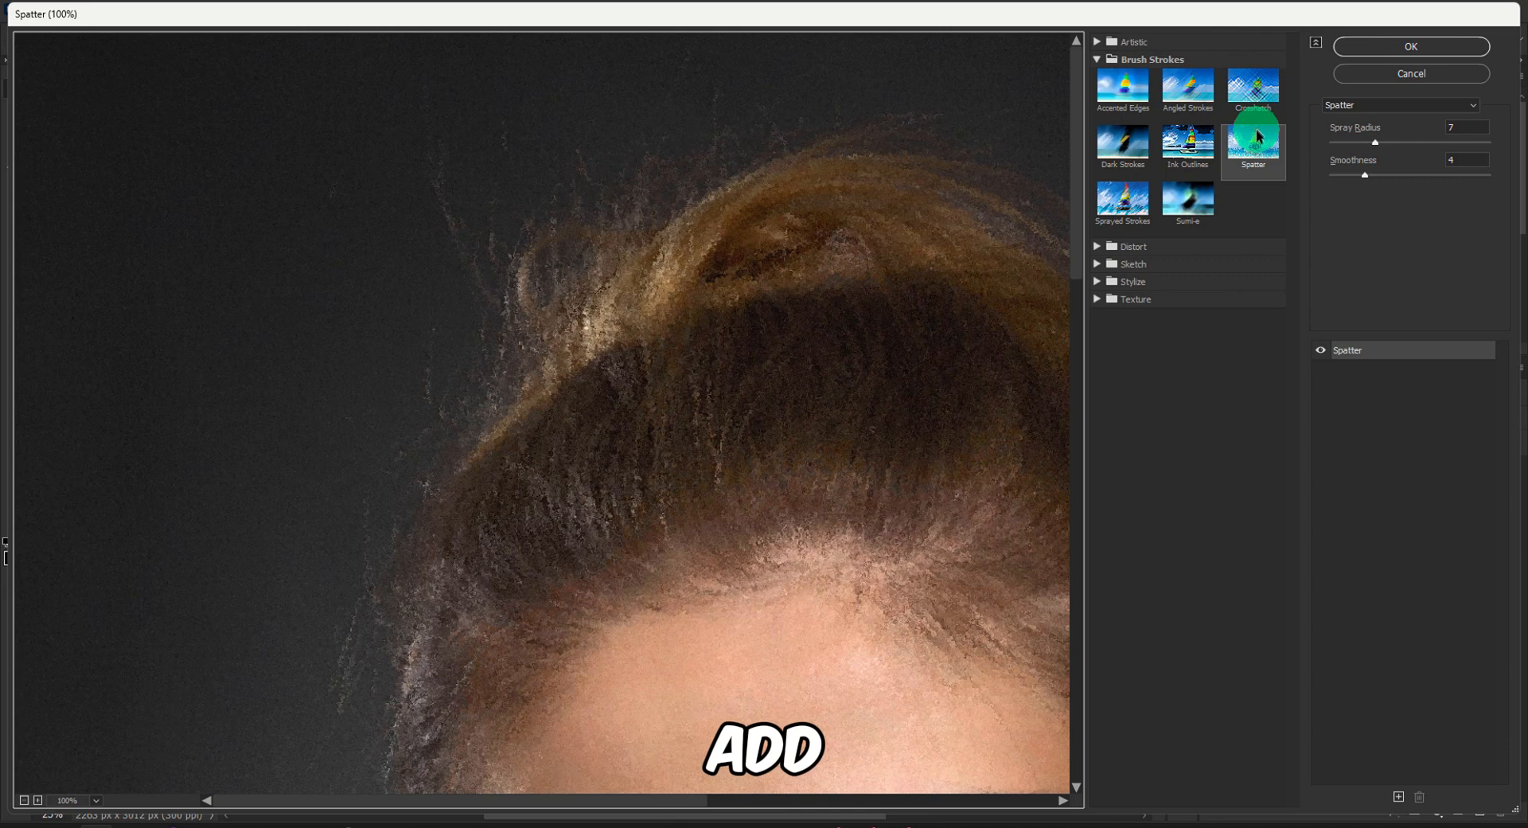
left_click(1096, 41)
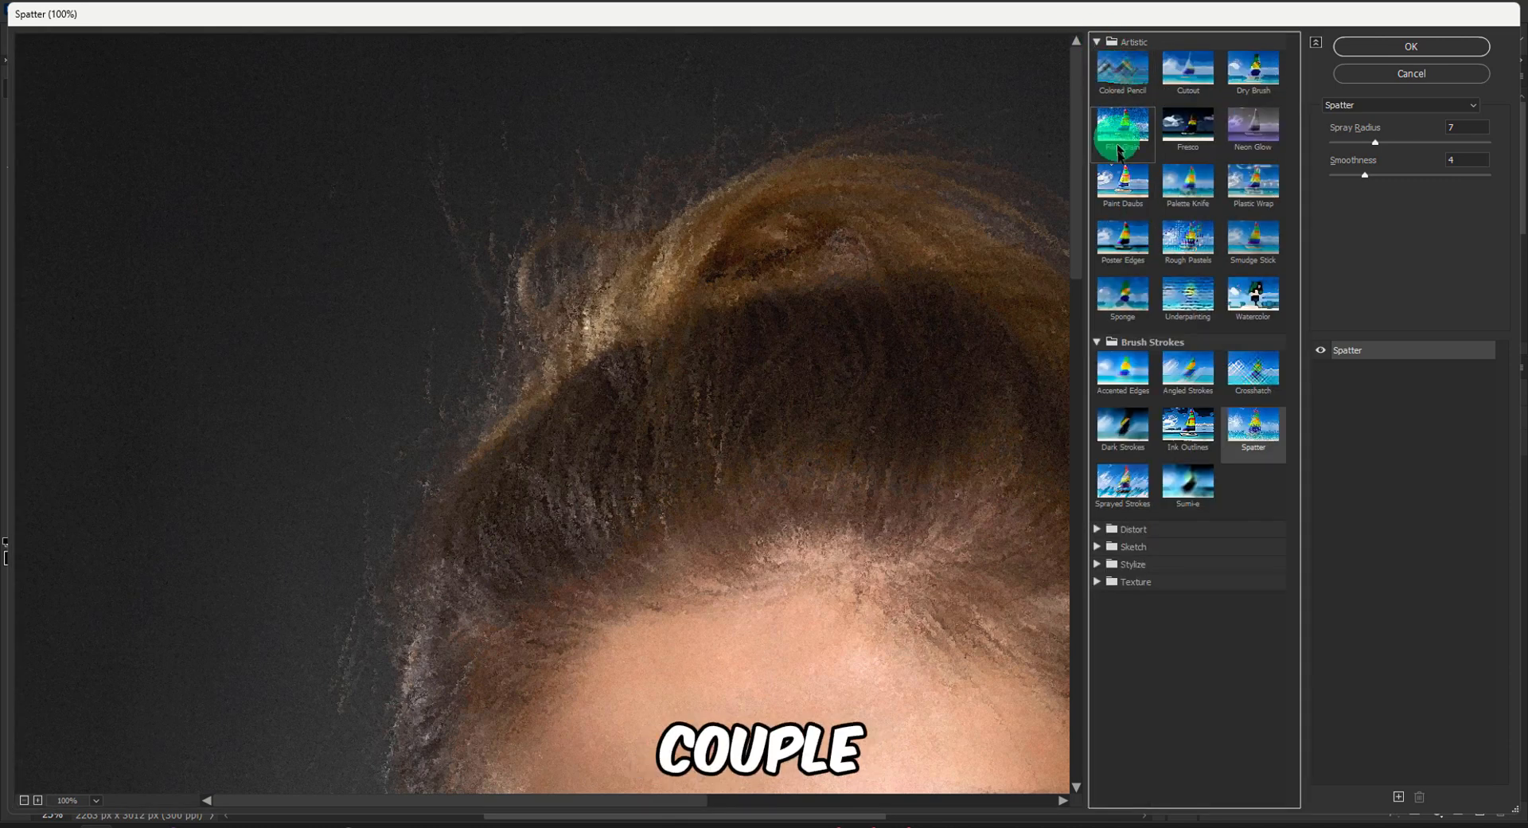
left_click(1096, 529)
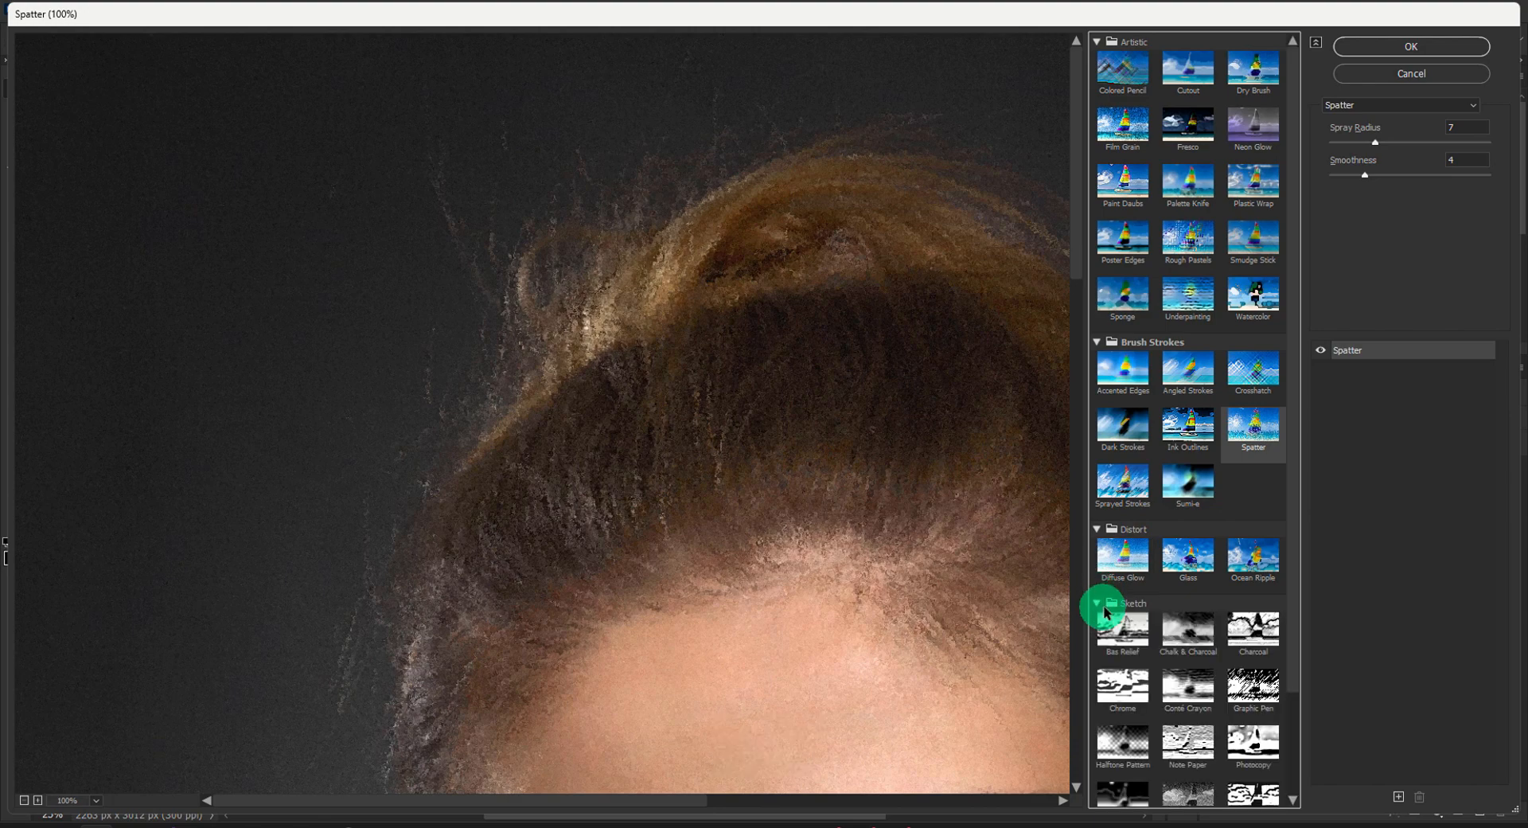
left_click(1253, 575)
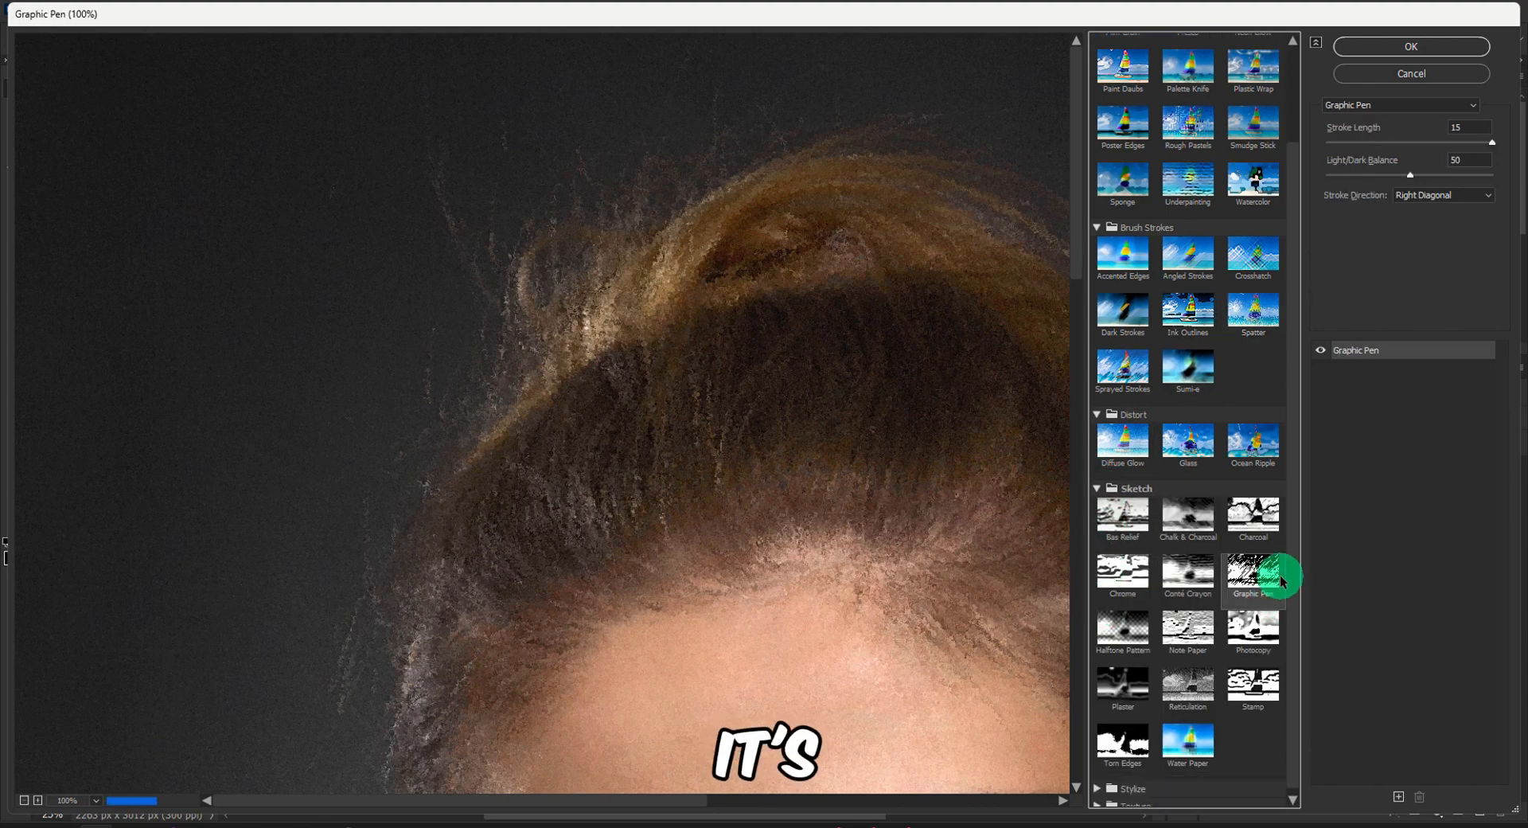
left_click(1252, 575)
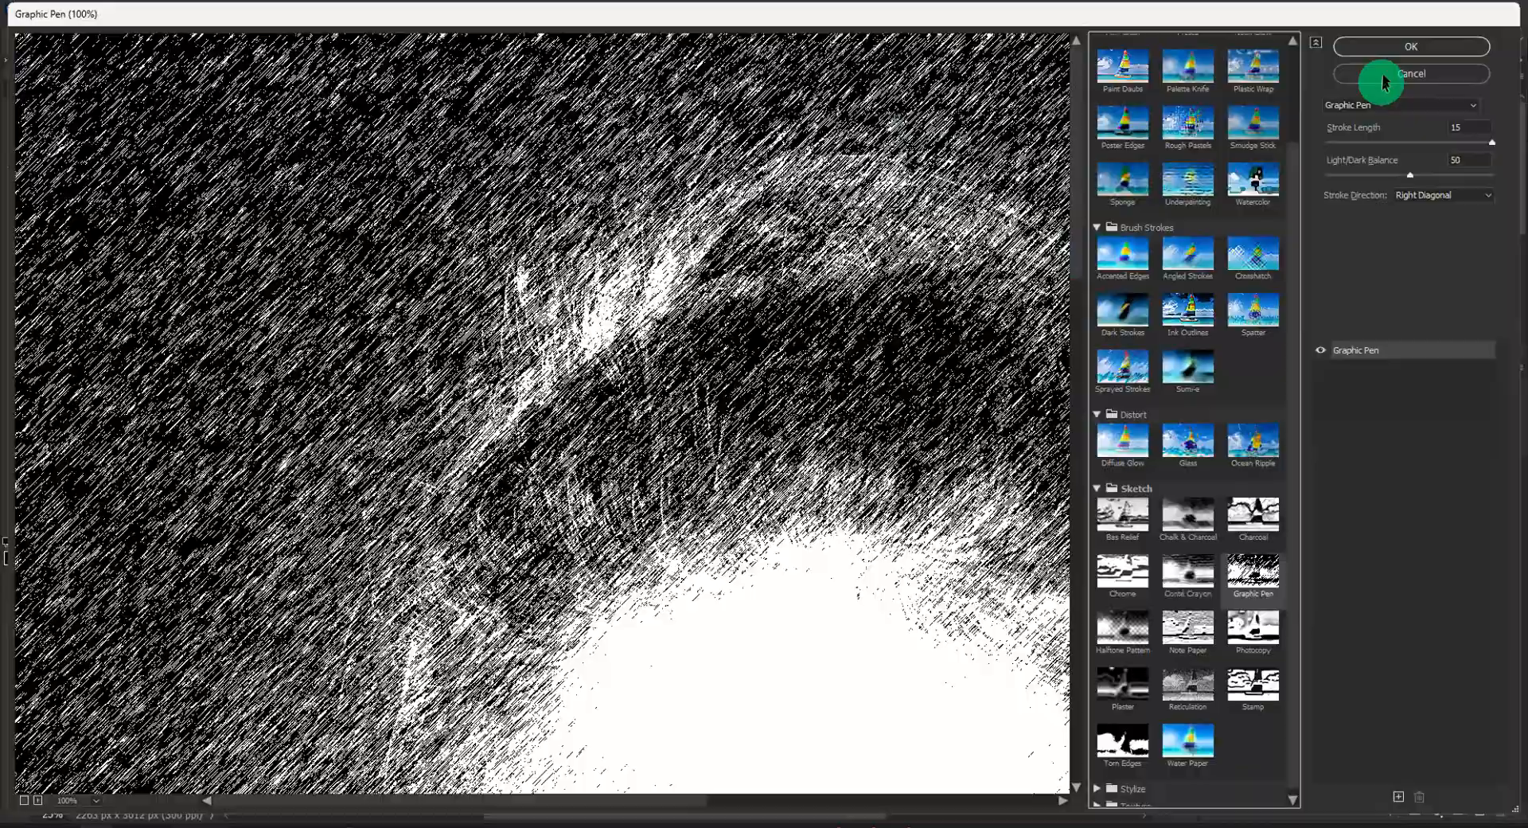
left_click(1408, 46)
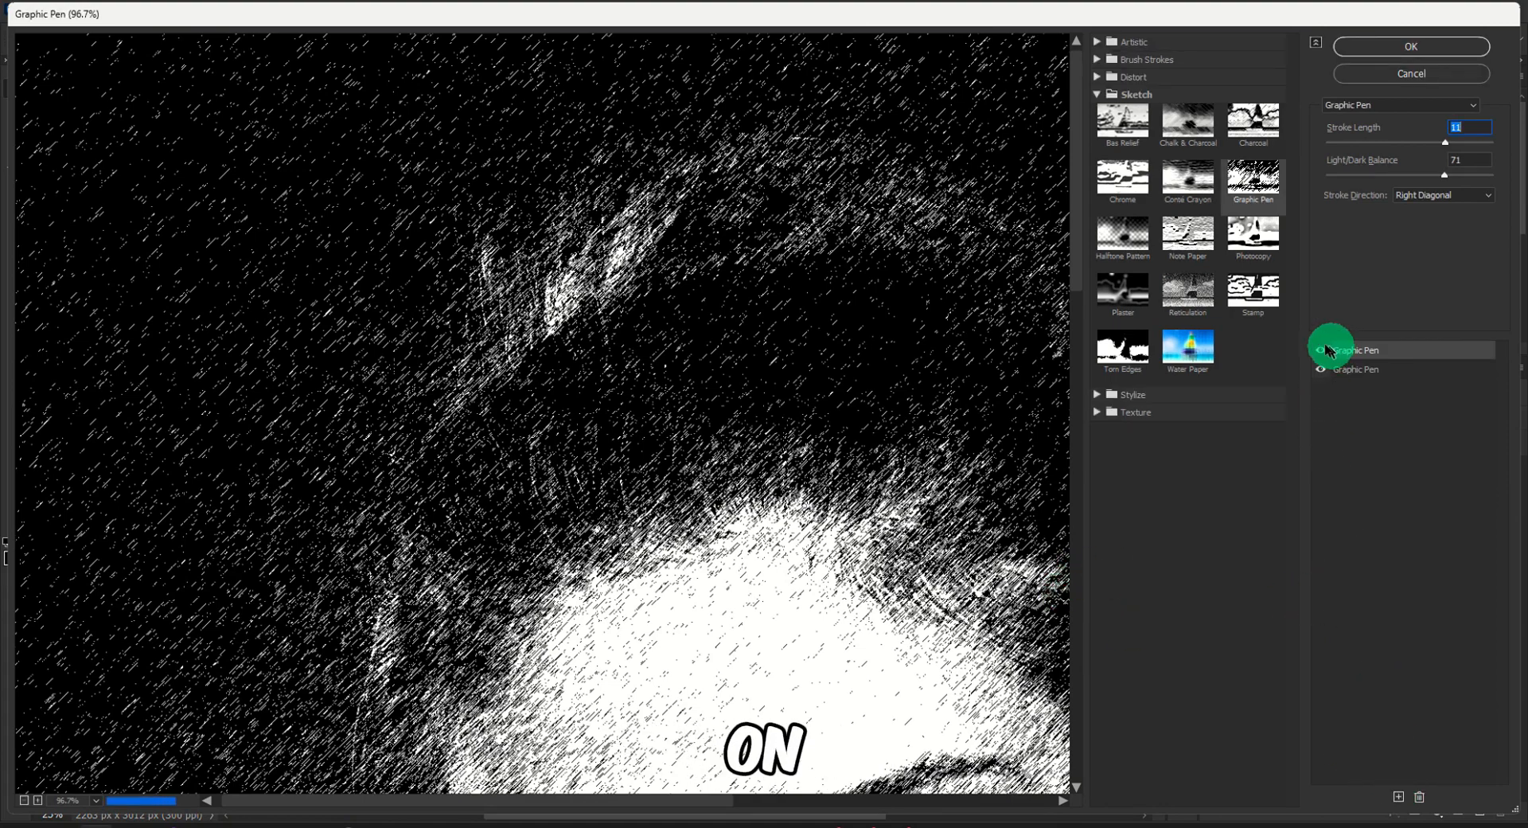
Select the top Graphic Pen effect in the Filter Gallery stack for changing.
left_click(1122, 345)
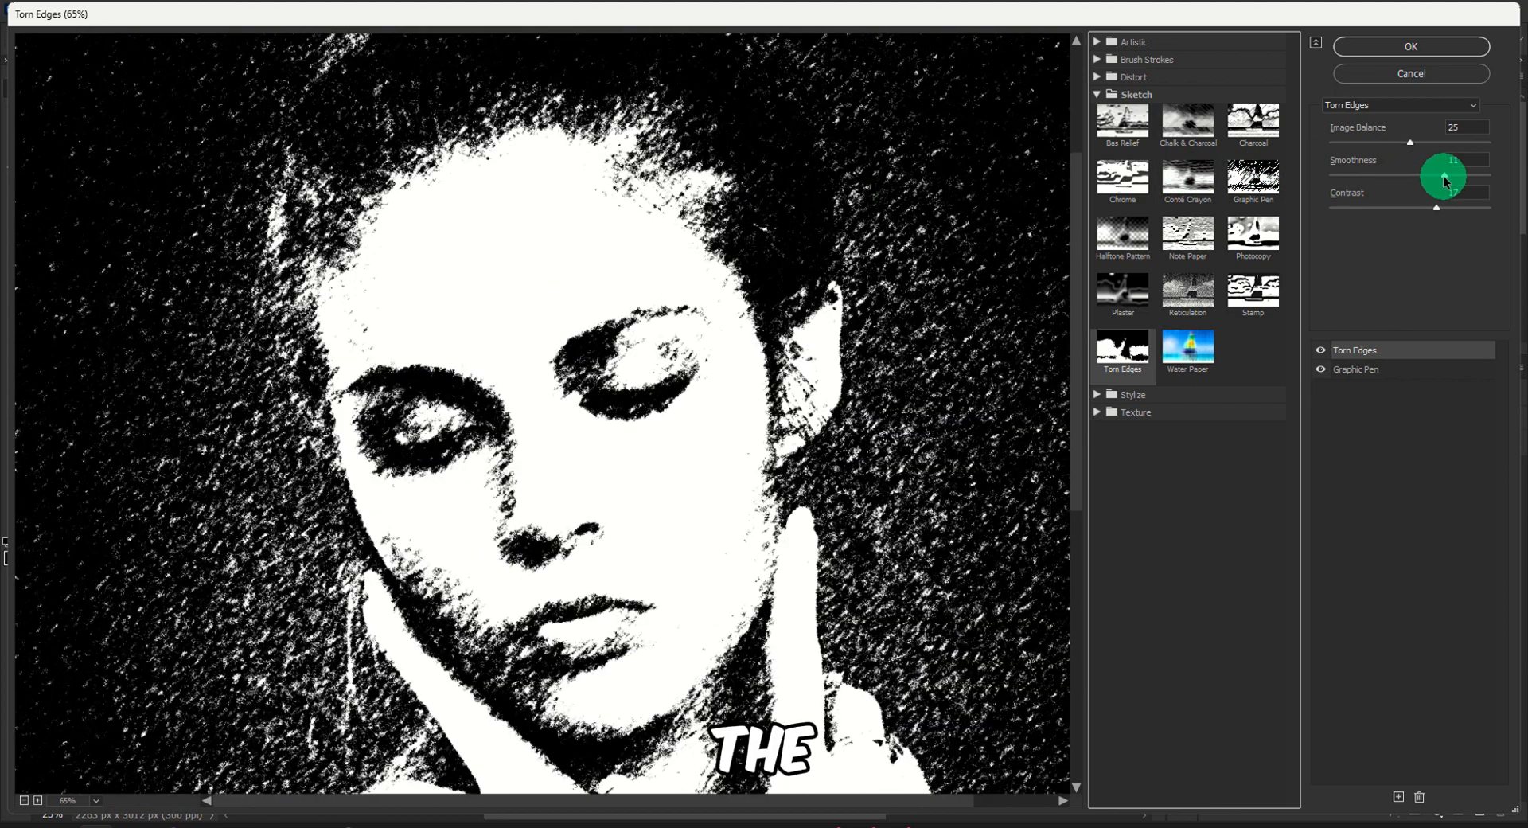
Tune the Smoothness slider of the Torn Edges effect on the portrait.
left_click_drag(1452, 178, 1454, 173)
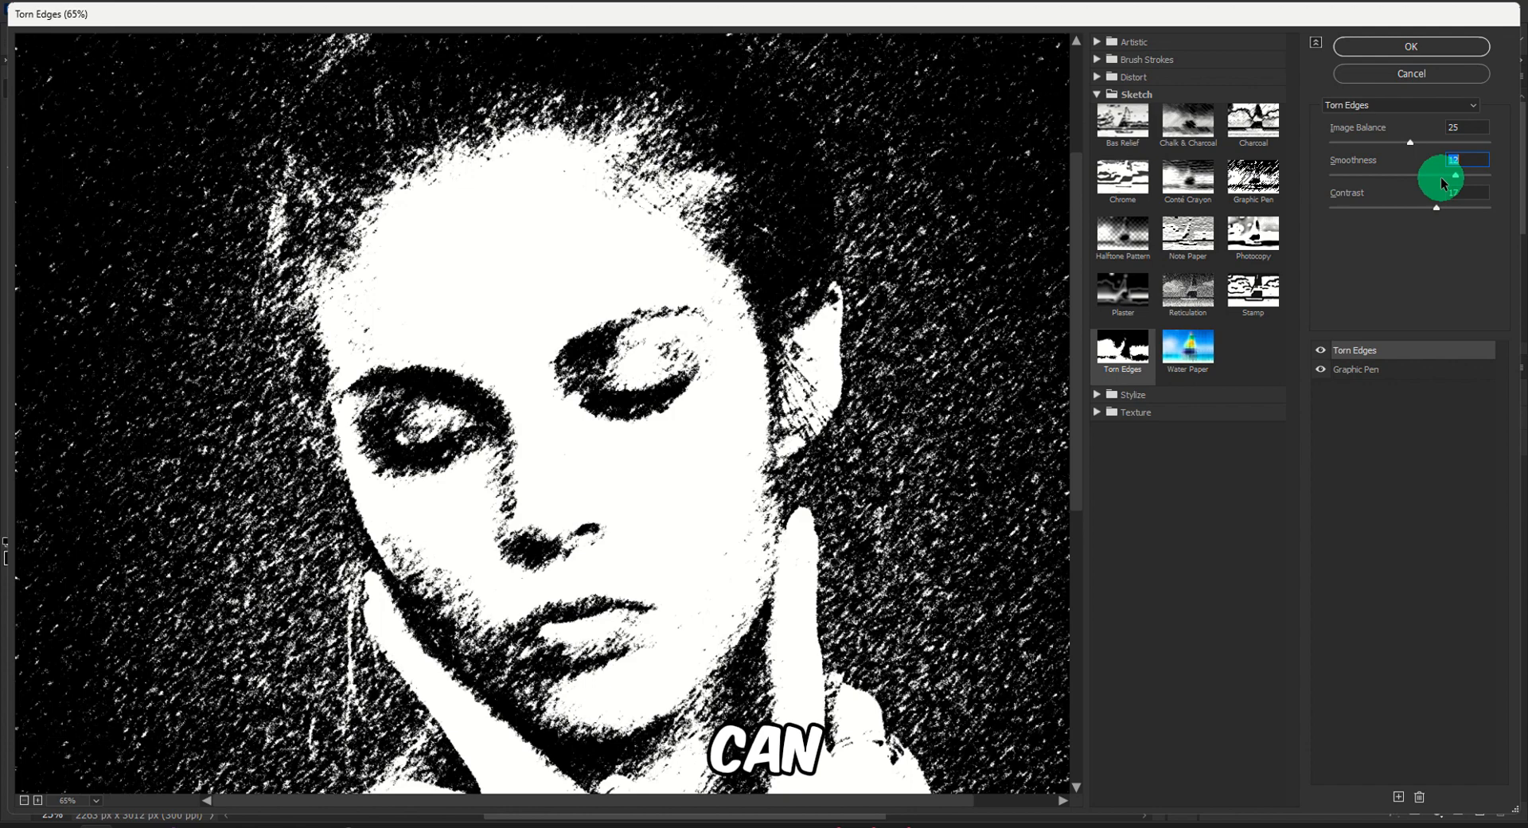
left_click_drag(1442, 175, 1456, 175)
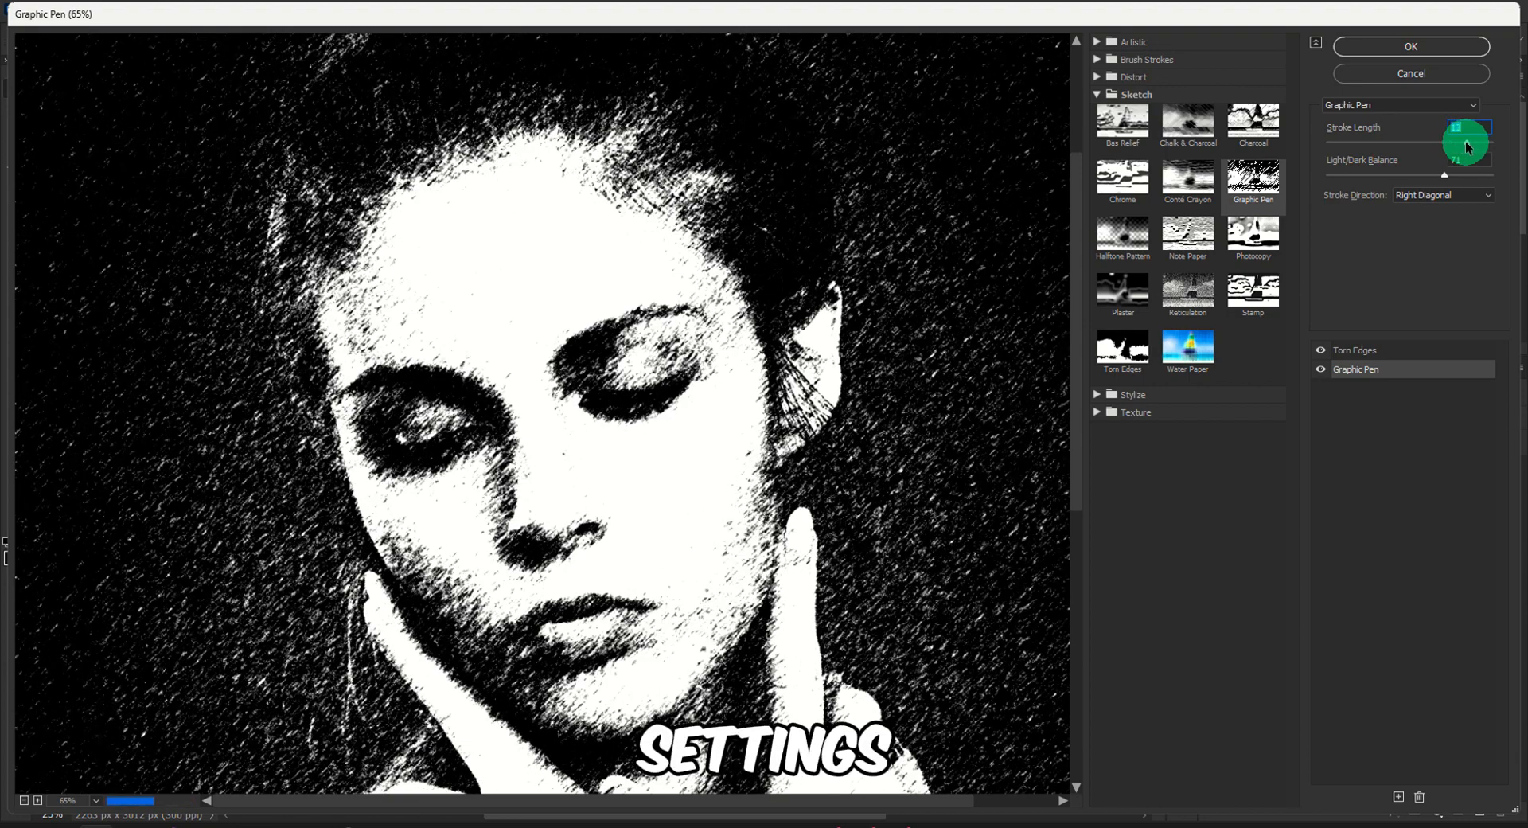
Shorten the bottom Graphic Pen stroke length to 4 and top the stack with a Stamp effect at lower light/dark balance.
left_click_drag(1465, 143, 1364, 143)
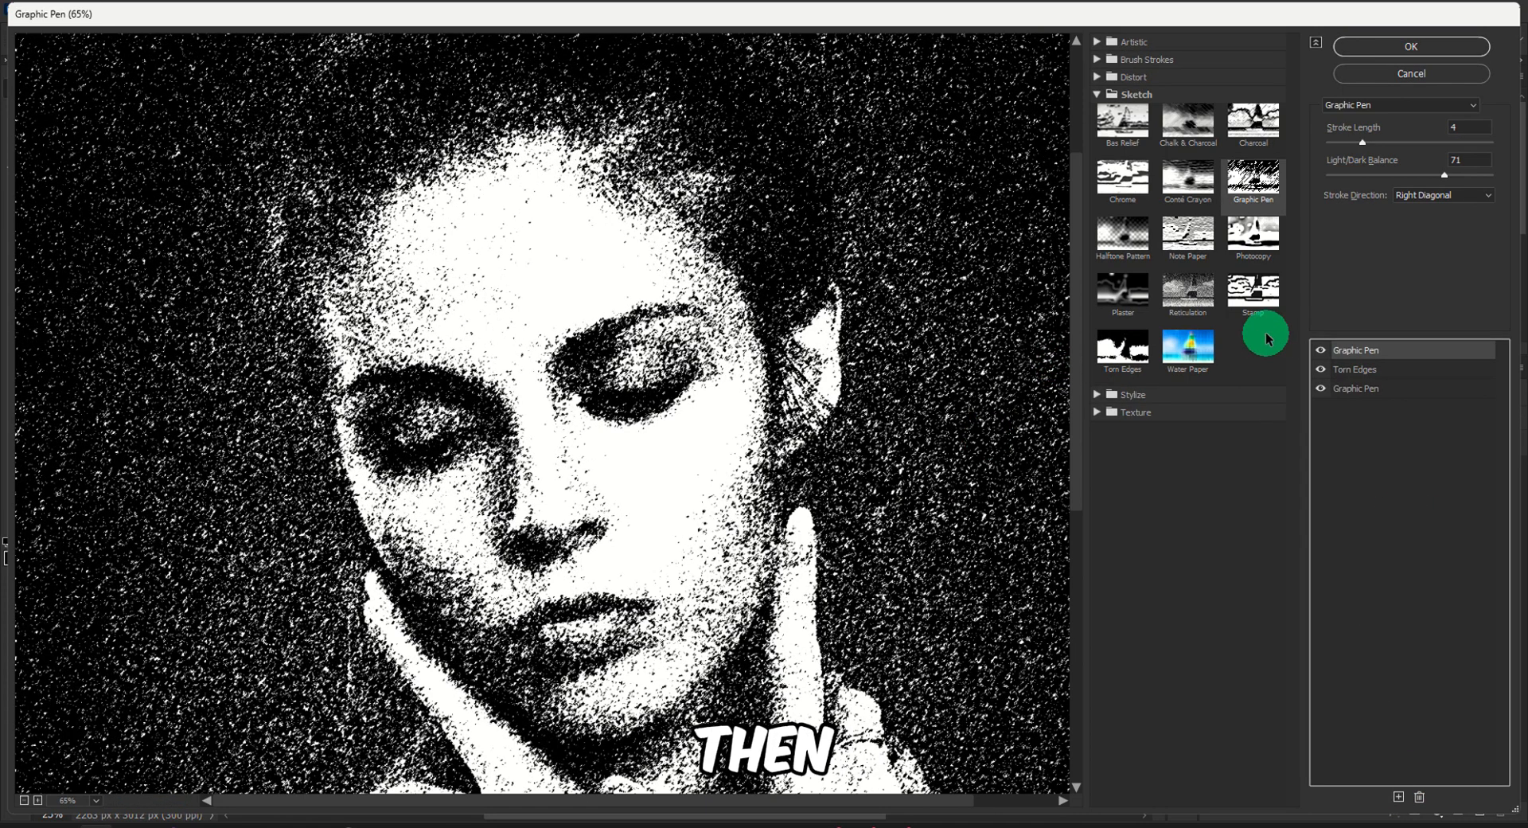
left_click(1253, 290)
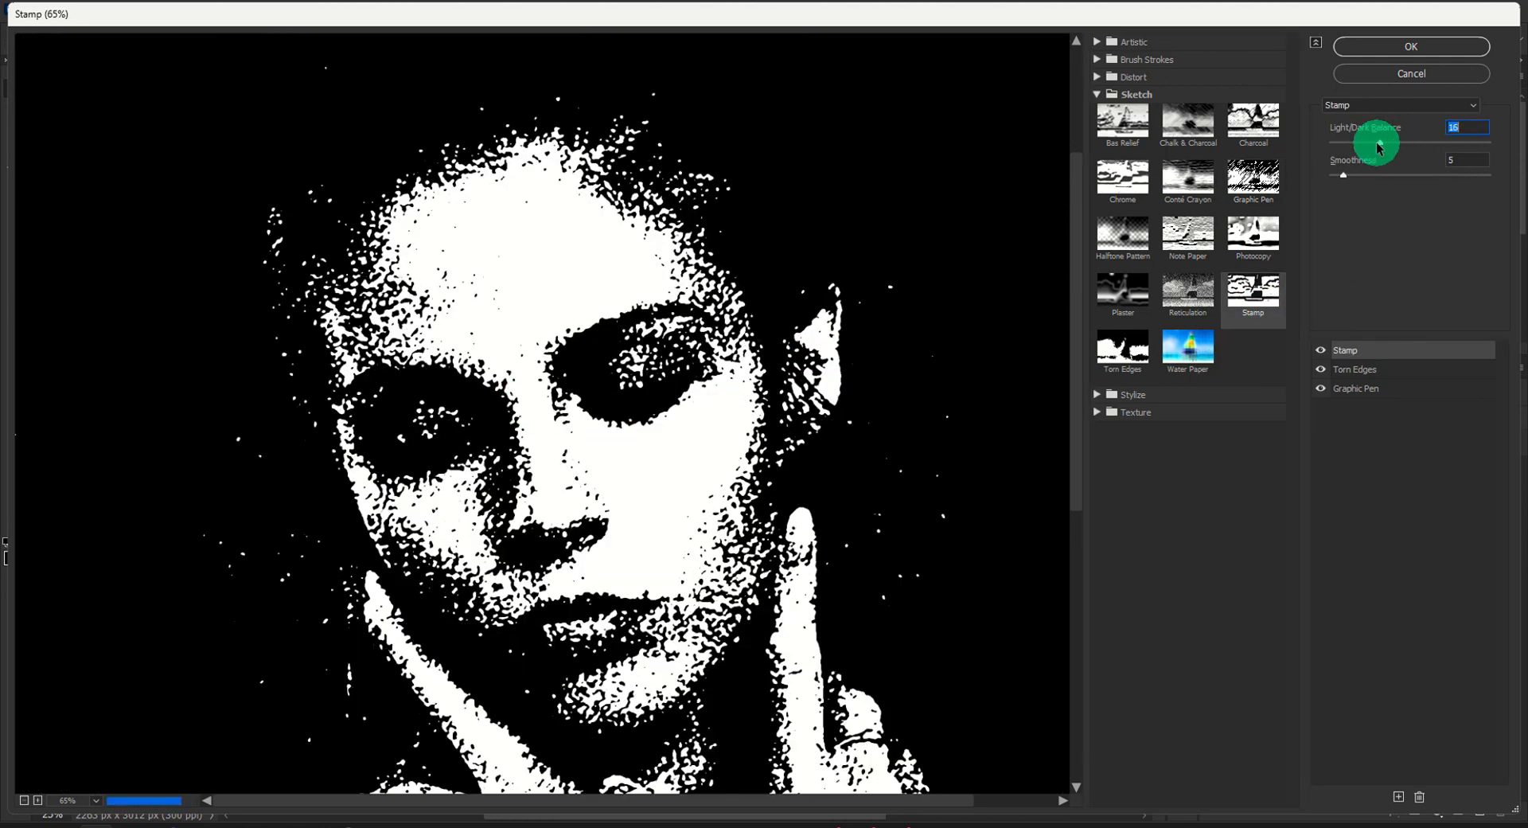
left_click_drag(1374, 143, 1326, 143)
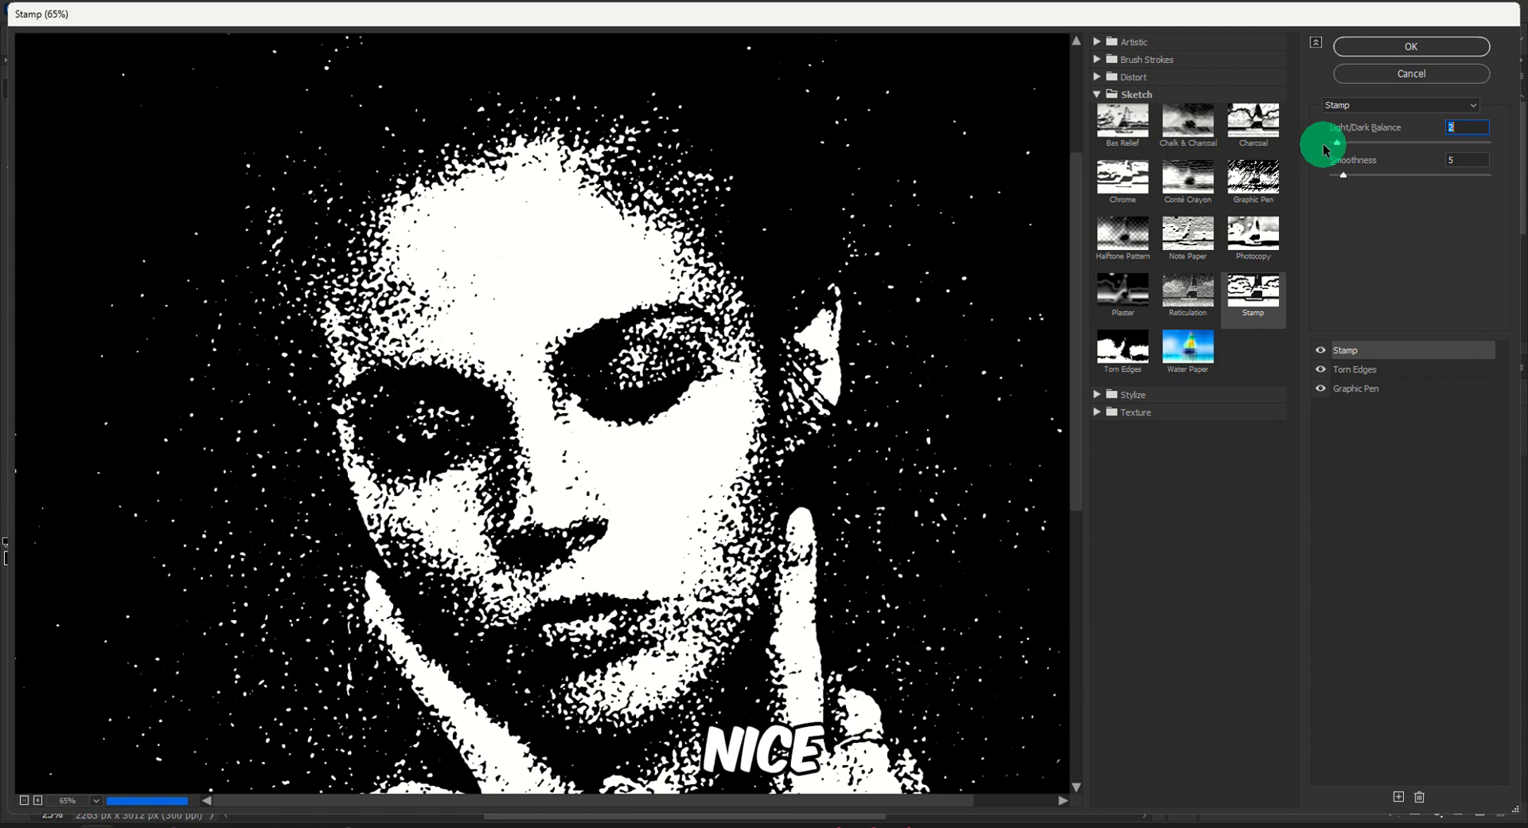